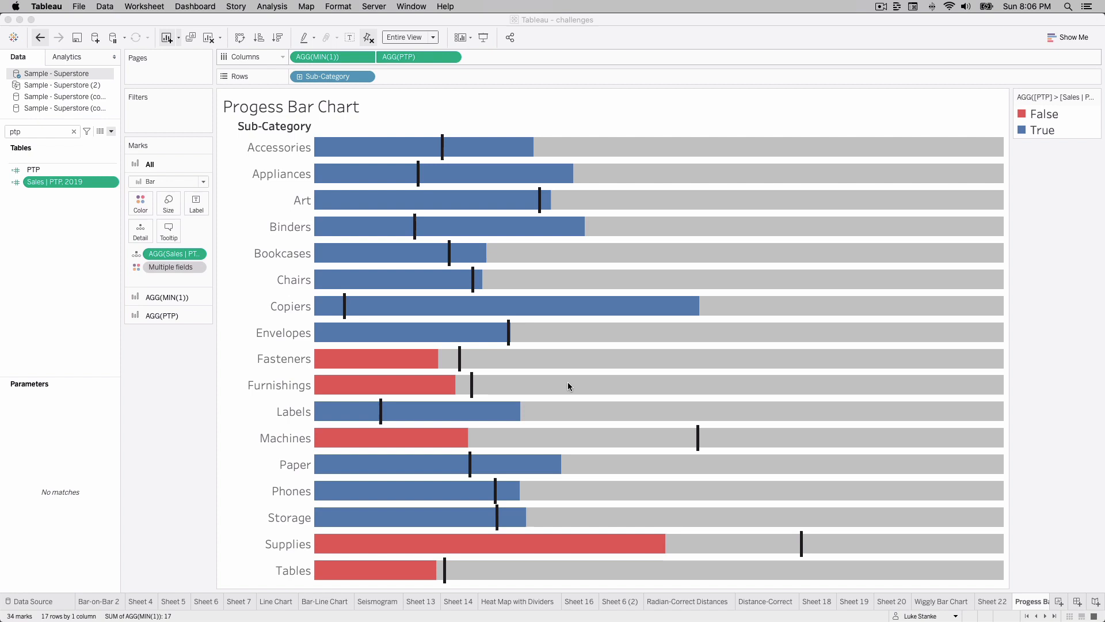
pyautogui.moveTo(403, 152)
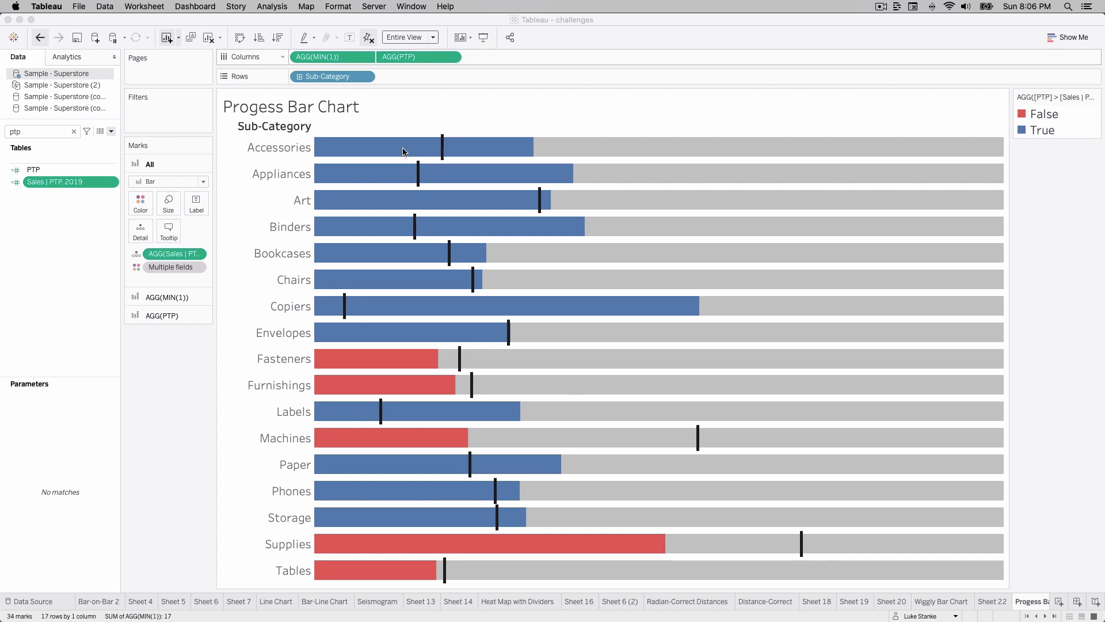
pyautogui.moveTo(672, 179)
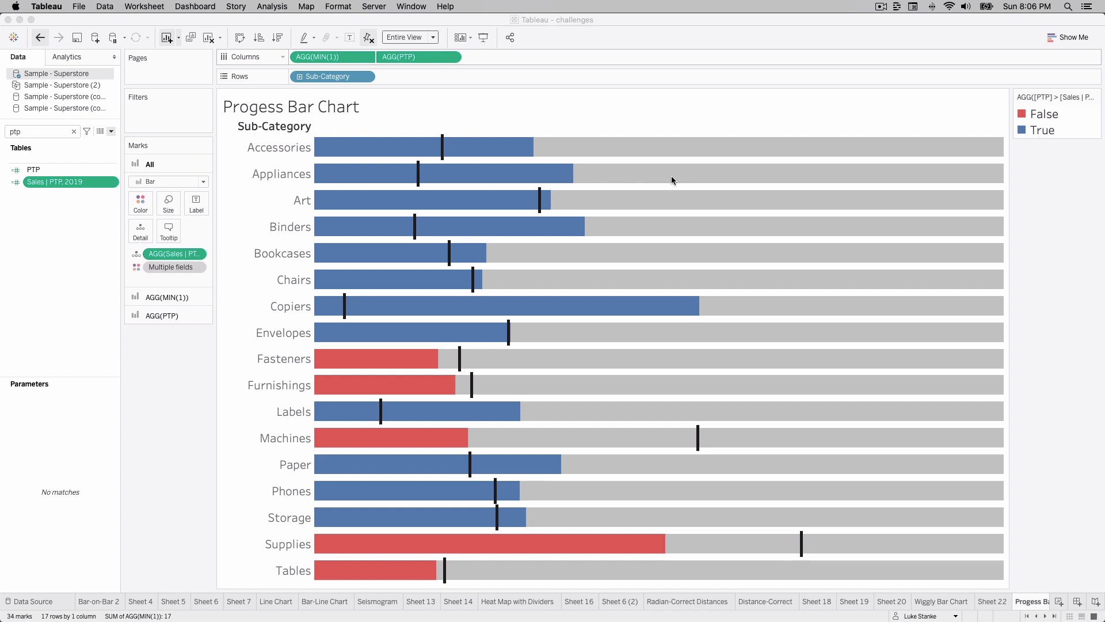
pyautogui.moveTo(500, 156)
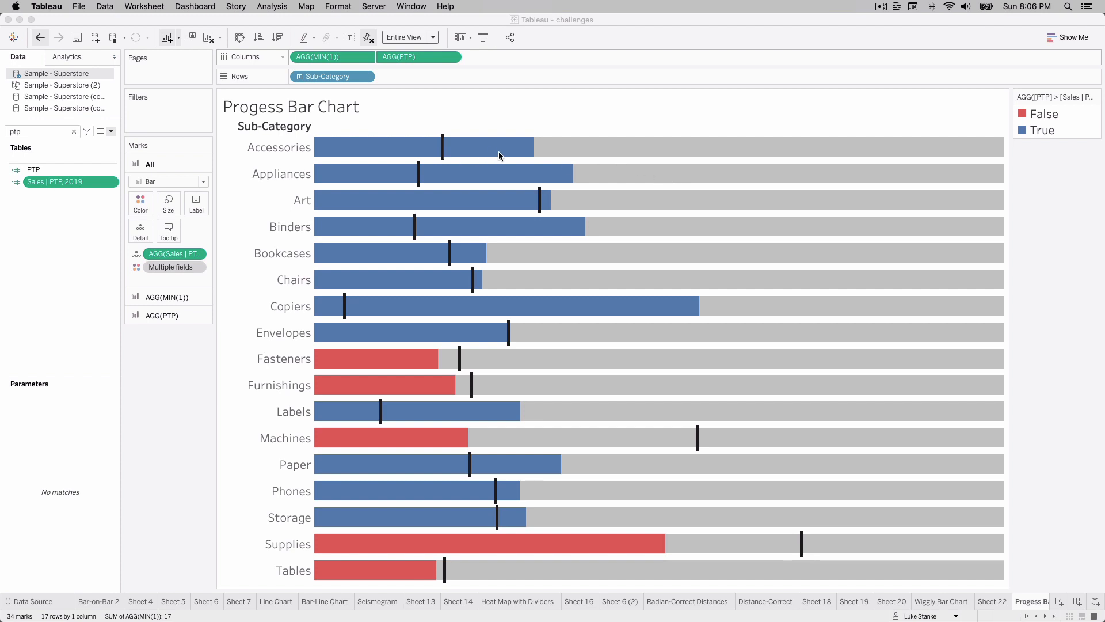
pyautogui.moveTo(450, 159)
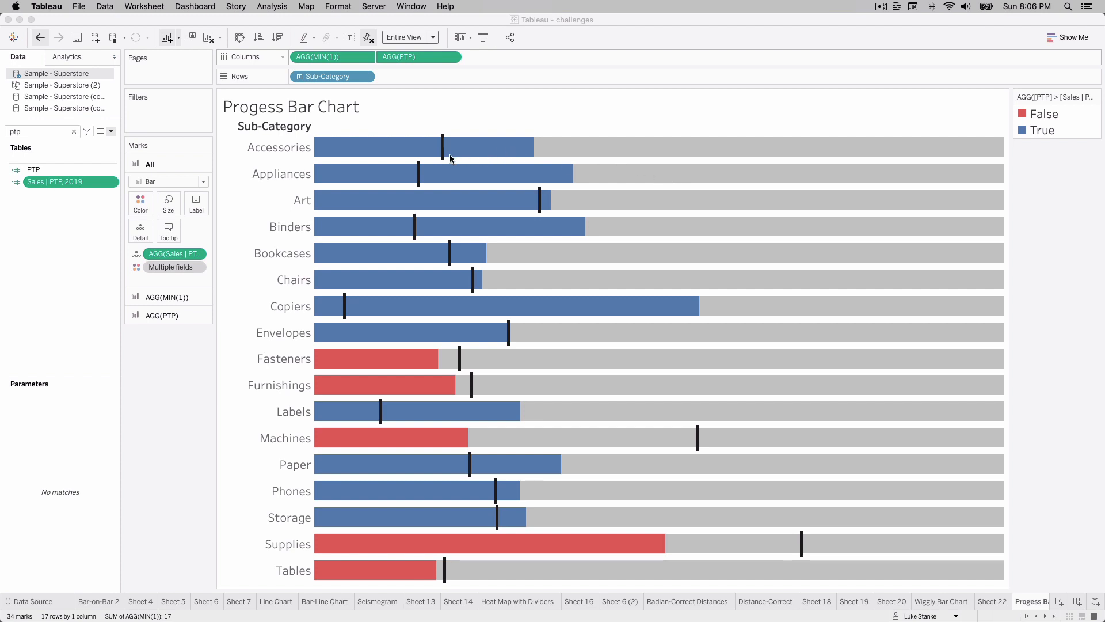
pyautogui.moveTo(329, 147)
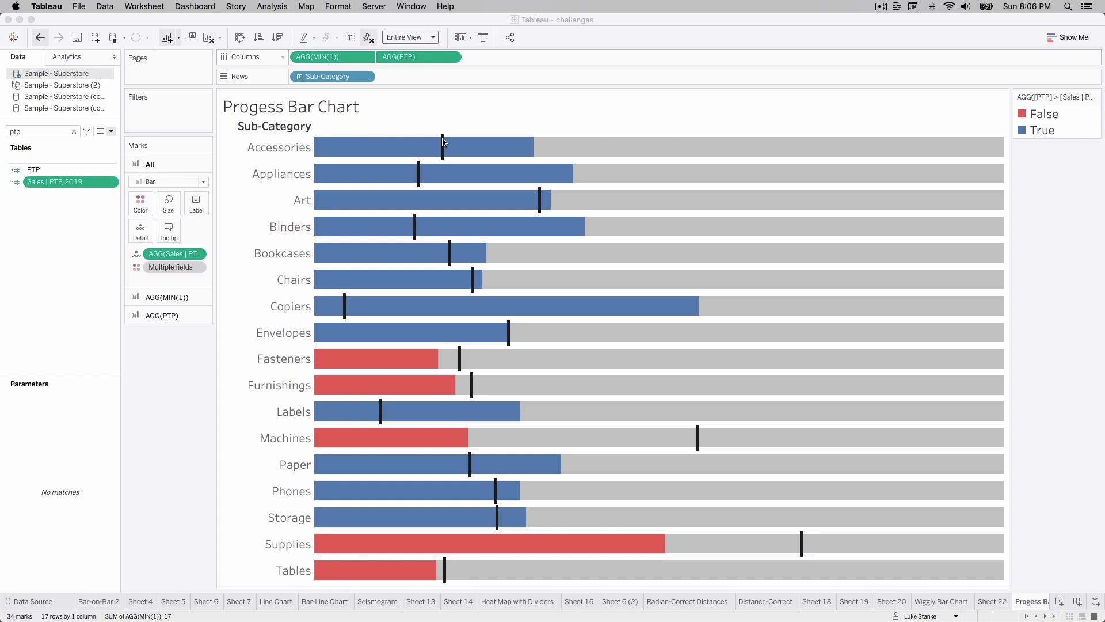
pyautogui.moveTo(509, 145)
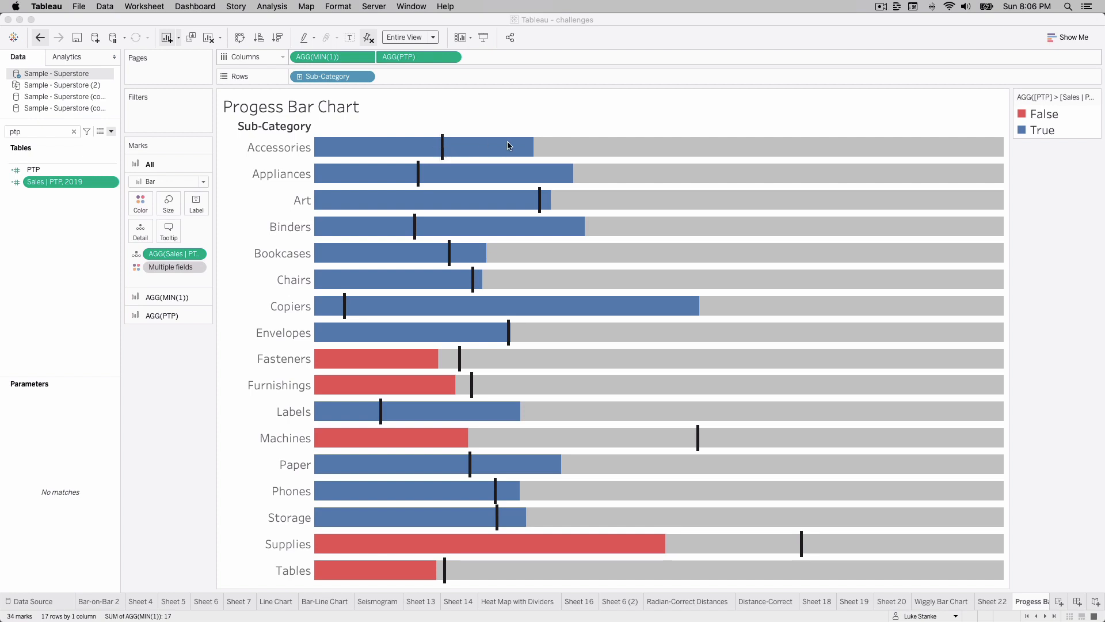
pyautogui.moveTo(1005, 146)
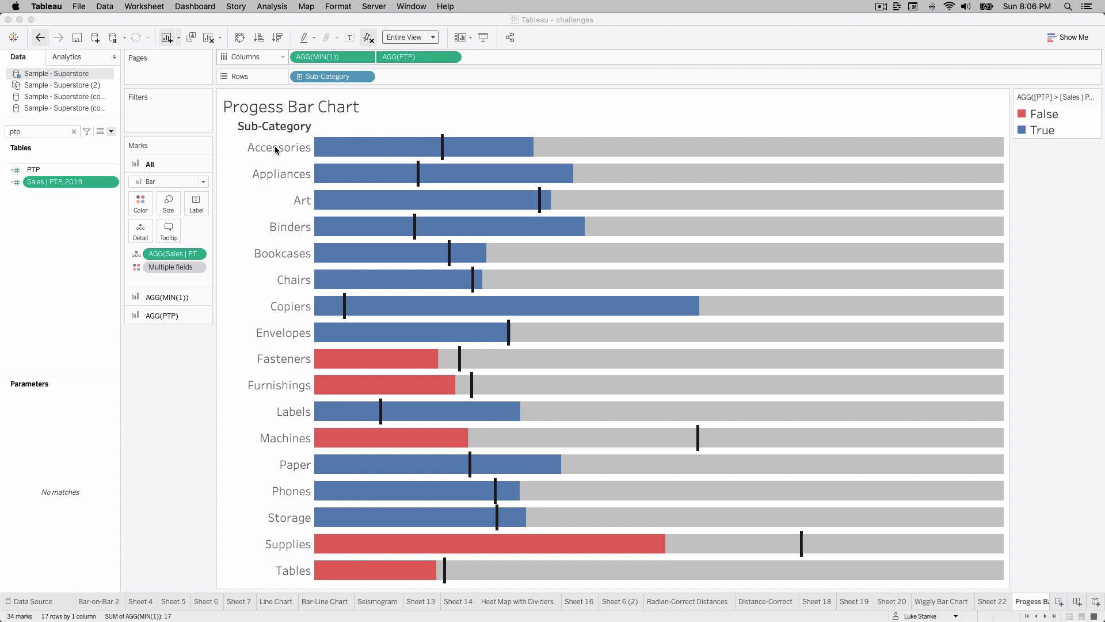
pyautogui.moveTo(414, 154)
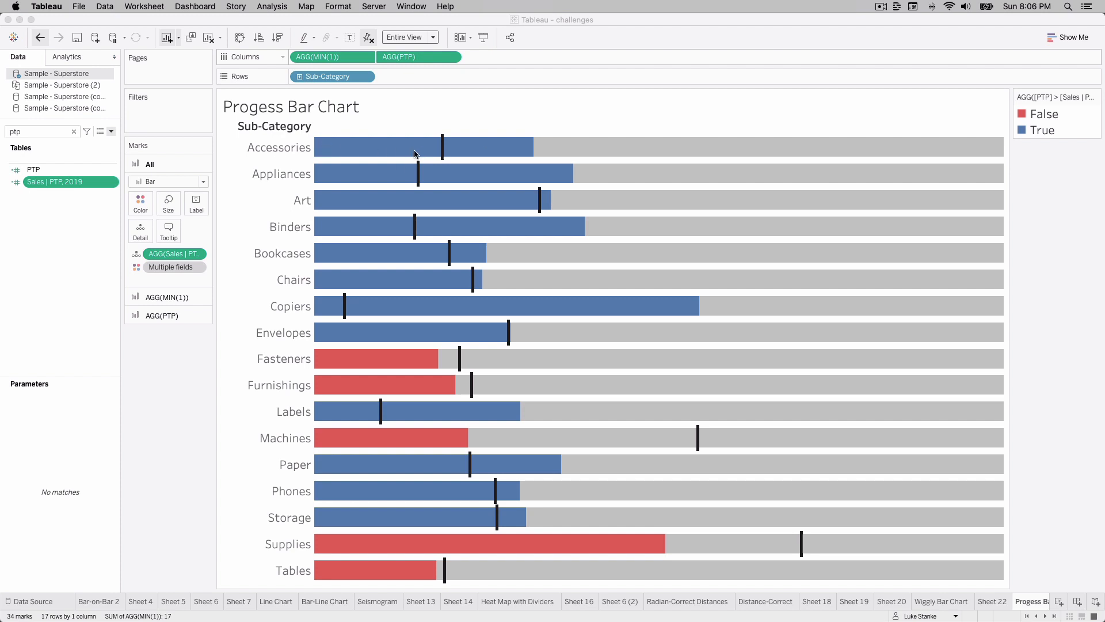
pyautogui.moveTo(470, 159)
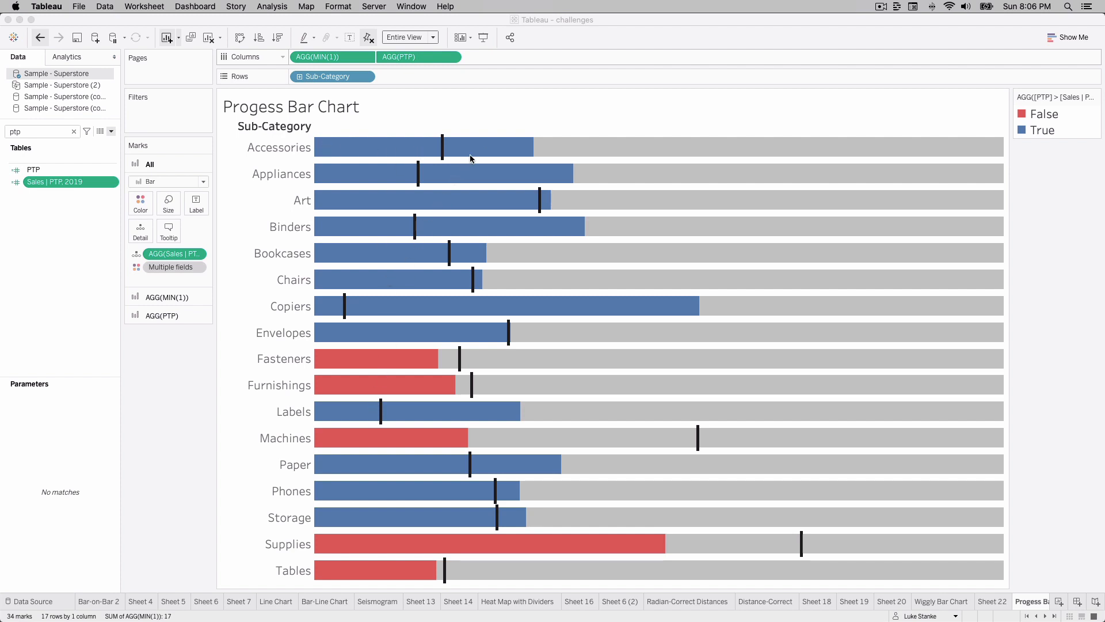
pyautogui.moveTo(480, 150)
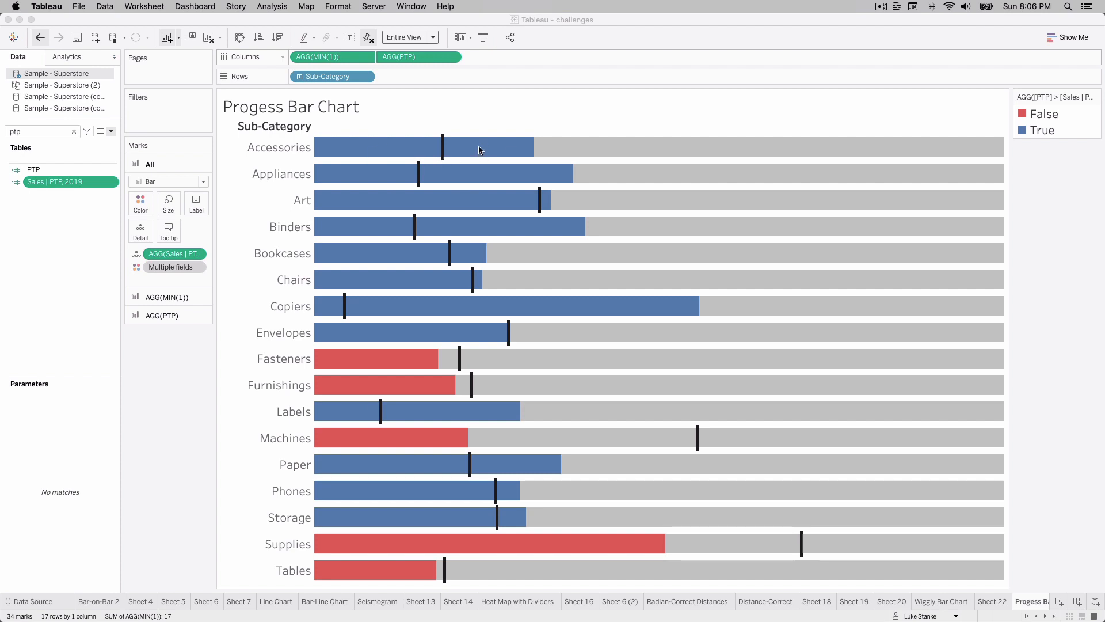
pyautogui.moveTo(463, 270)
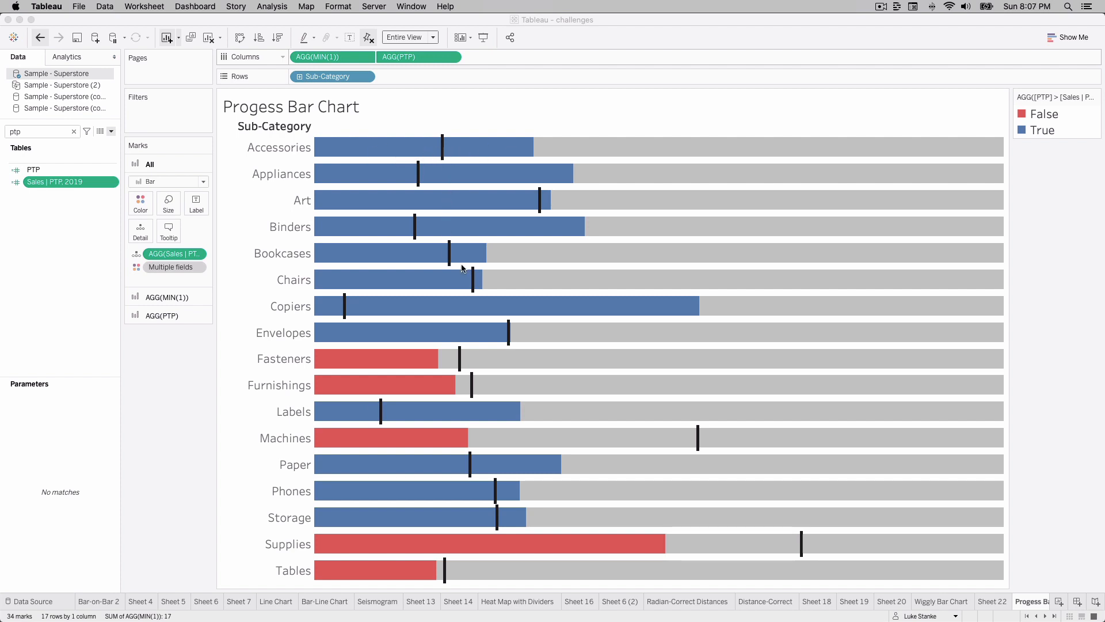
pyautogui.moveTo(468, 497)
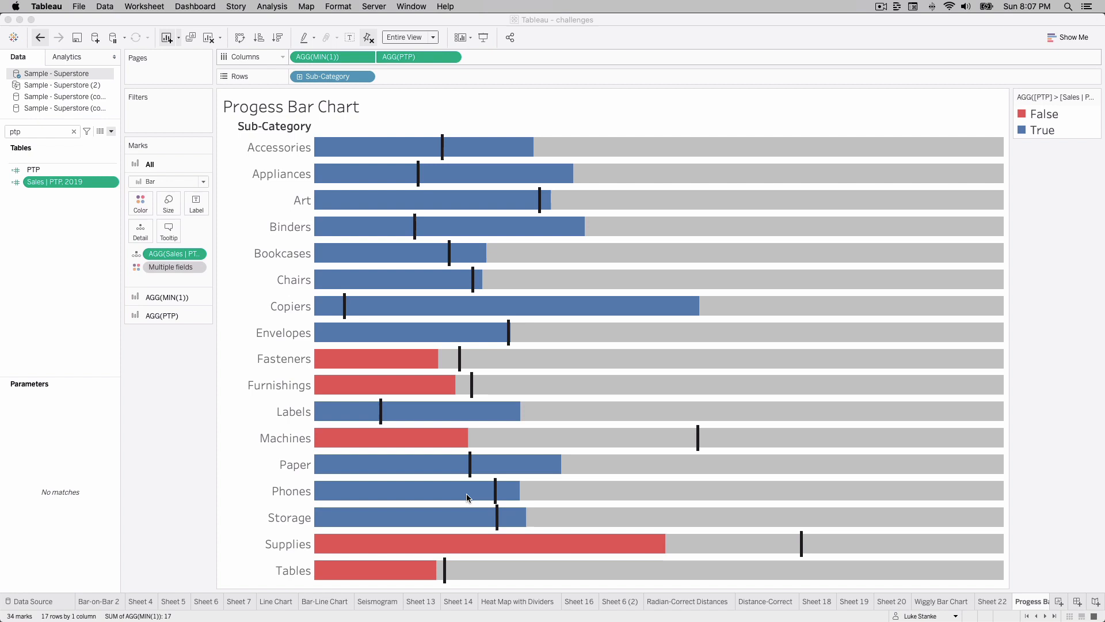
pyautogui.moveTo(408, 521)
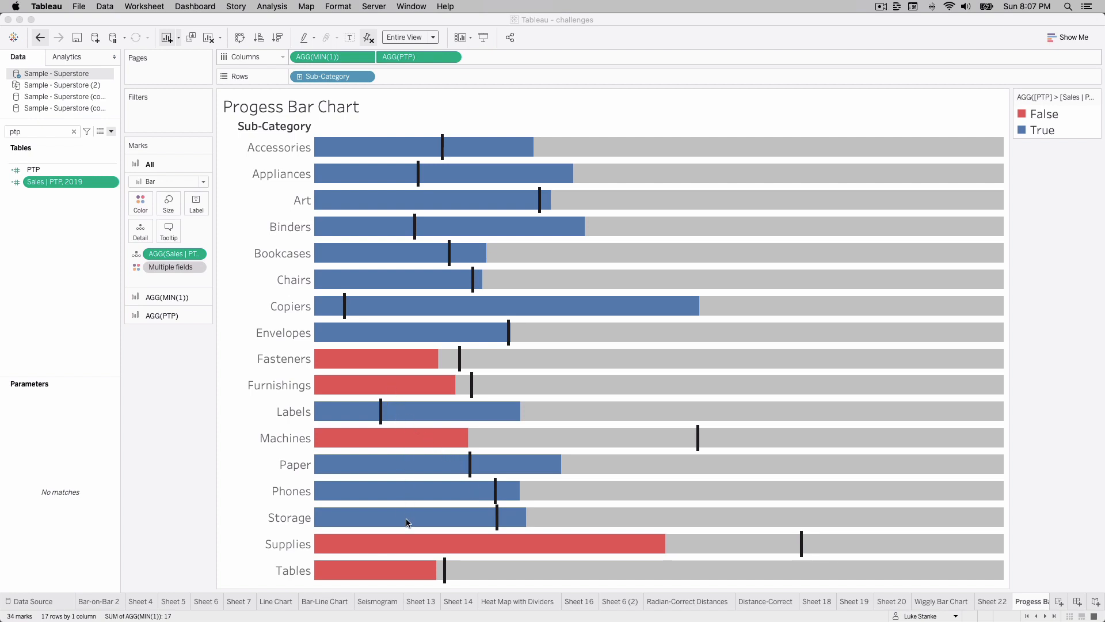
pyautogui.moveTo(379, 308)
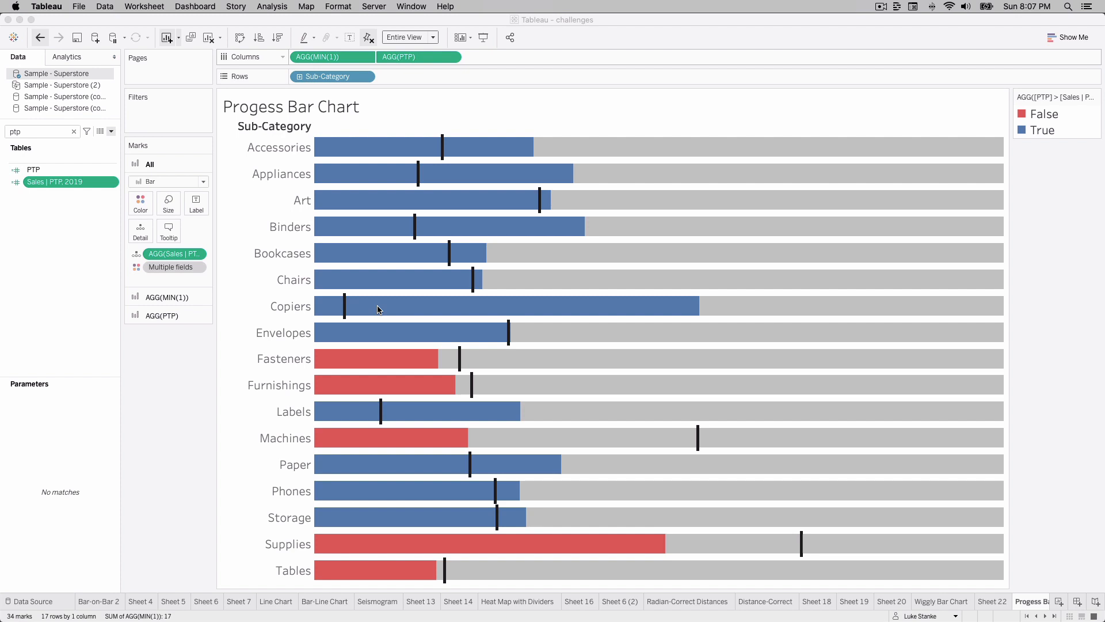
pyautogui.moveTo(85, 83)
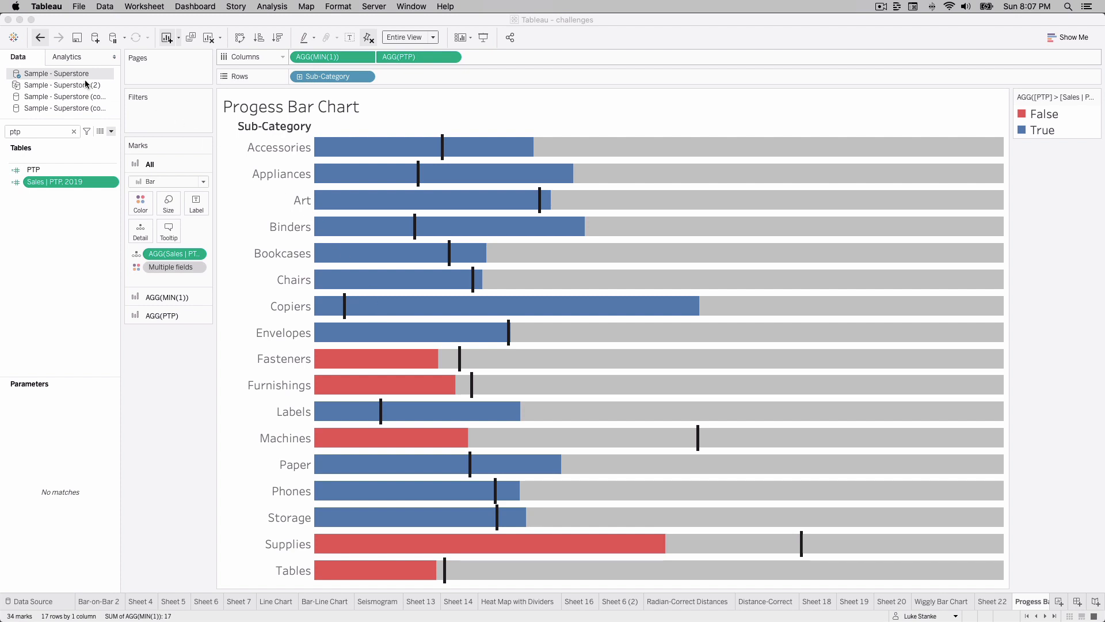
pyautogui.moveTo(102, 143)
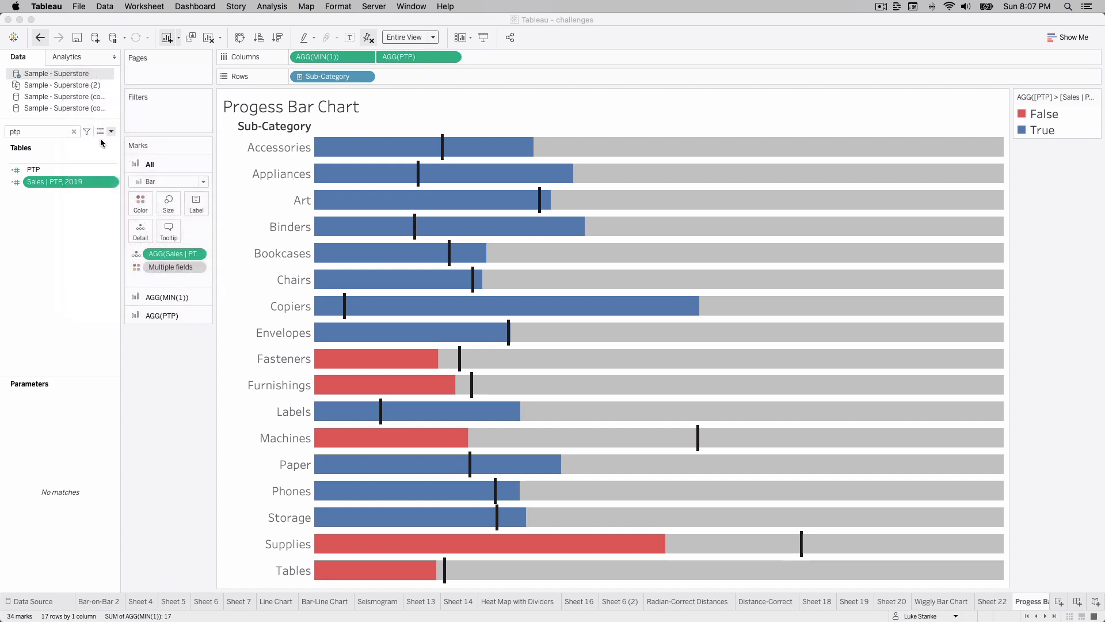
# Review the Sample - Superstore data source filters and close them unchanged
pyautogui.rightClick(55, 73)
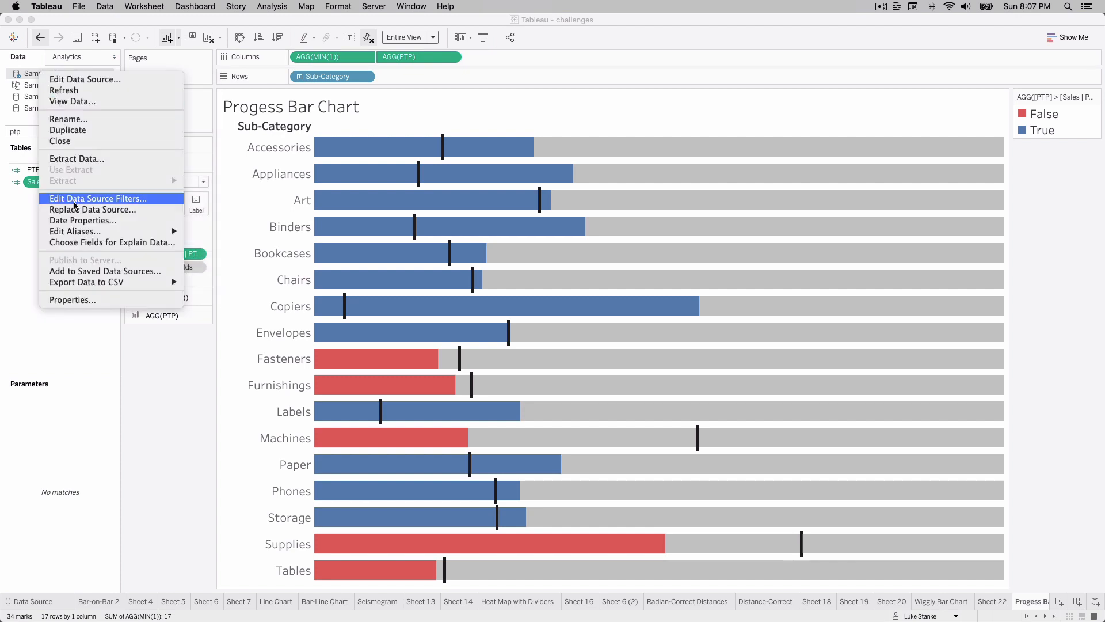
pyautogui.click(98, 198)
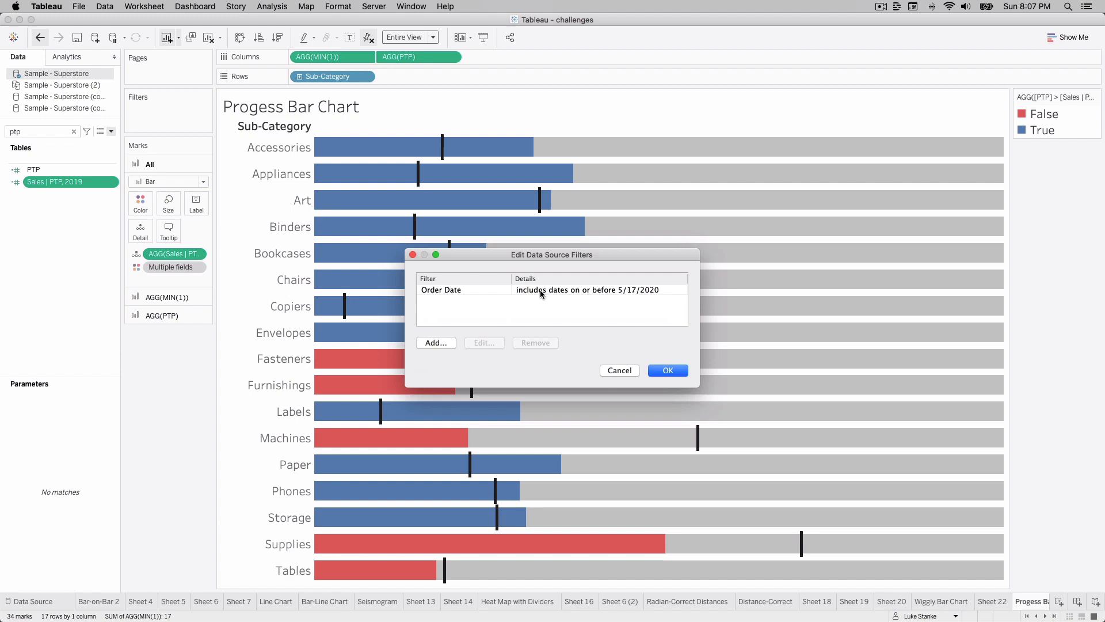
pyautogui.moveTo(543, 290)
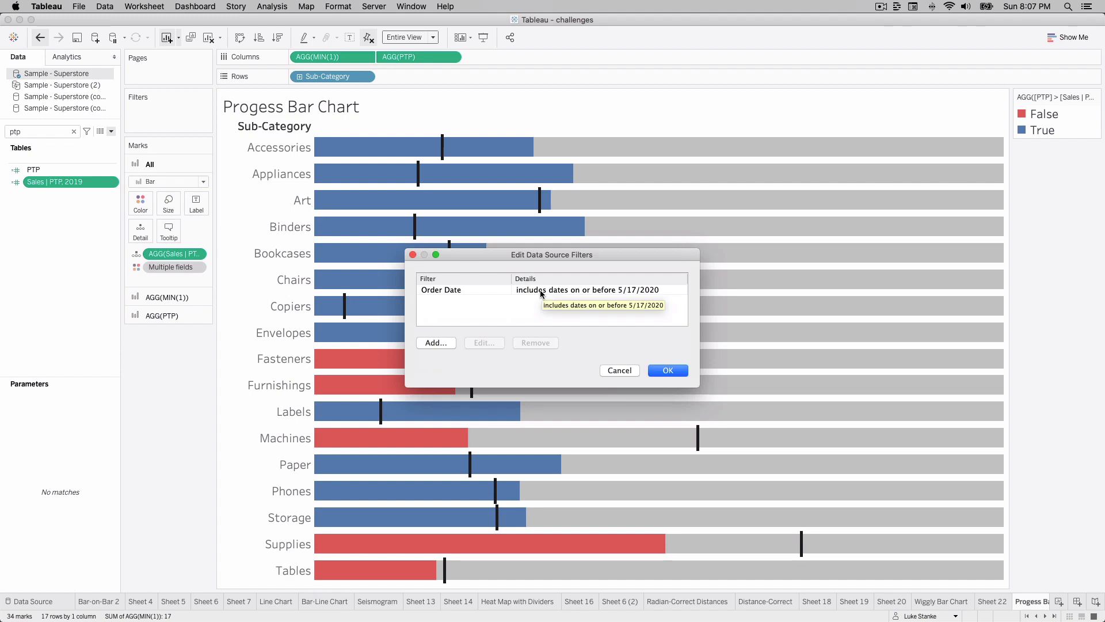
pyautogui.moveTo(572, 297)
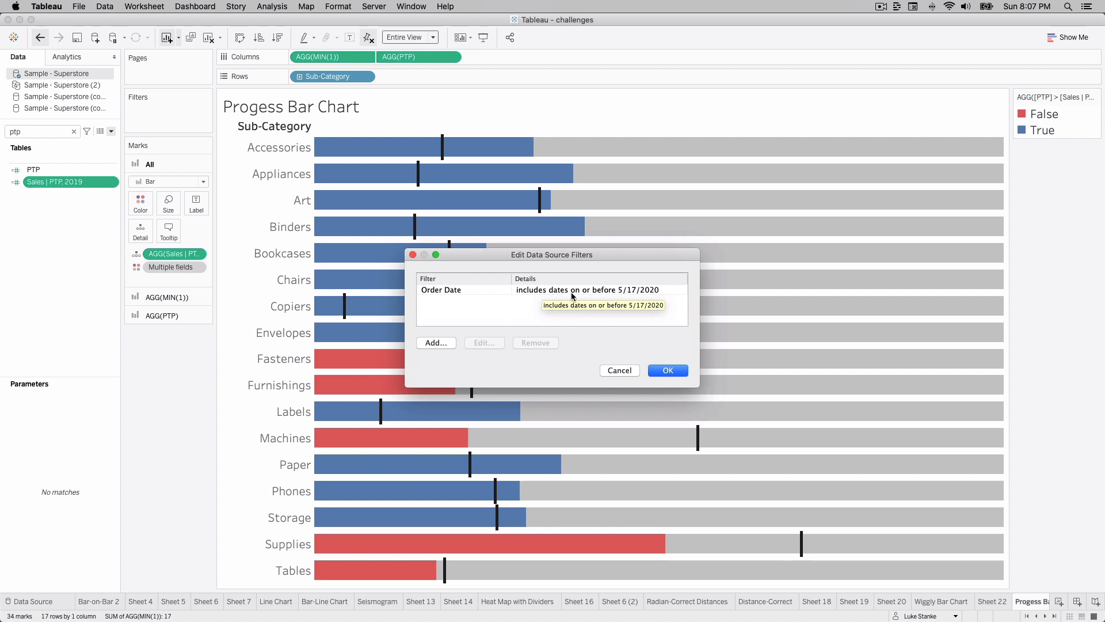
pyautogui.moveTo(617, 296)
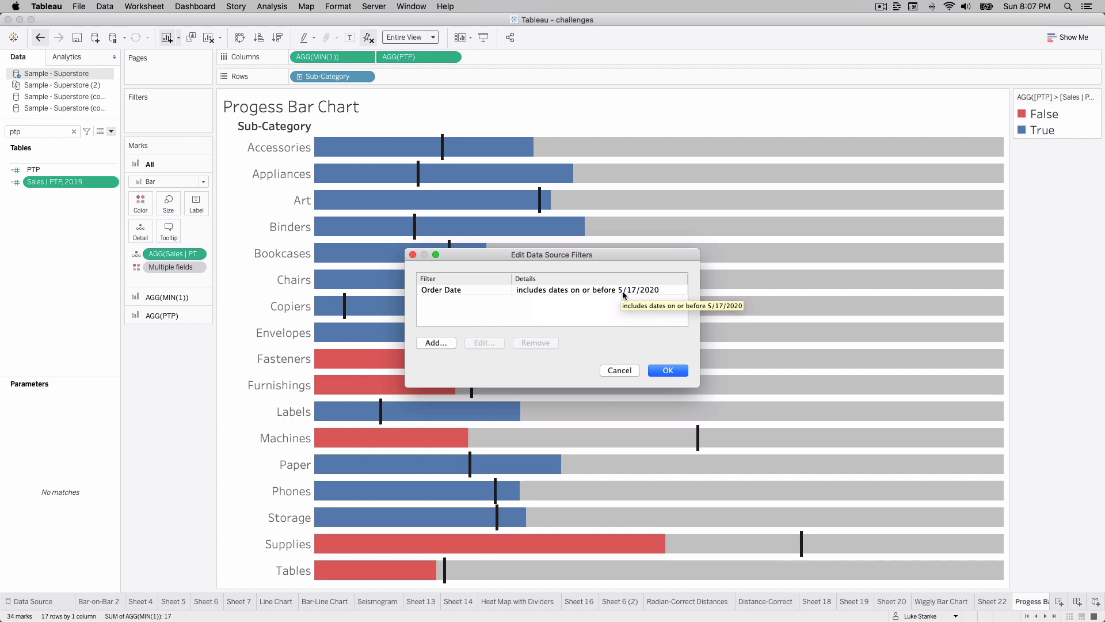
pyautogui.click(667, 371)
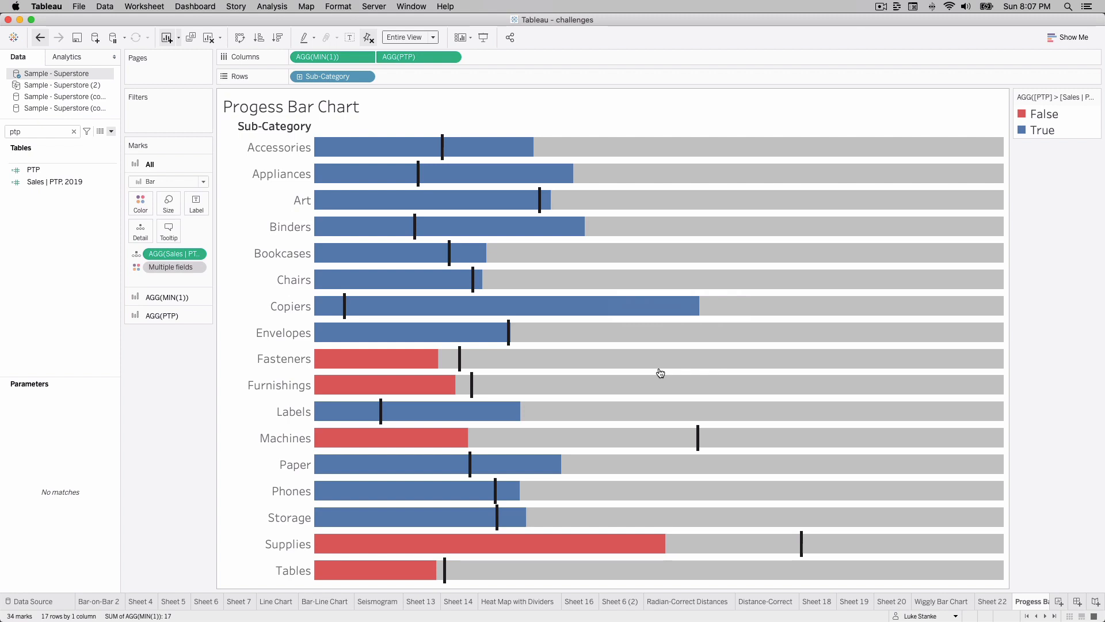
pyautogui.moveTo(1008, 603)
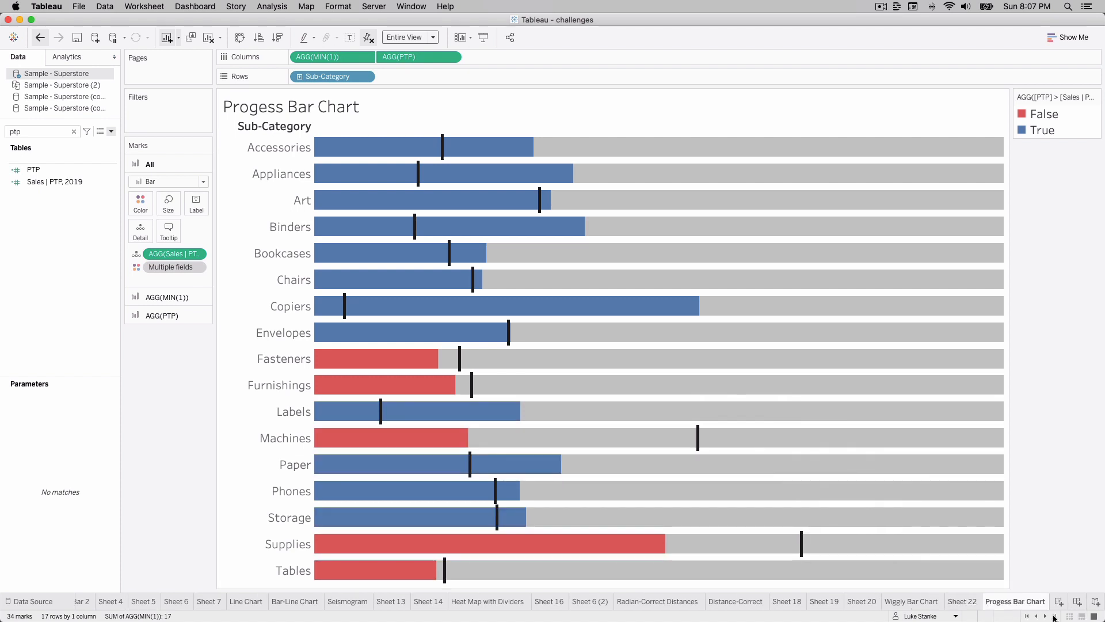
# Start a new worksheet listing every Sub-Category down the rows
pyautogui.click(1058, 601)
pyautogui.write('s')
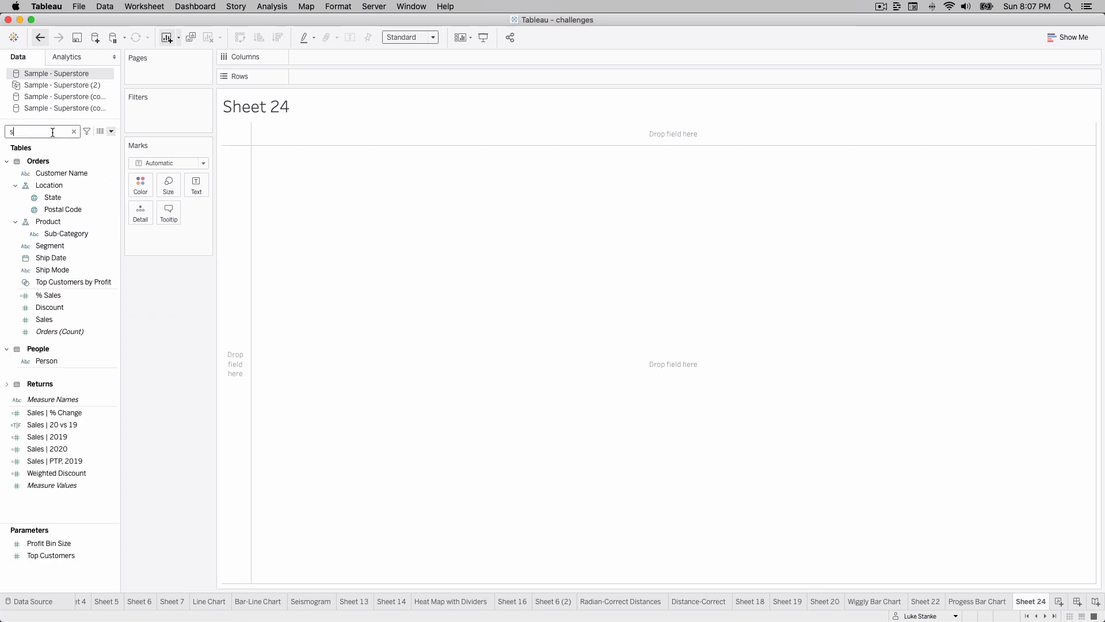
pyautogui.write('ub')
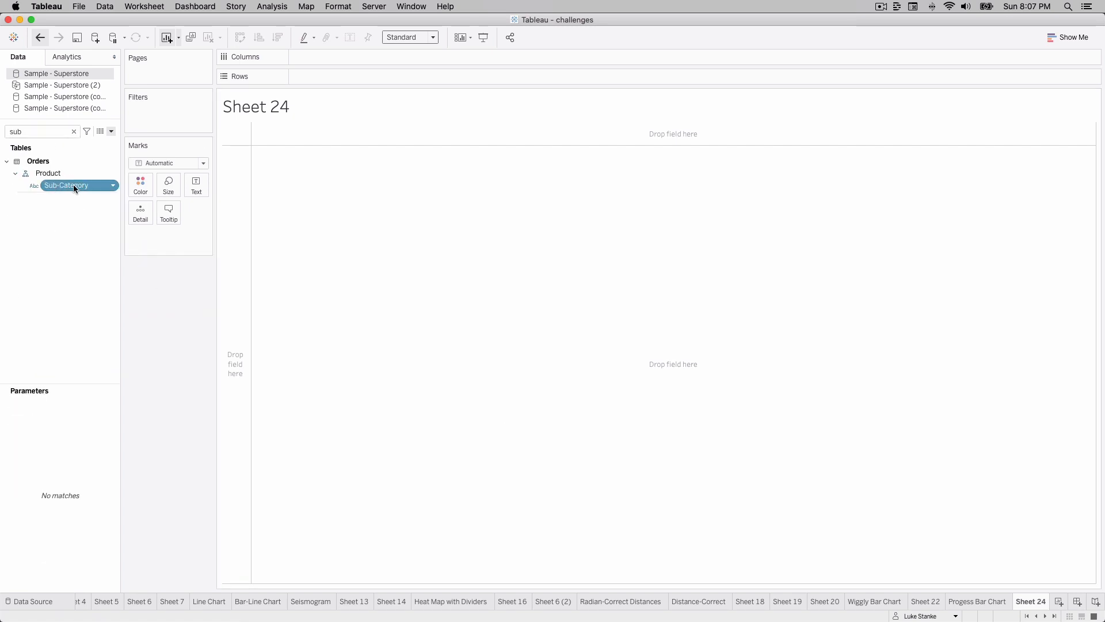
pyautogui.moveTo(67, 184); pyautogui.dragTo(331, 76)
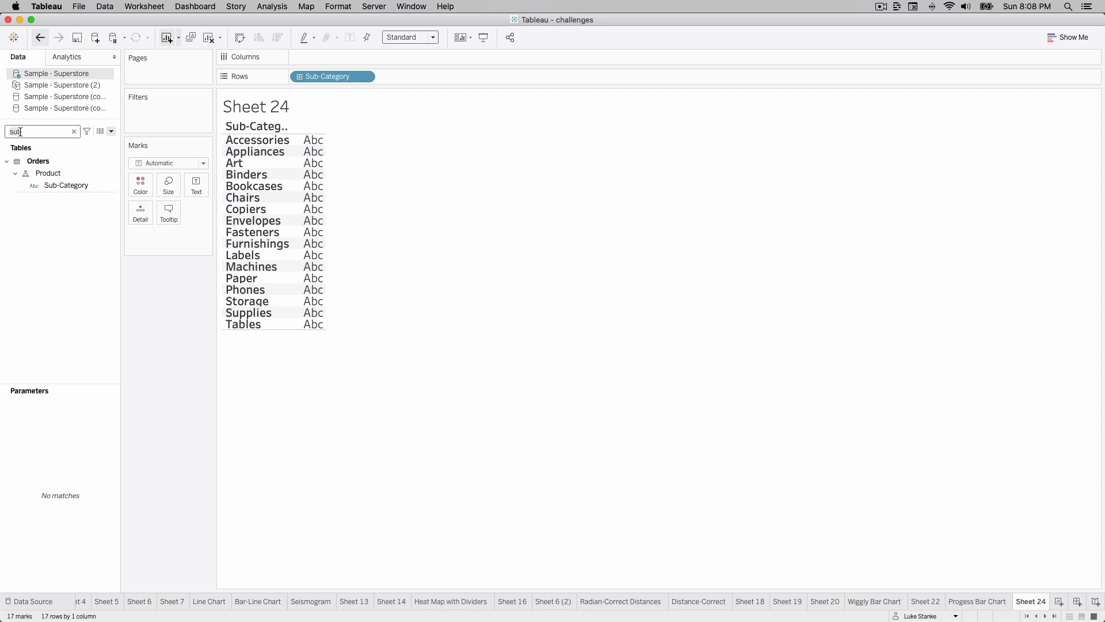
# Recheck the data source filters and dismiss them without changes
pyautogui.rightClick(56, 74)
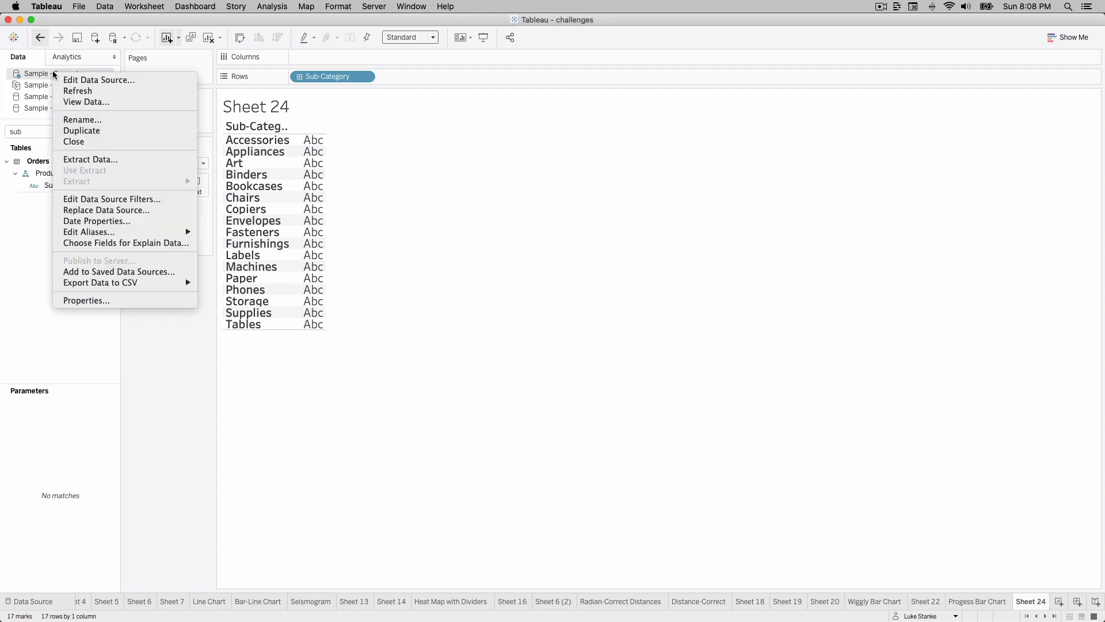
pyautogui.moveTo(111, 198)
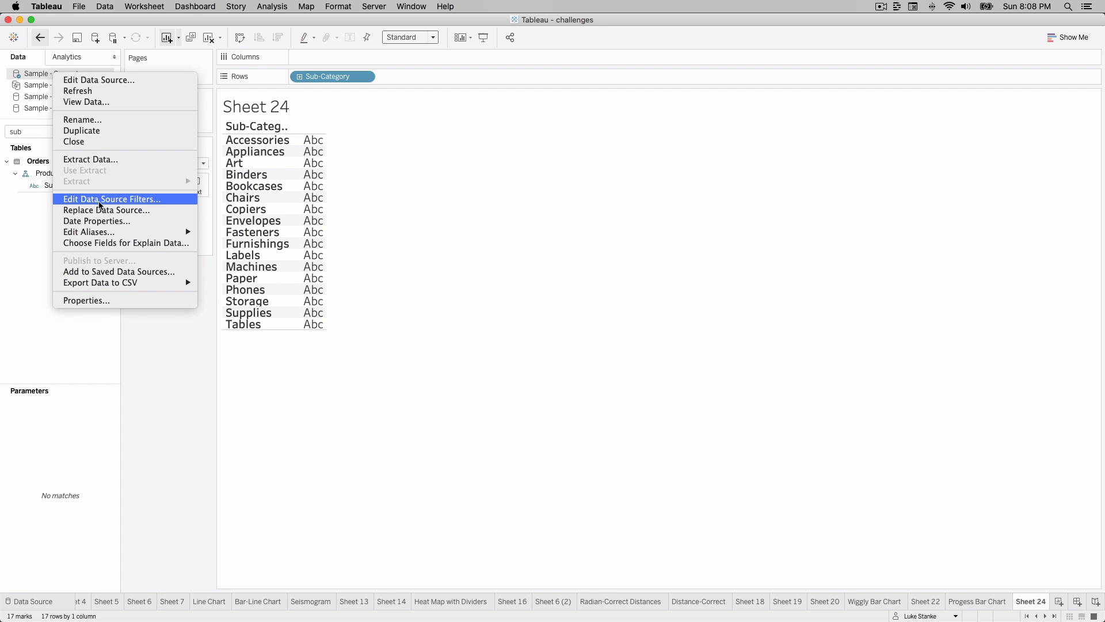
pyautogui.click(112, 199)
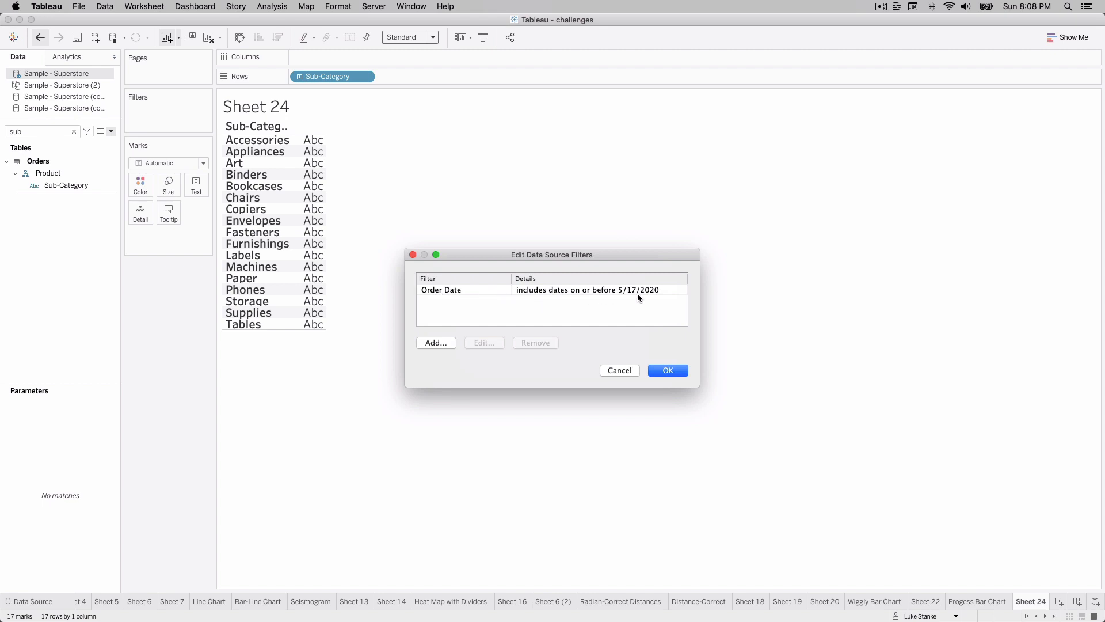
pyautogui.moveTo(644, 357)
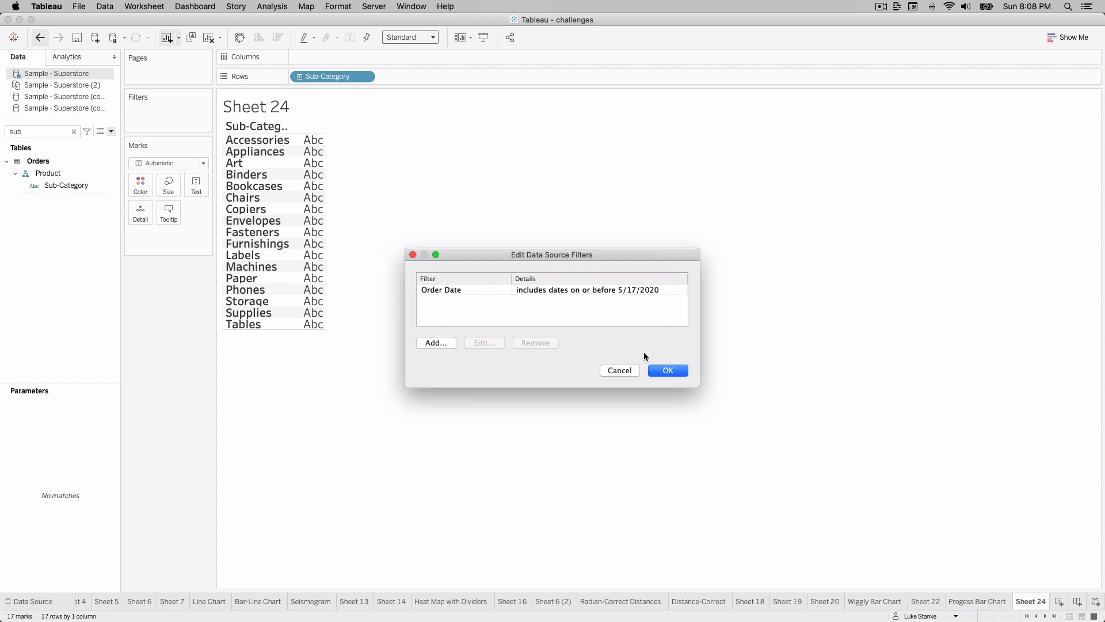
pyautogui.click(667, 371)
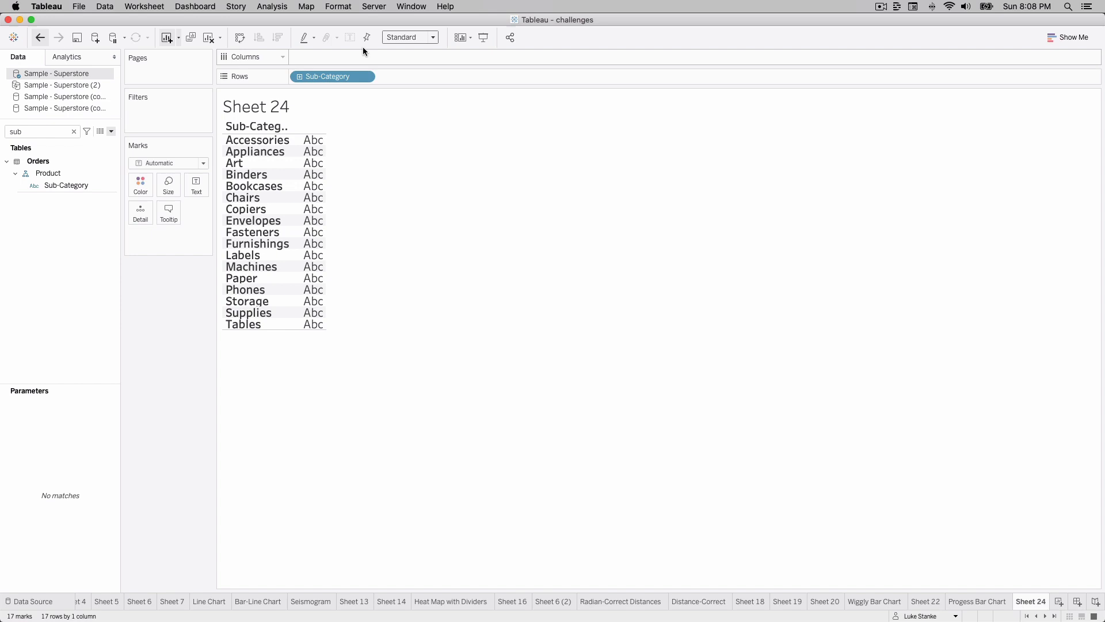
# Add the ad-hoc calculation MIN(1.0) on Columns to draw a full-length bar per Sub-Category
pyautogui.click(430, 37)
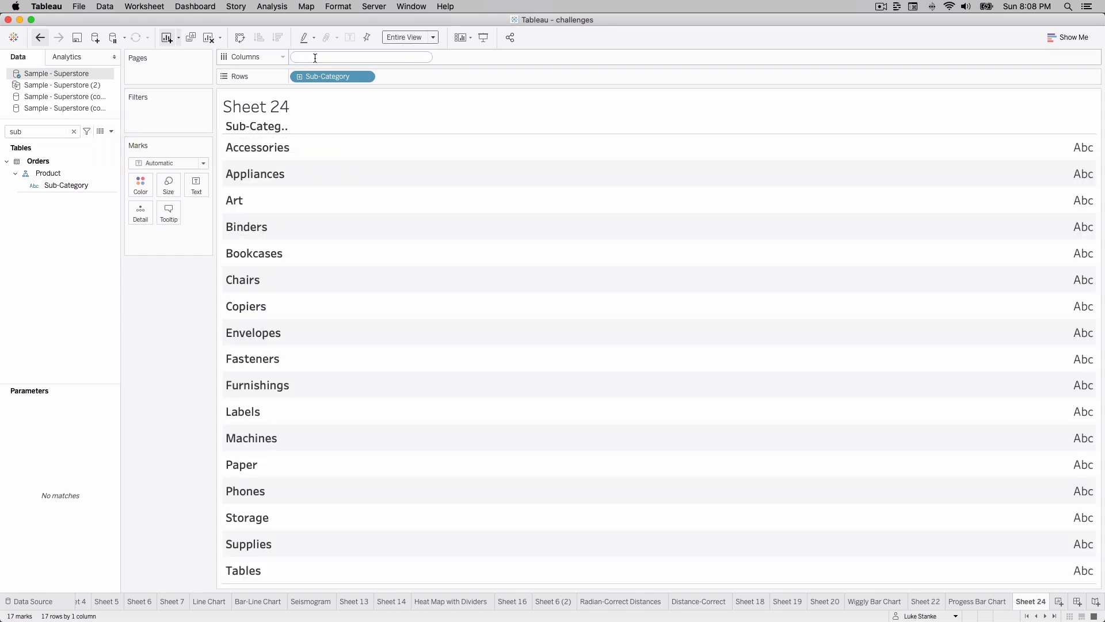
pyautogui.write('MIN')
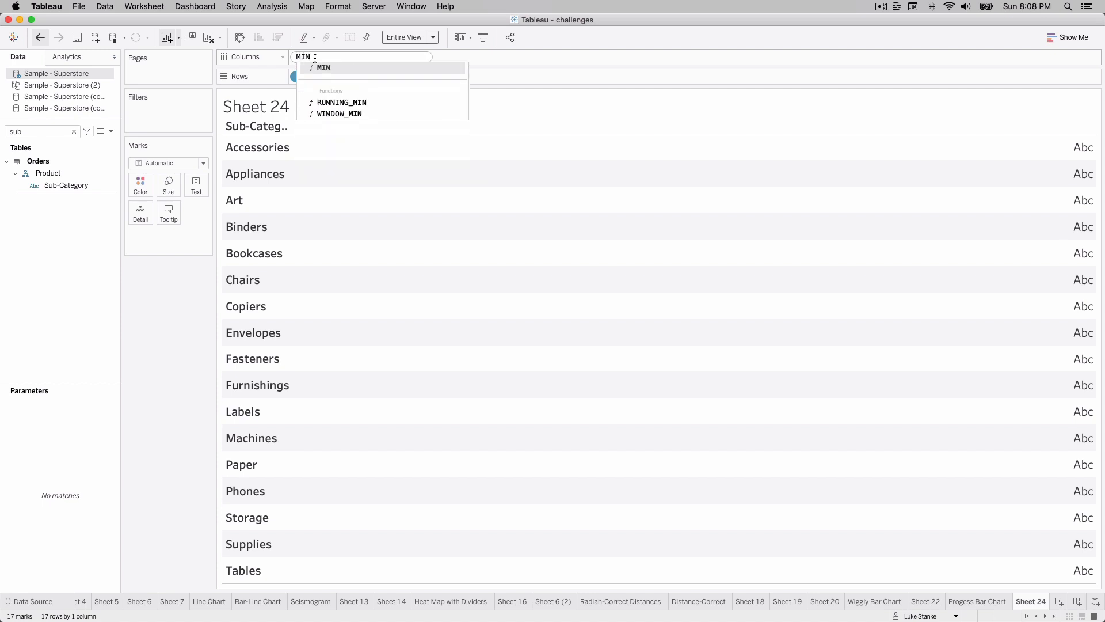
pyautogui.write('(1.0')
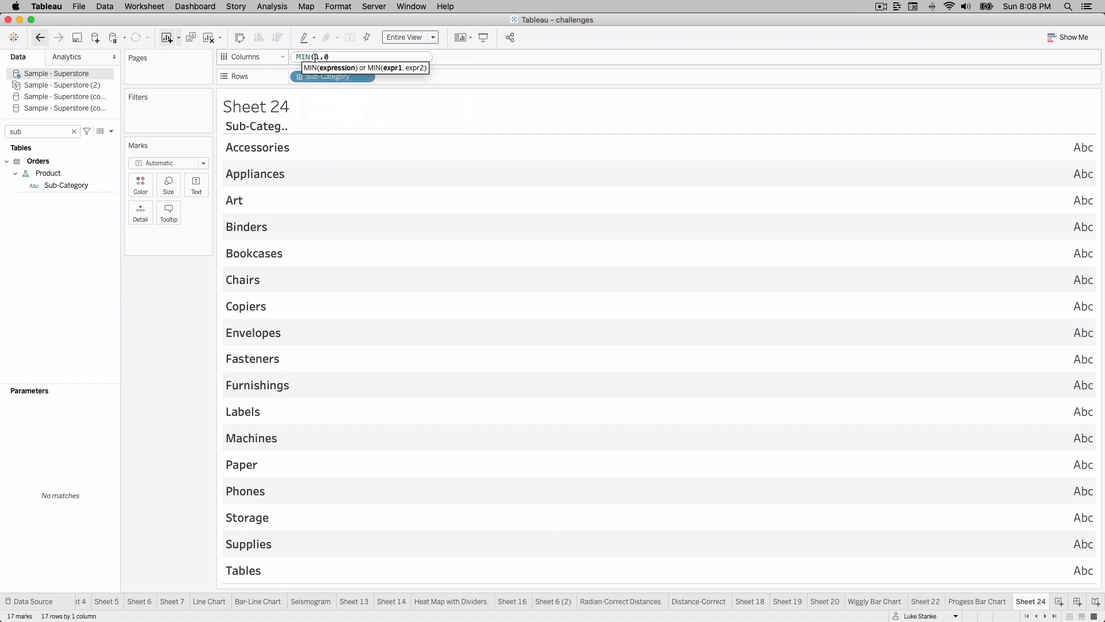
pyautogui.press('Return')
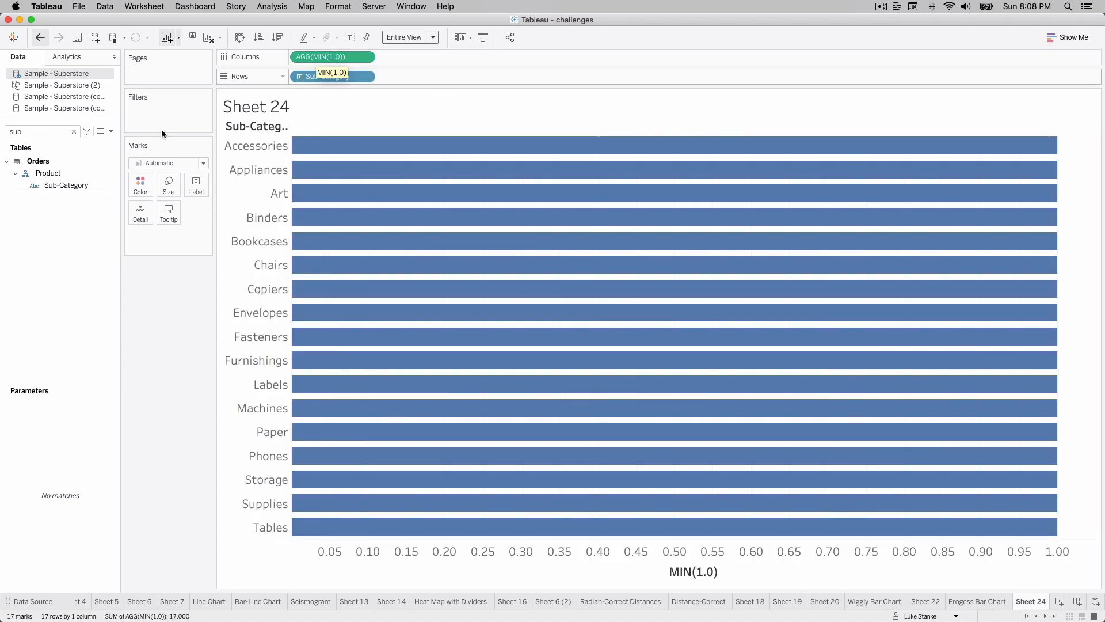
# Colour the MIN(1.0) bars light grey, checking the Progress Bar Chart sheet along the way
pyautogui.click(140, 184)
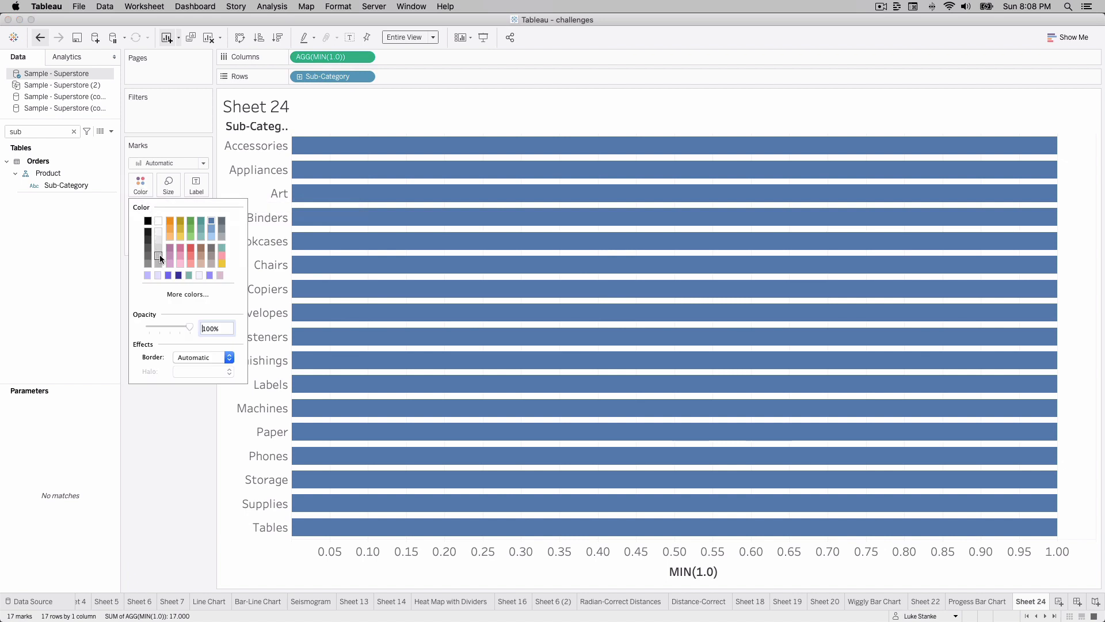
pyautogui.click(159, 256)
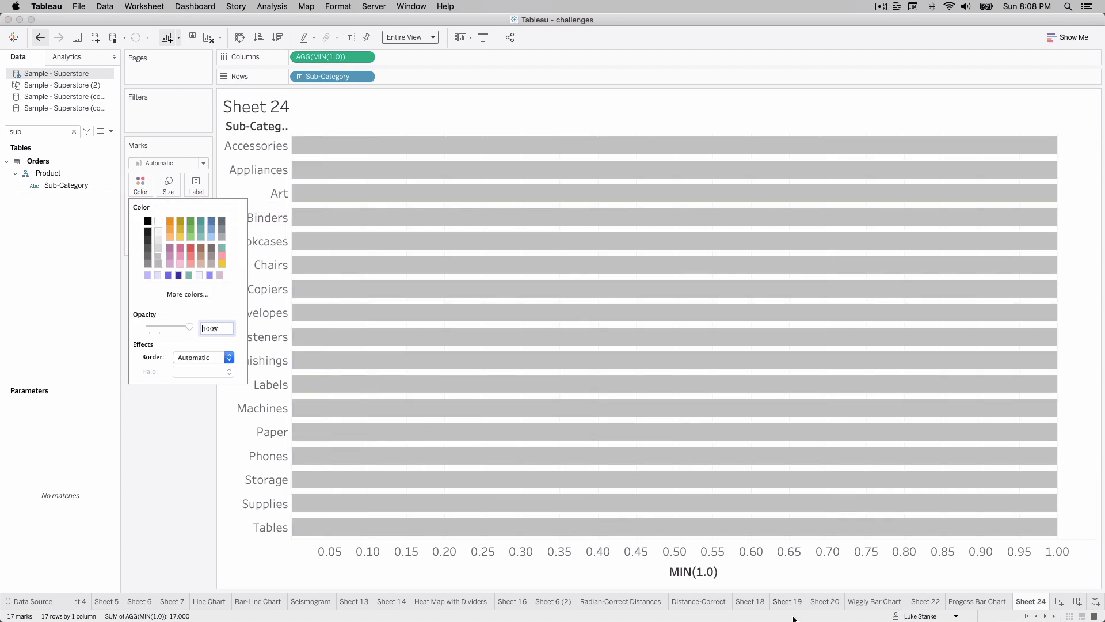
pyautogui.moveTo(983, 608)
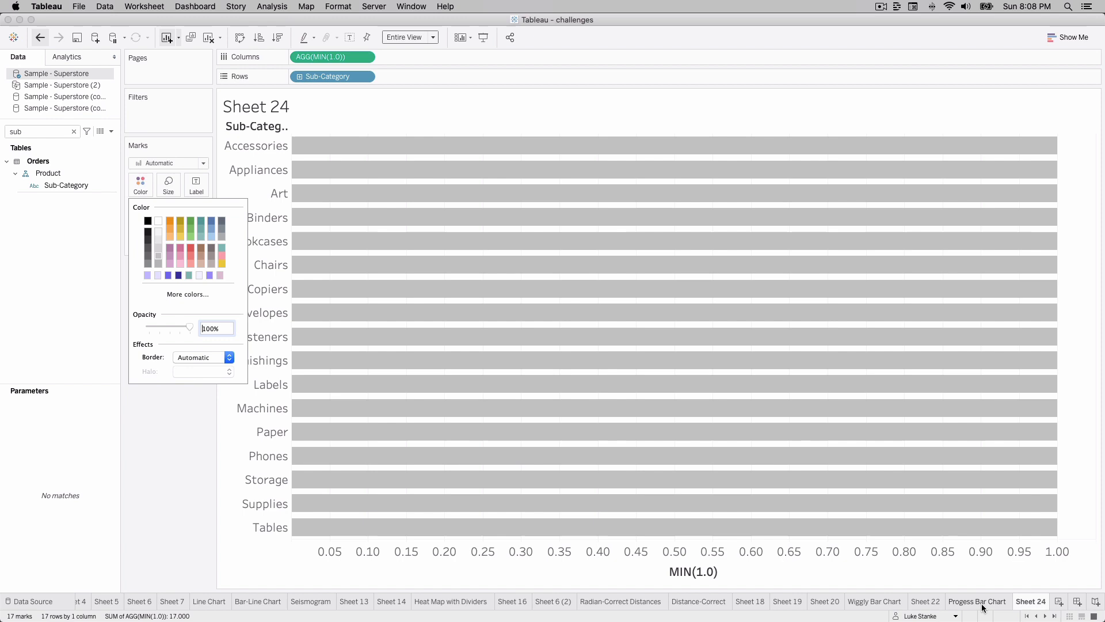
pyautogui.rightClick(977, 601)
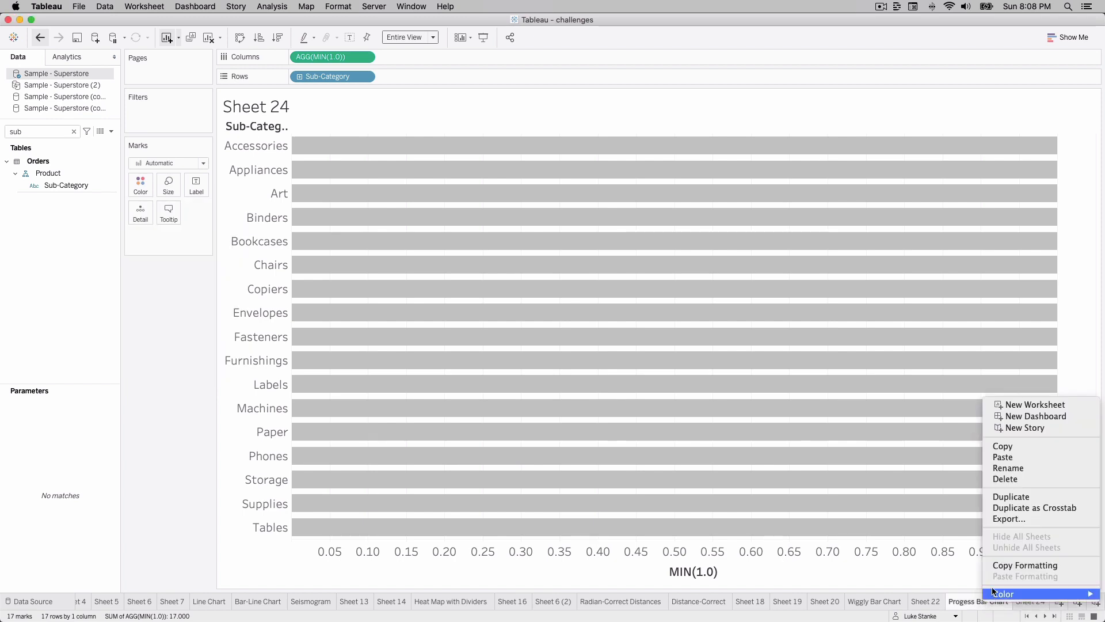
pyautogui.click(1030, 601)
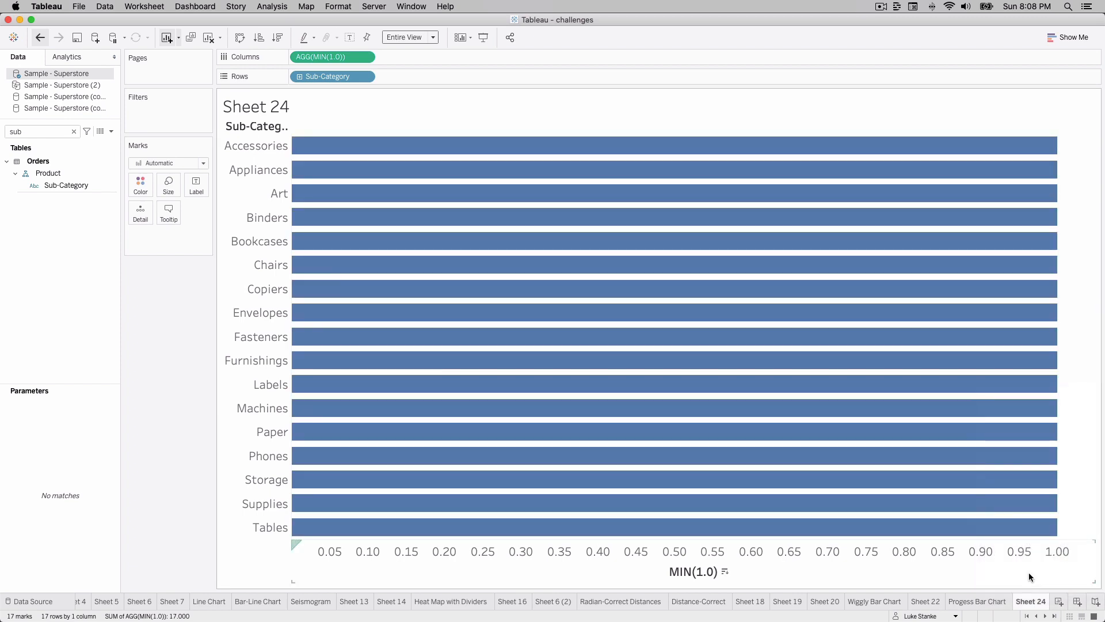
pyautogui.click(140, 184)
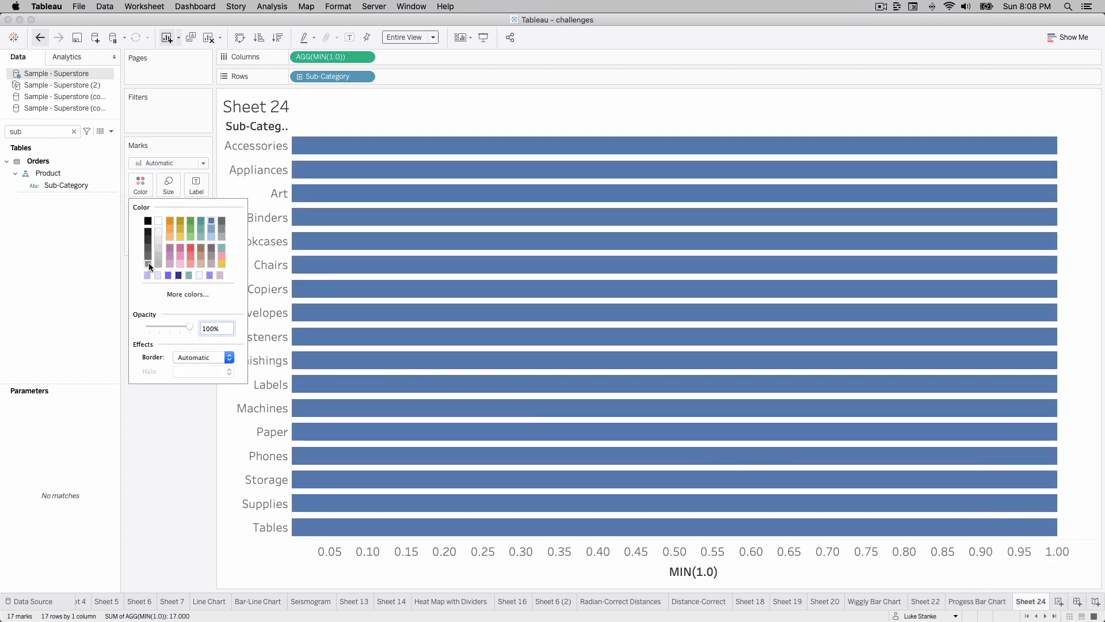
pyautogui.click(148, 265)
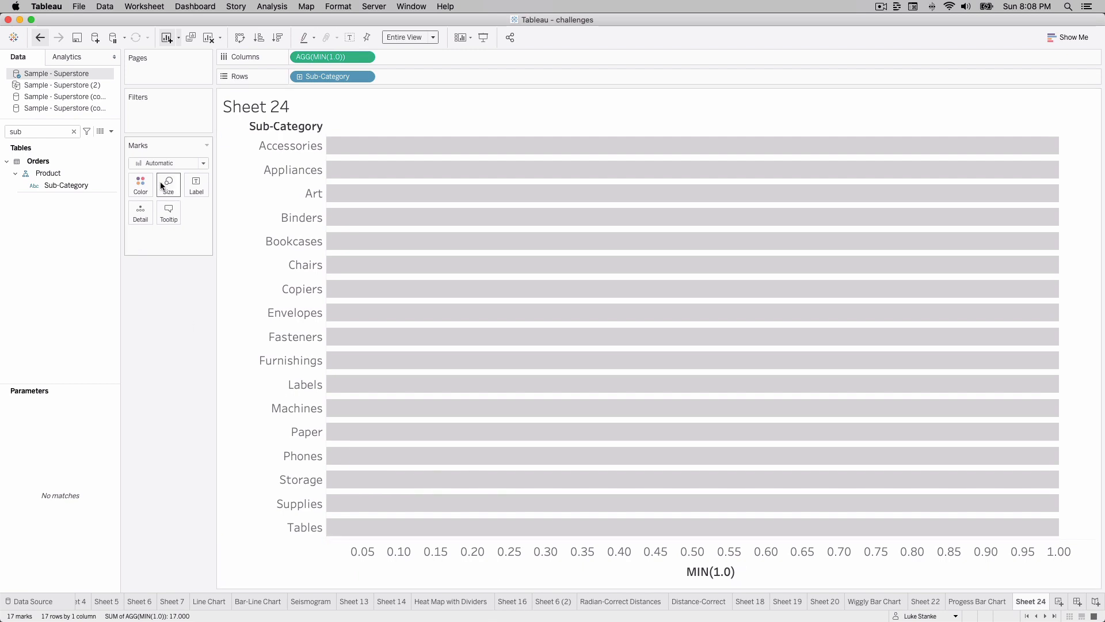
pyautogui.moveTo(99, 132)
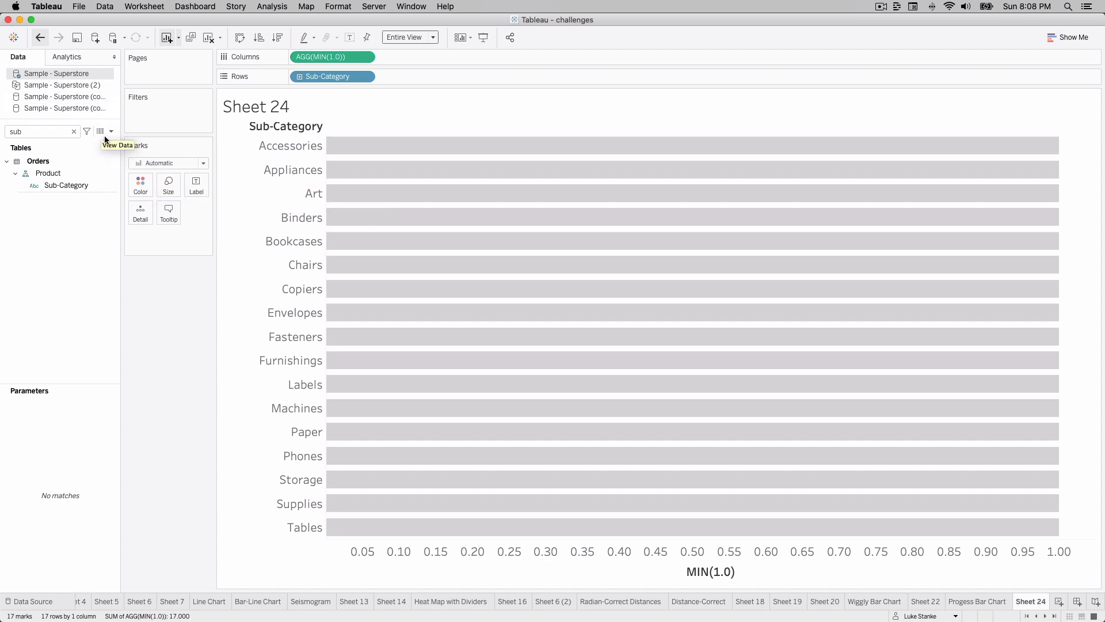
# Create calculated field Sales | 2019 = SUM(IF YEAR([Order Date]) = 2019 THEN [Sales] END)
pyautogui.click(113, 131)
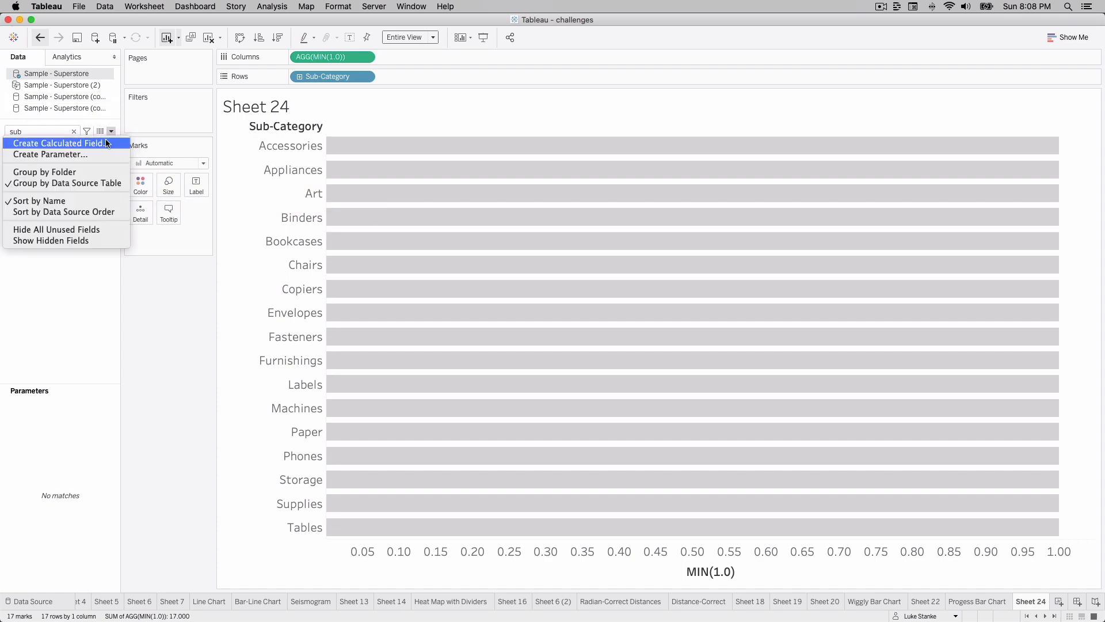
pyautogui.click(57, 142)
pyautogui.write('Sales')
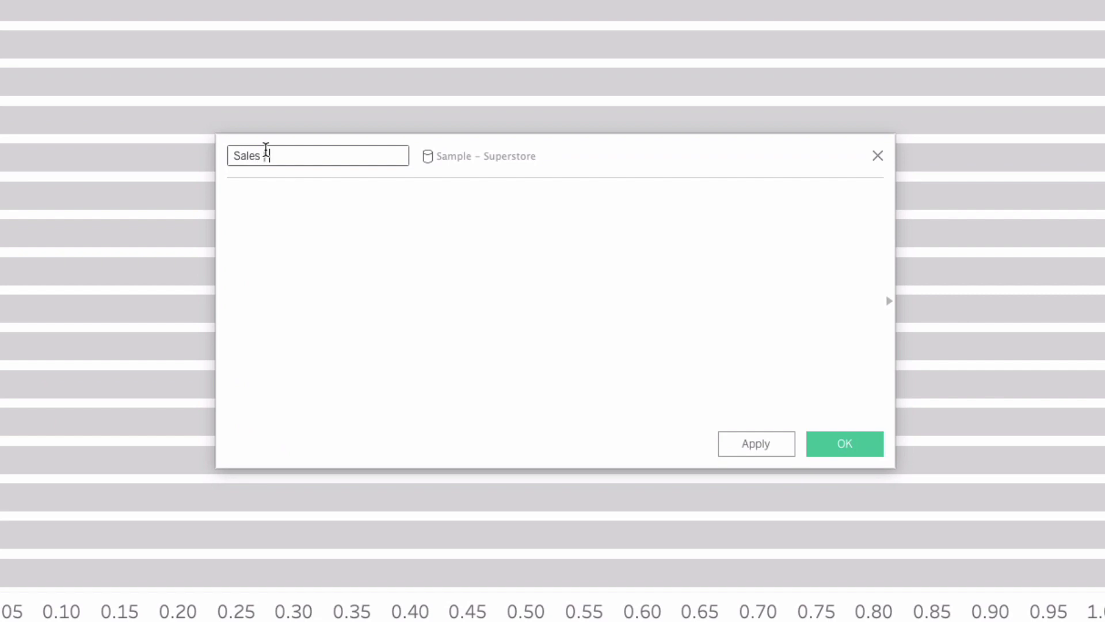
pyautogui.write('SUM(')
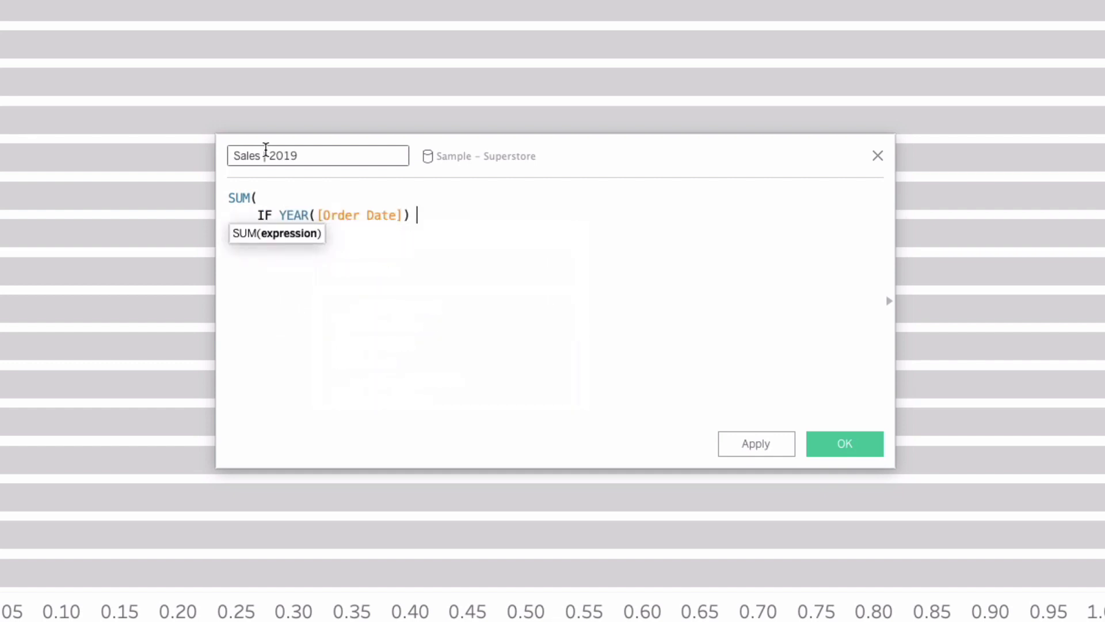
pyautogui.write('= 2019')
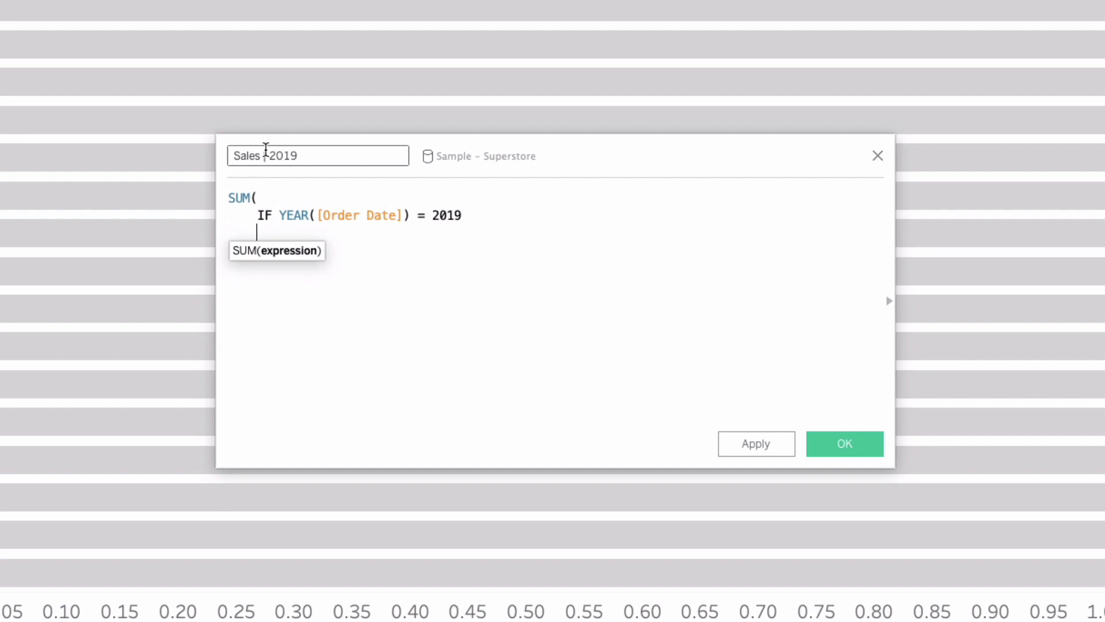
pyautogui.write('THEN [Sales]')
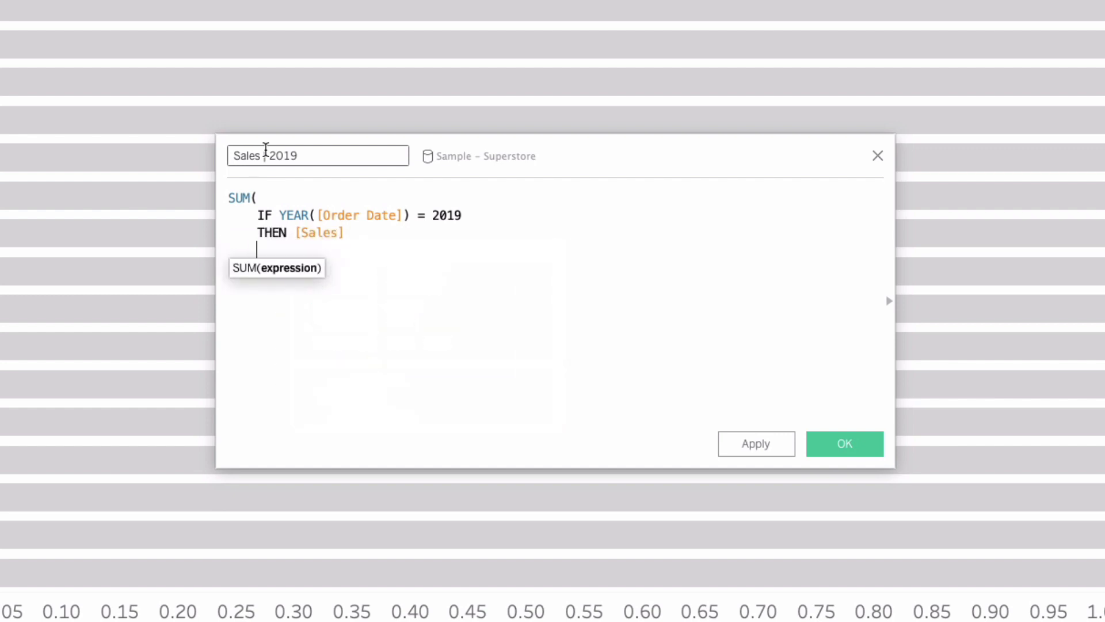
pyautogui.write('END')
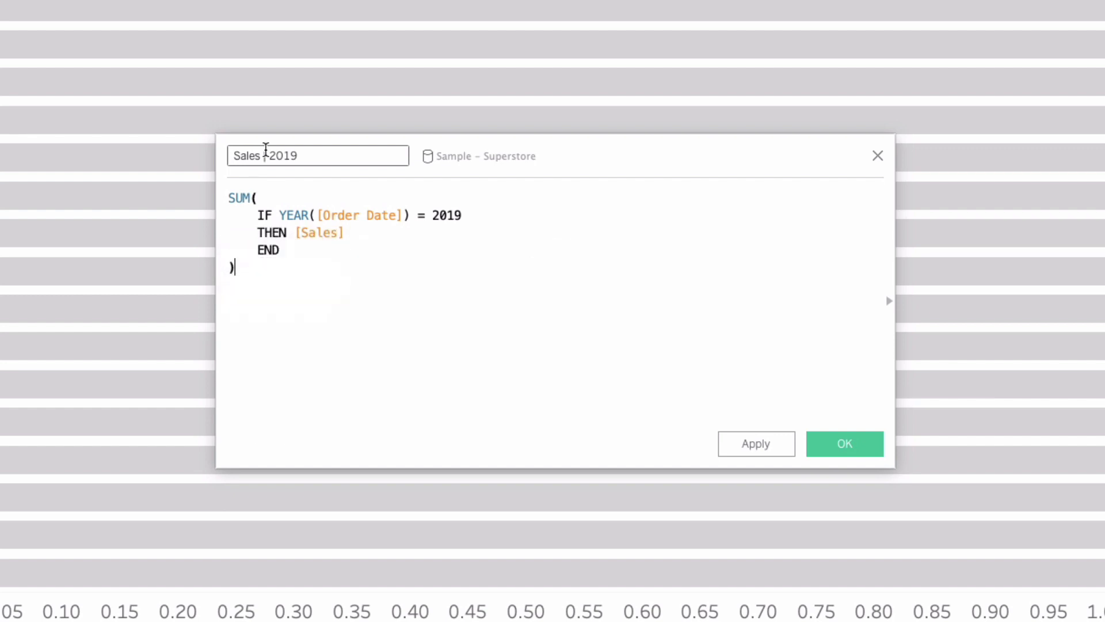
pyautogui.click(845, 445)
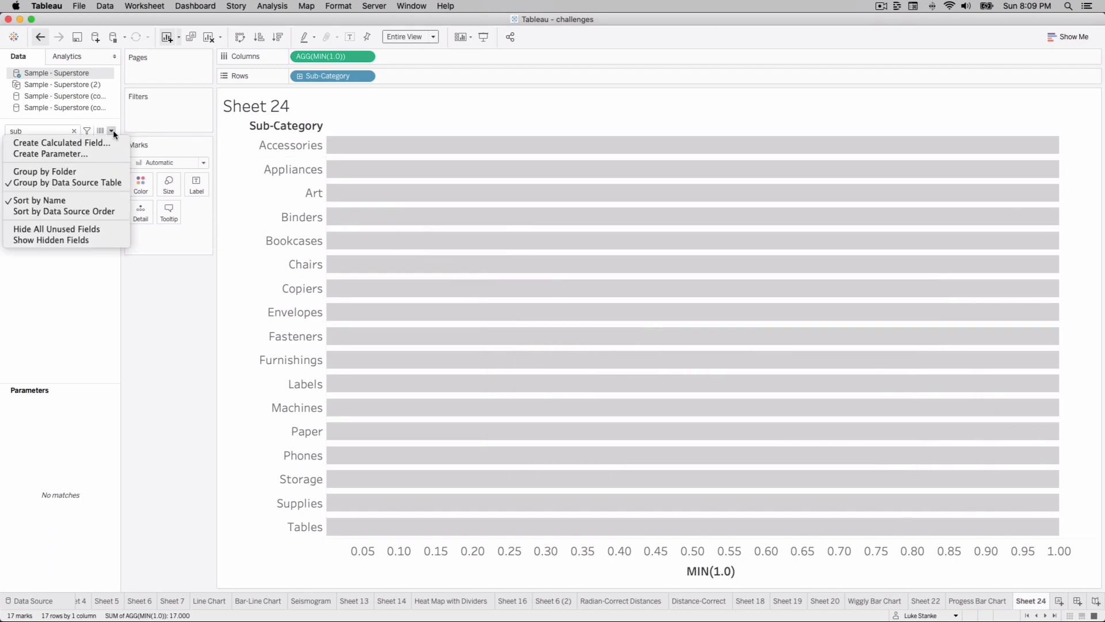
# Create calculated field Sales | 2020 = SUM(IF YEAR([Order Date]) = 2020 THEN [Sales] END)
pyautogui.click(65, 143)
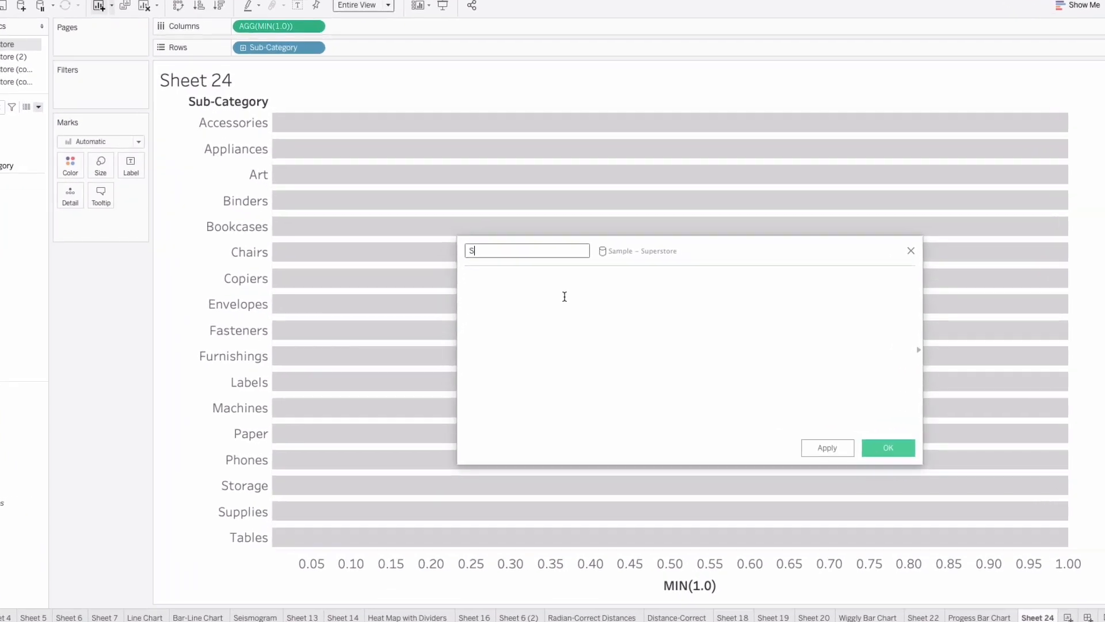
pyautogui.write('ales | 2020')
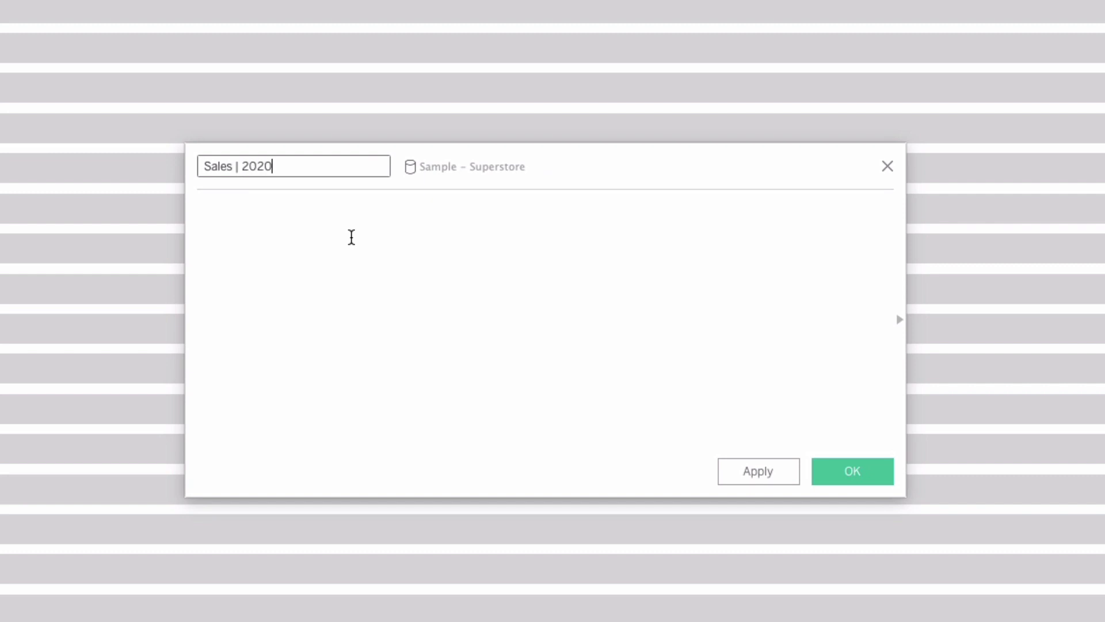
pyautogui.write('SUM(')
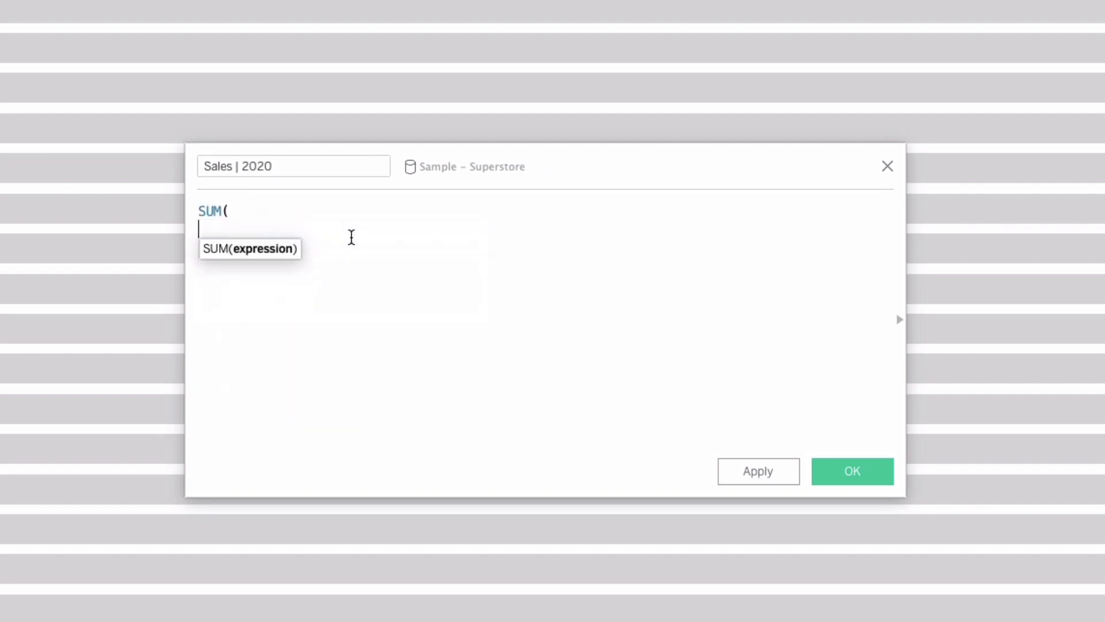
pyautogui.write('IF YEAR(')
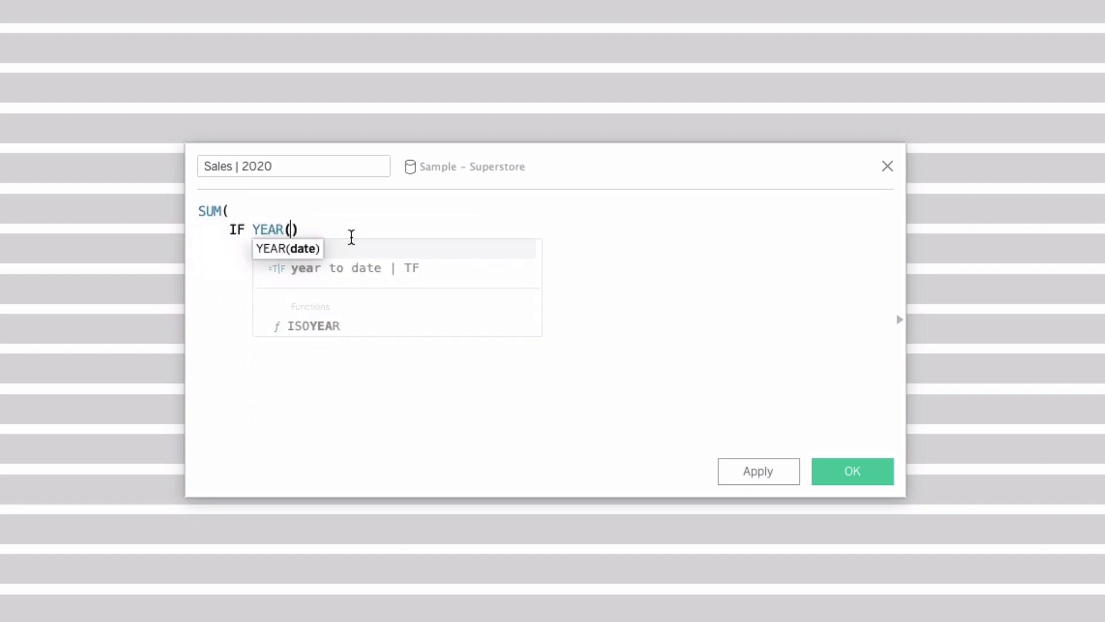
pyautogui.write('[Order Date]) =')
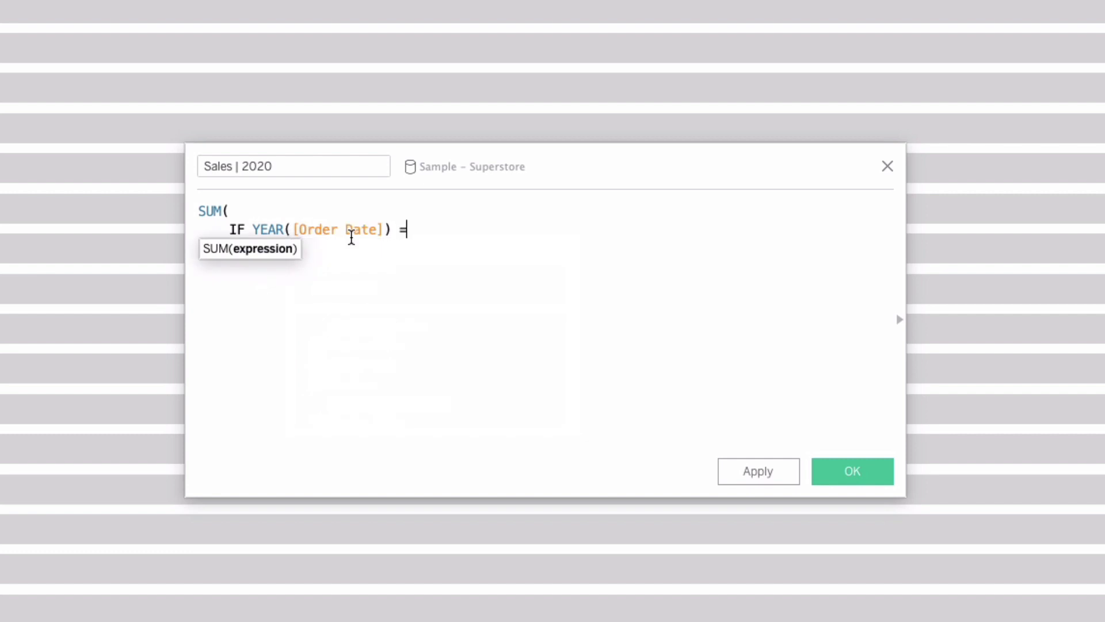
pyautogui.write('2020')
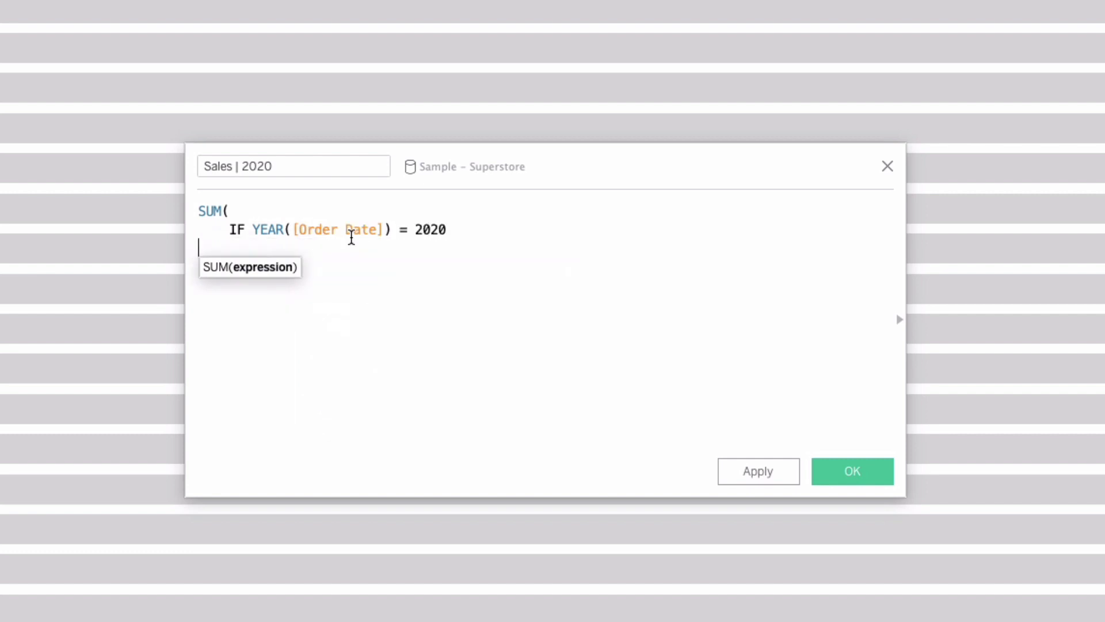
pyautogui.write('THEN [Sales]')
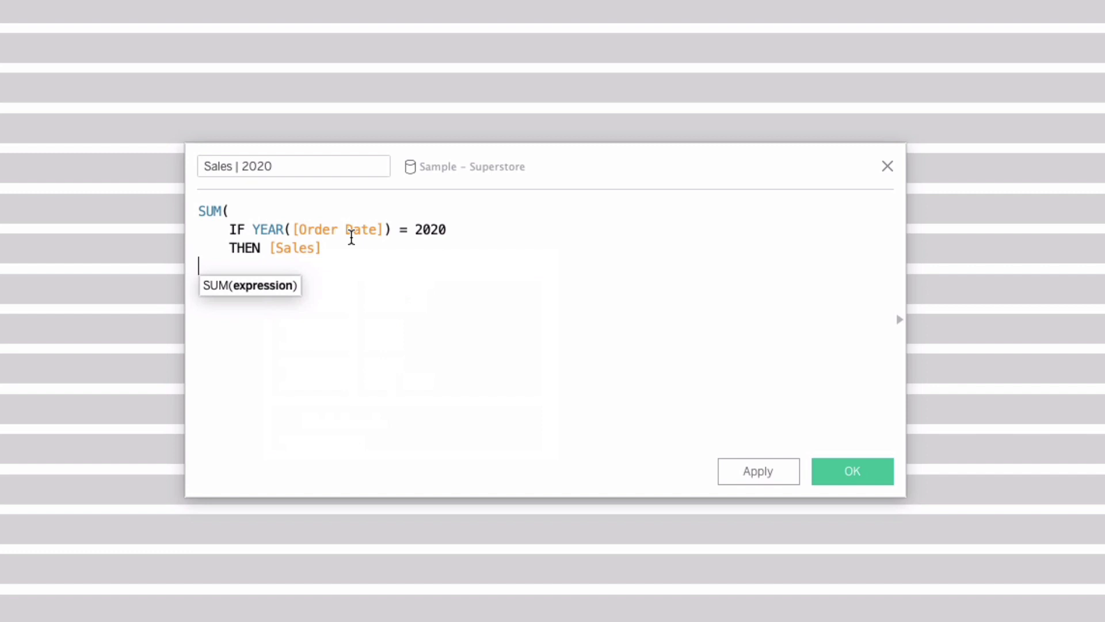
pyautogui.write('END')
pyautogui.write(')')
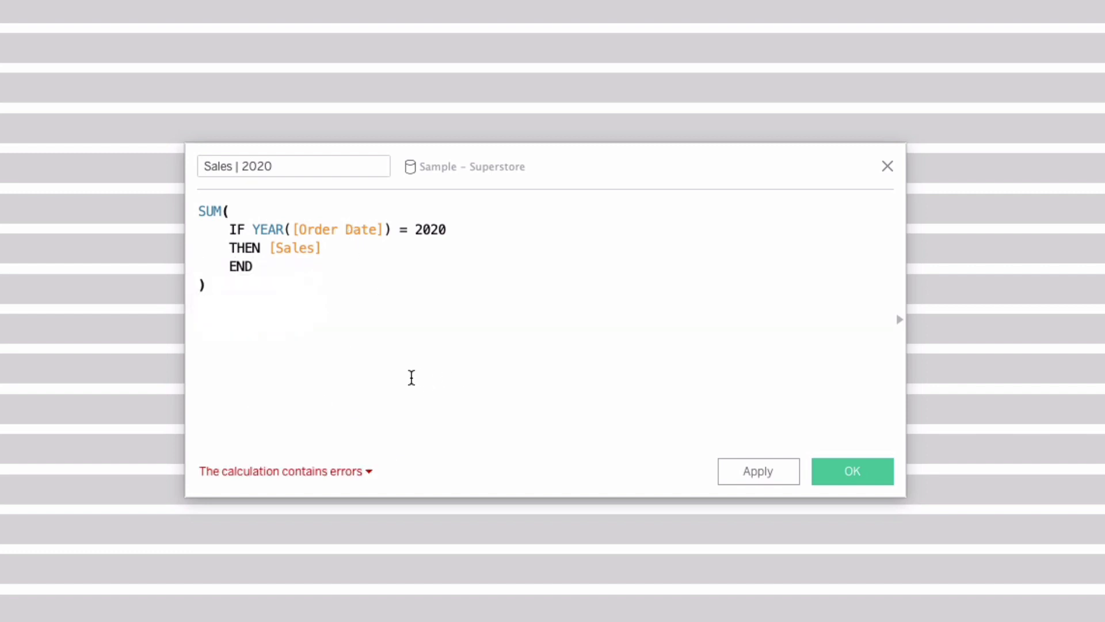
pyautogui.click(293, 166)
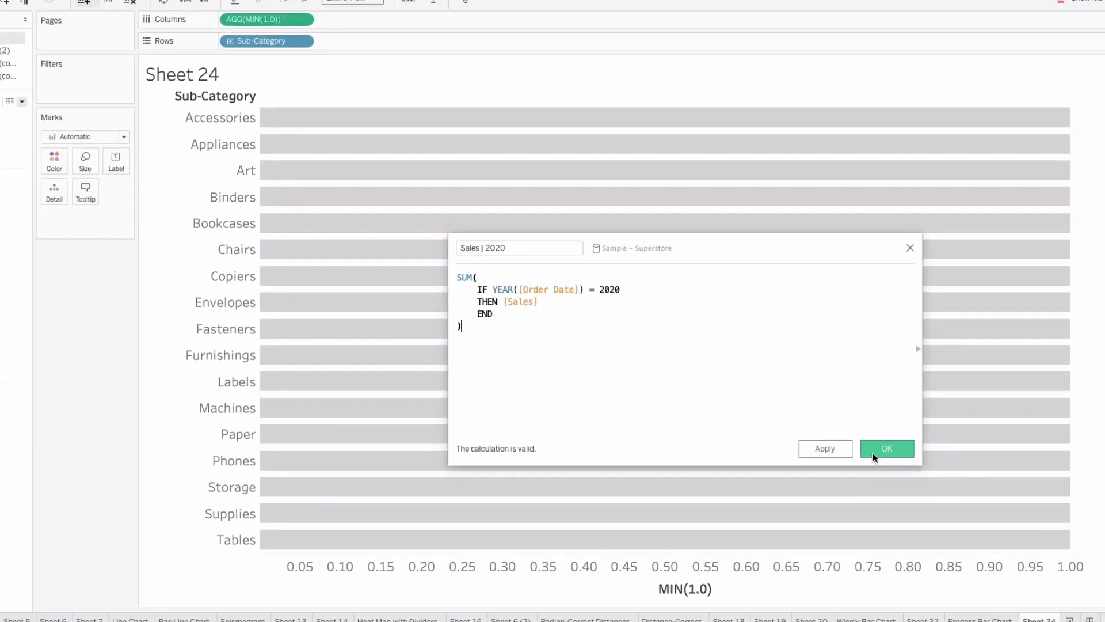
pyautogui.click(887, 448)
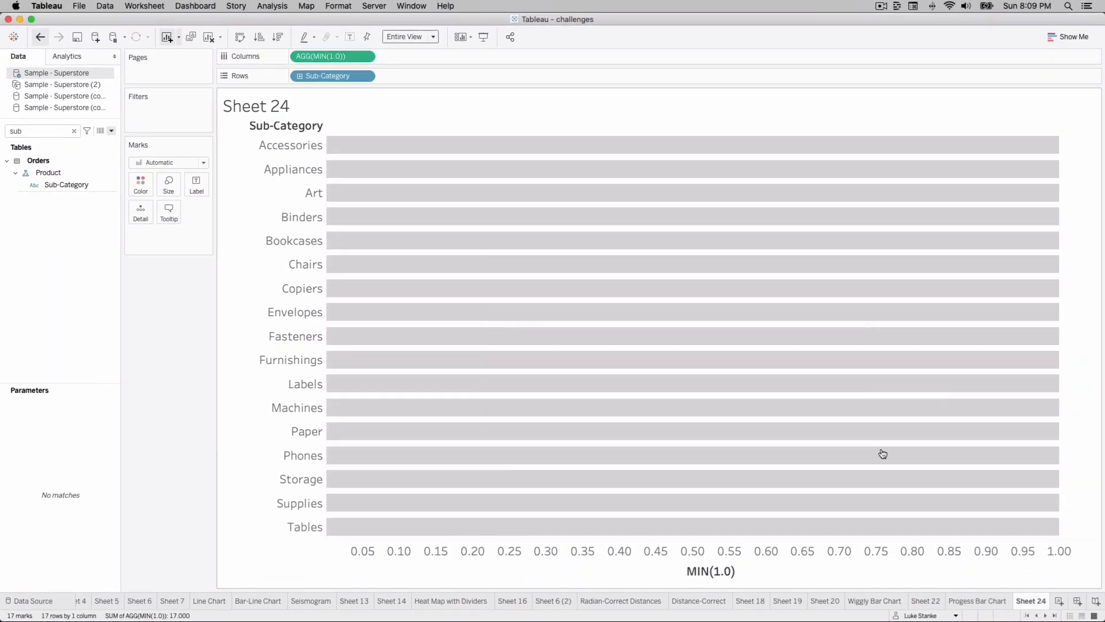
pyautogui.moveTo(160, 159)
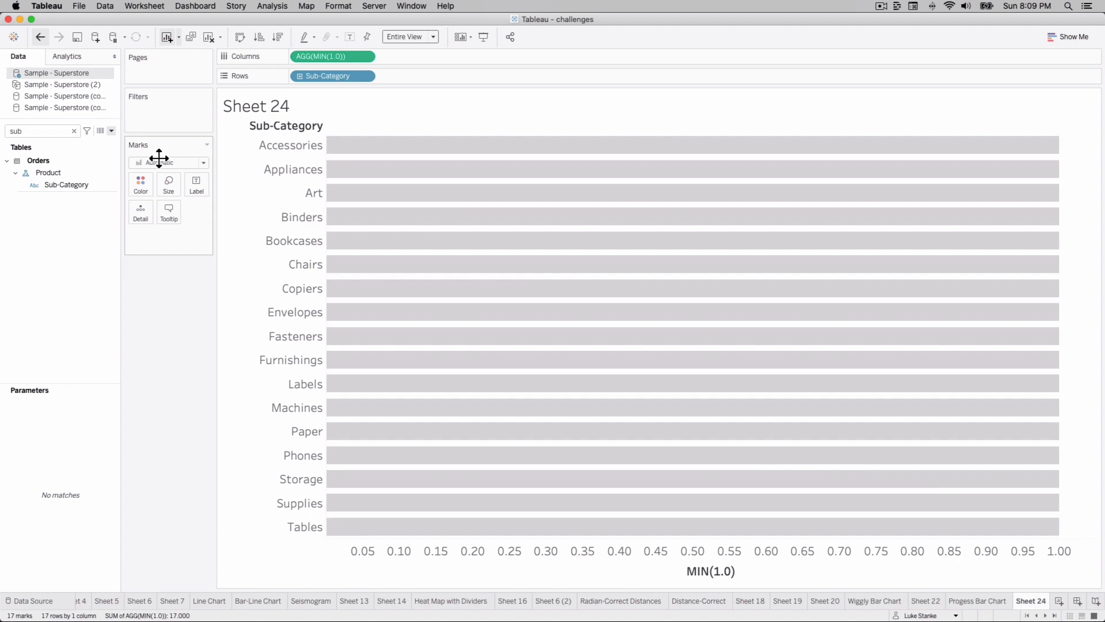
pyautogui.moveTo(119, 143)
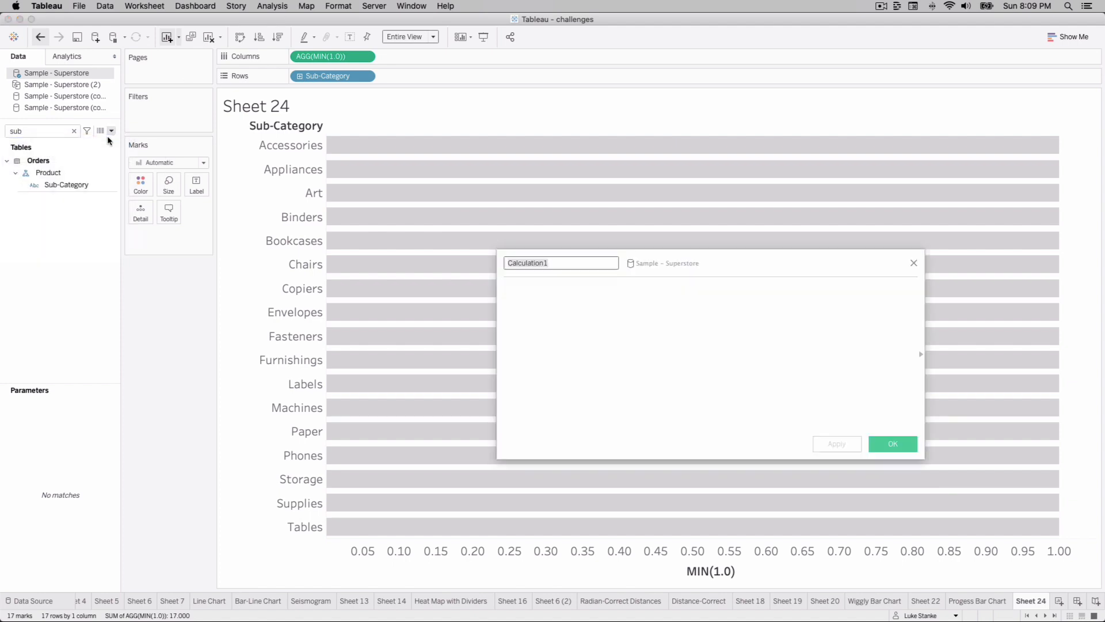
pyautogui.moveTo(406, 232)
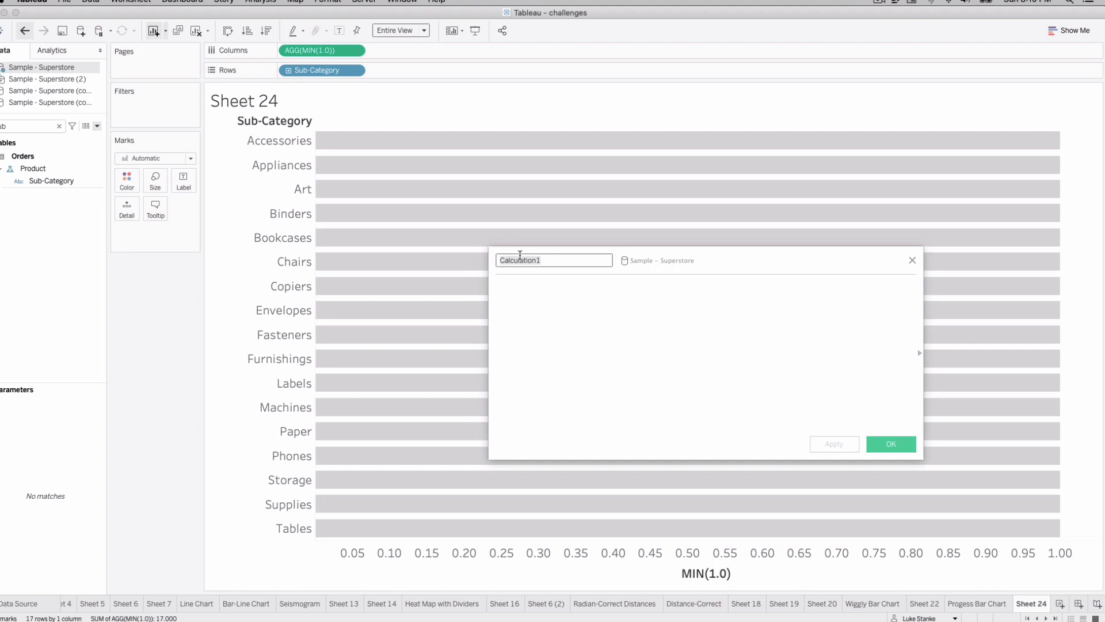
# Name the field year to date | TF and write DATEPART('dayofyear',[Order Date])
pyautogui.write('year to date | TF')
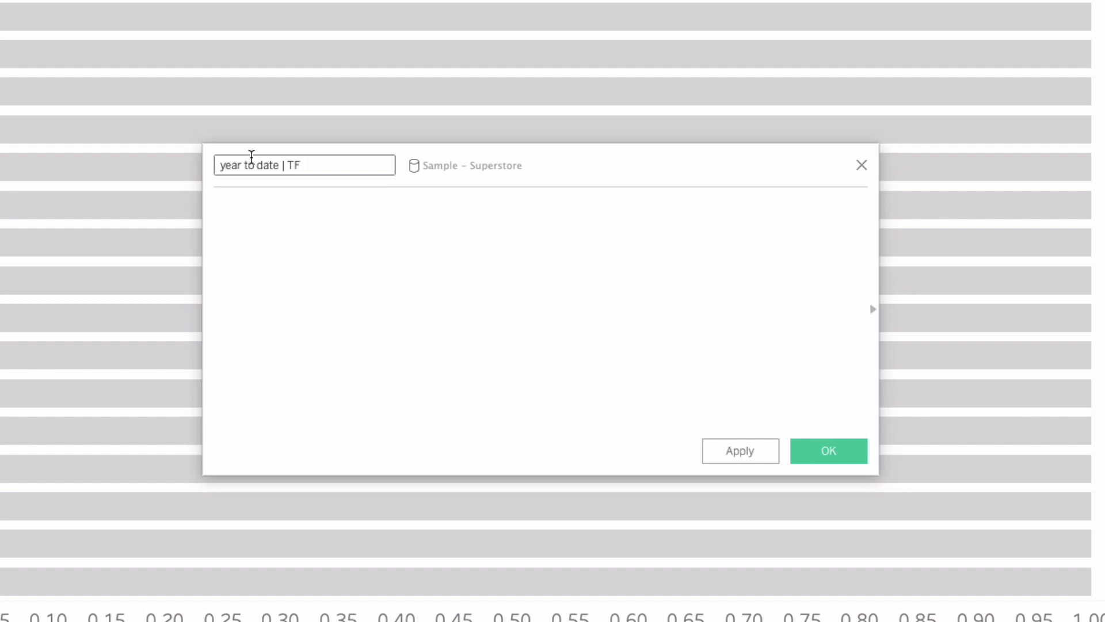
pyautogui.click(234, 207)
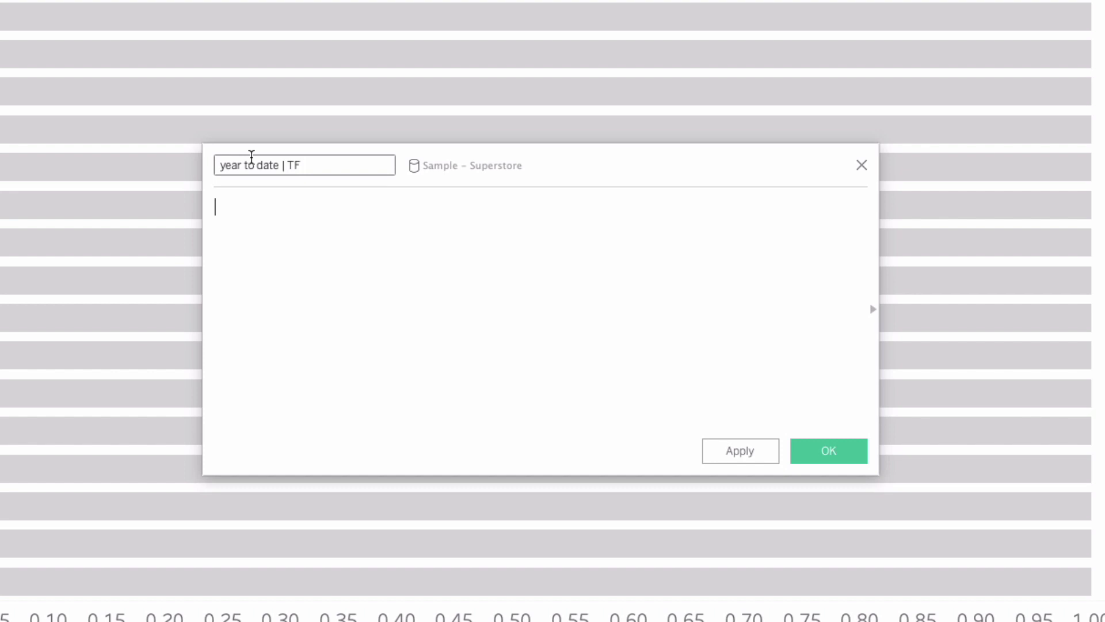
pyautogui.write('DA')
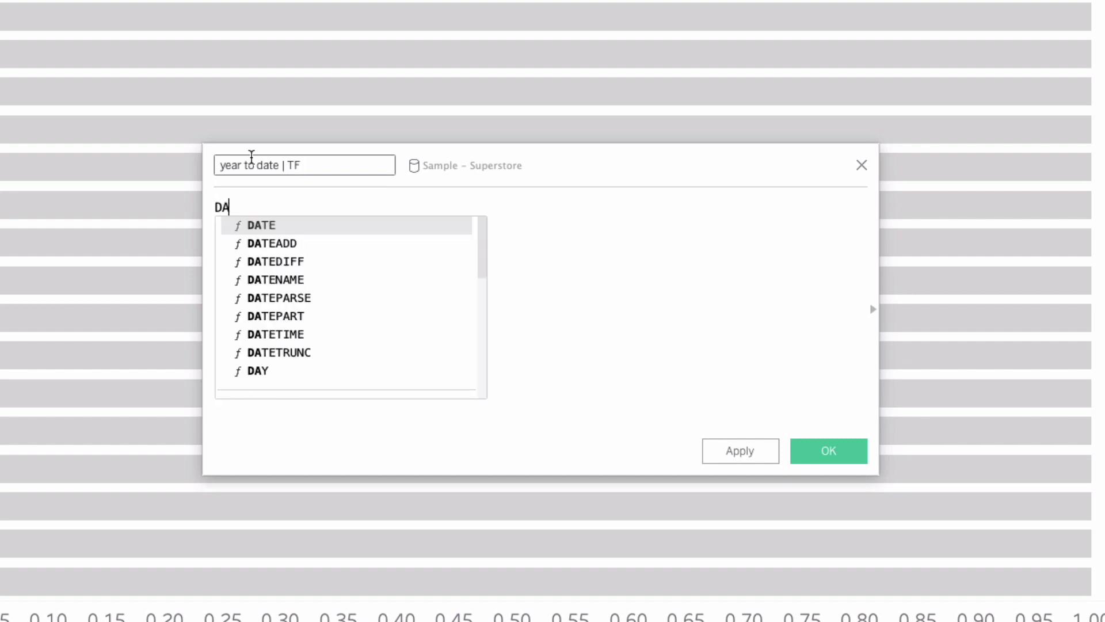
pyautogui.write('TEPART(')
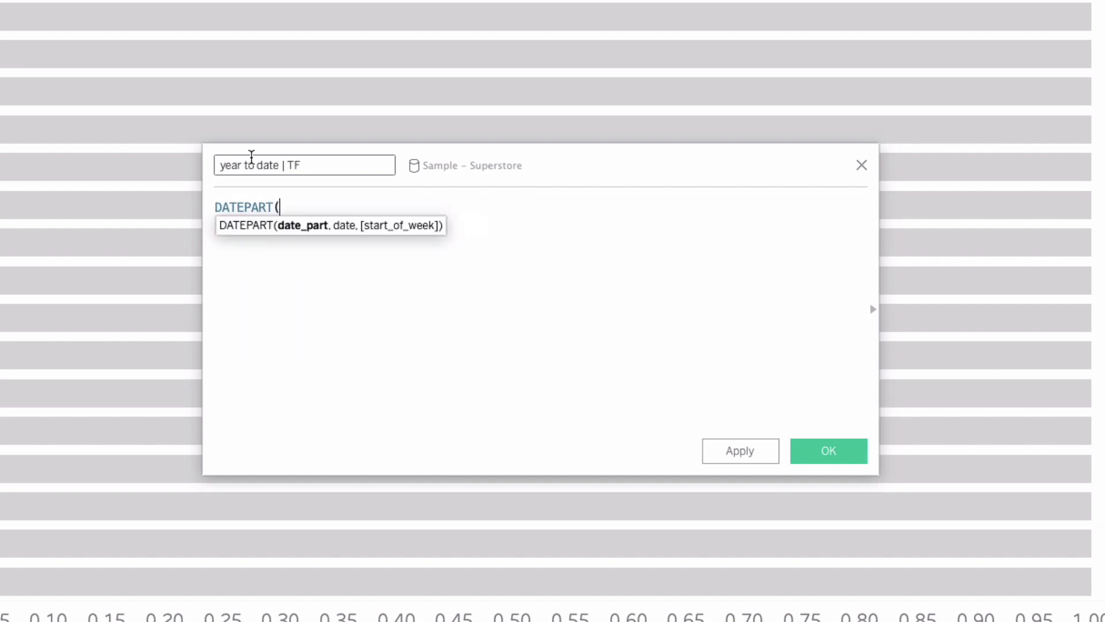
pyautogui.write("'yearofdate', Or")
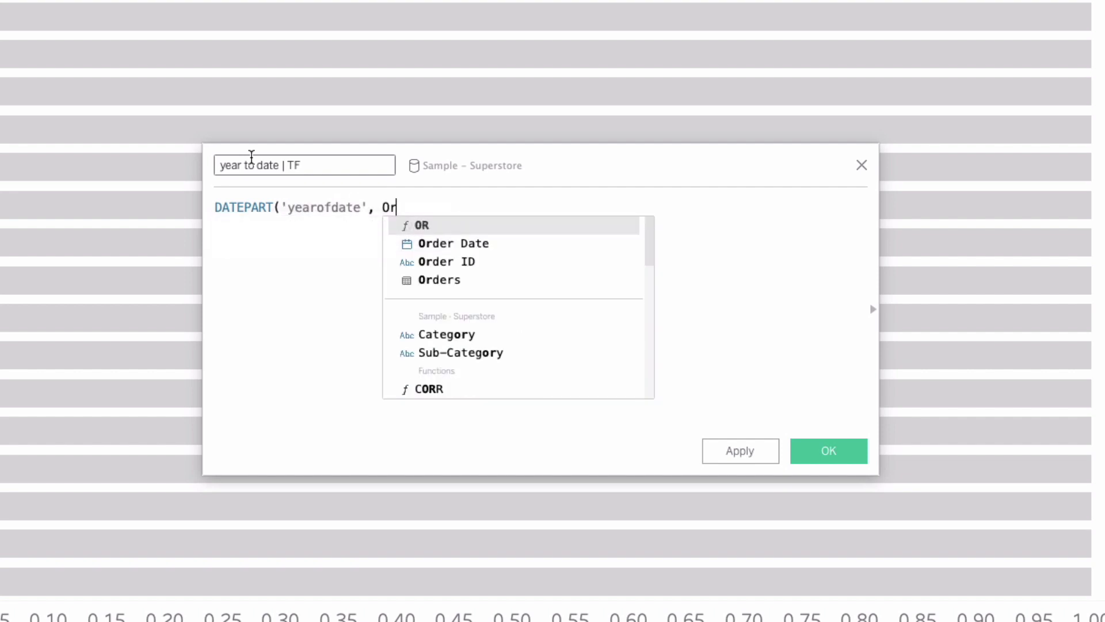
pyautogui.click(453, 244)
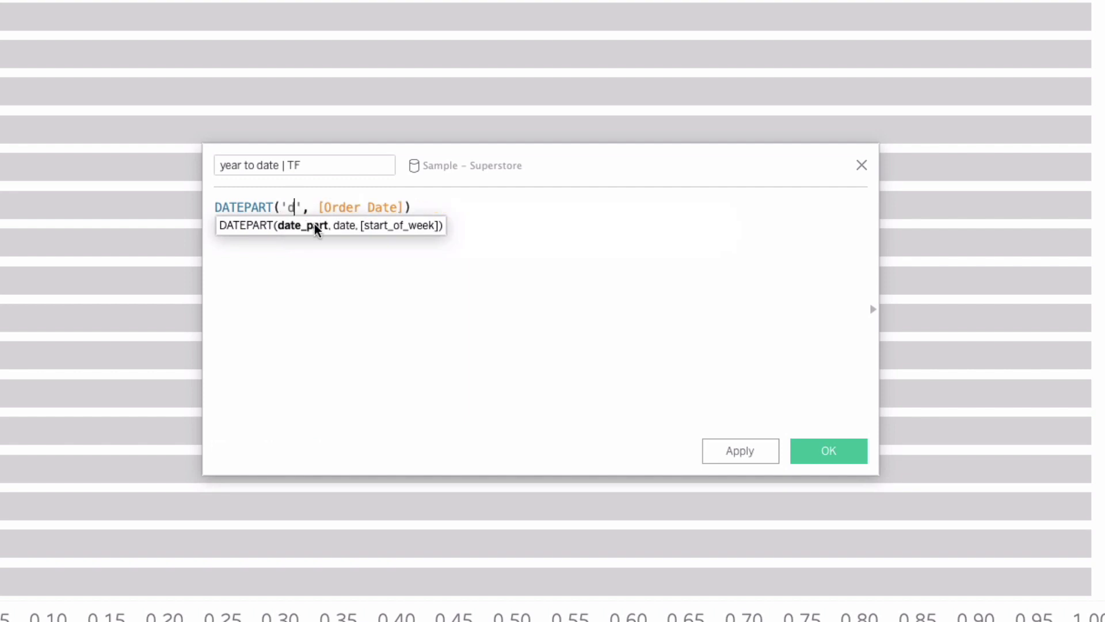
pyautogui.write('ayofyear')
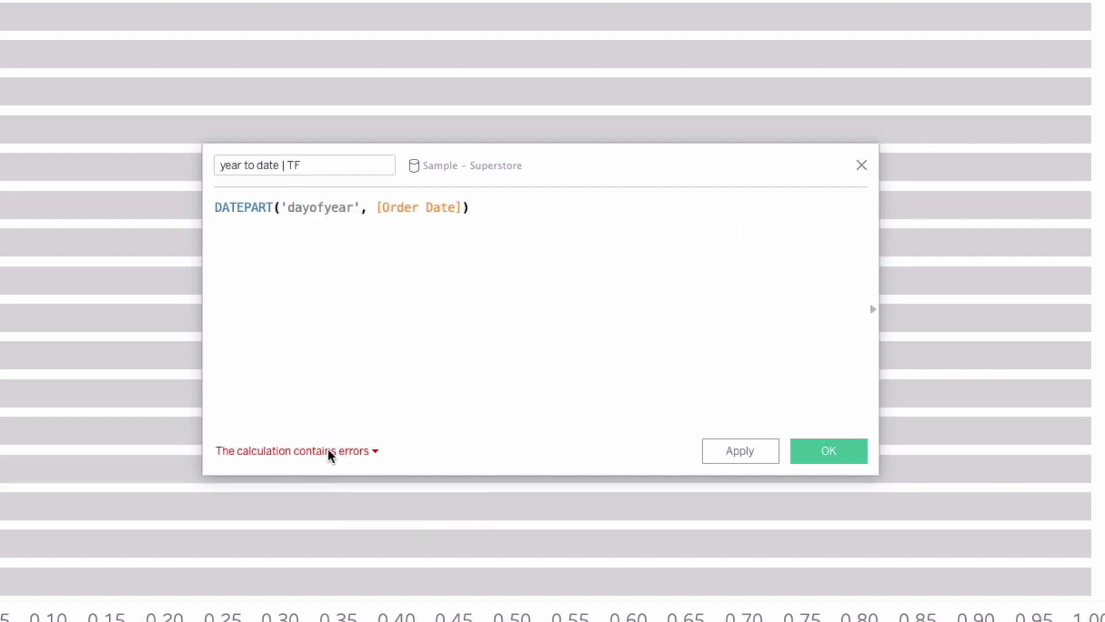
# Complete it with <= DATEPART('dayofyear',{MAX([Order Date])}) after fixing the error, and save
pyautogui.click(311, 165)
pyautogui.write(' <')
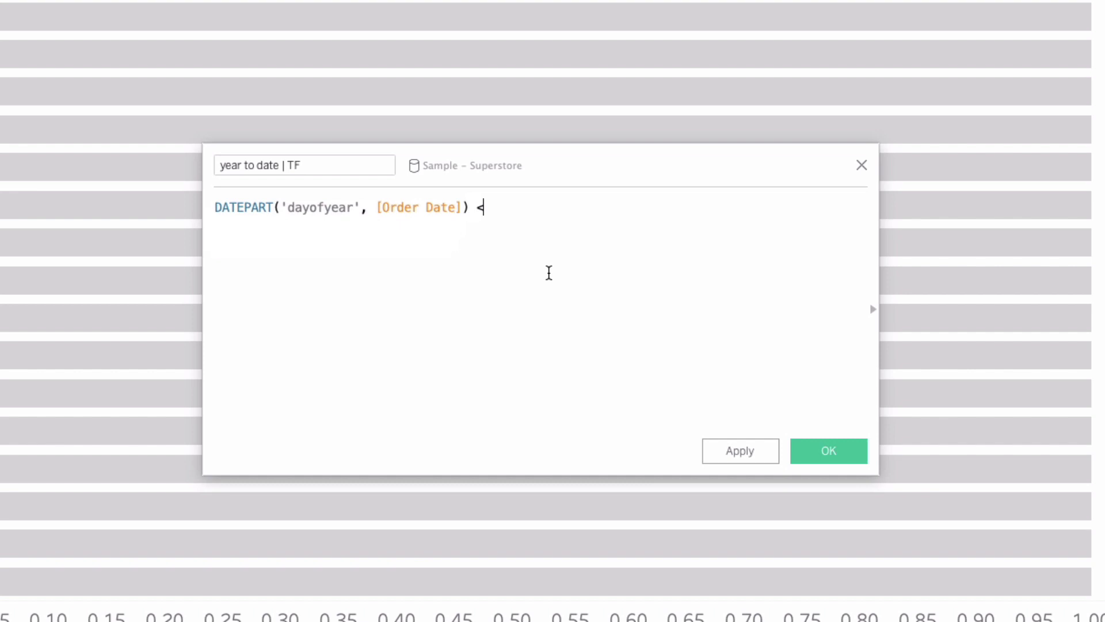
pyautogui.write('=')
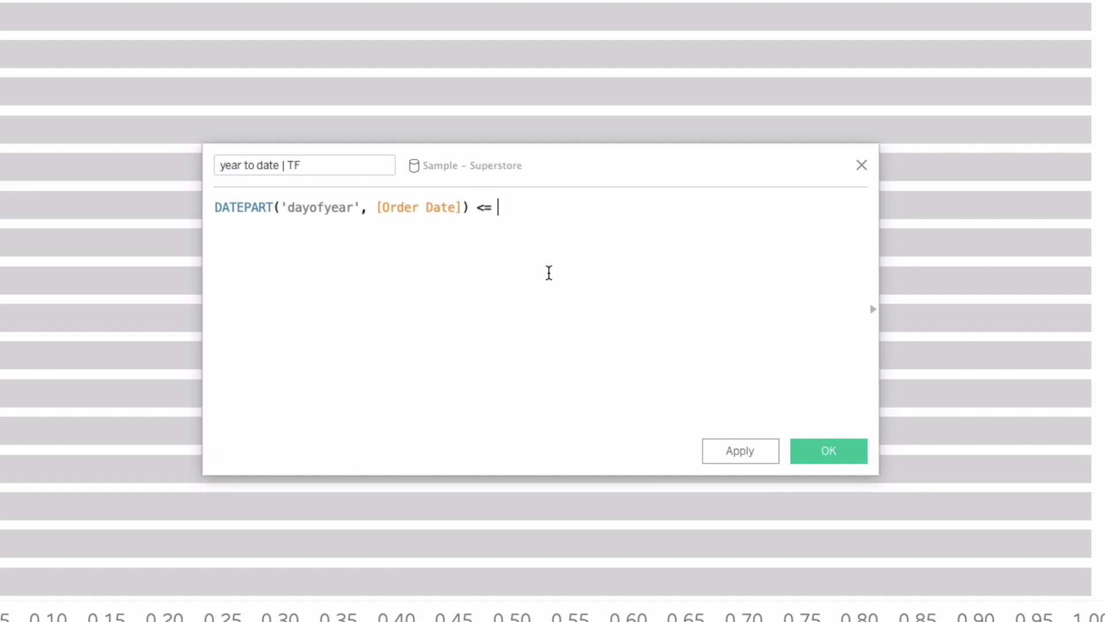
pyautogui.write('D')
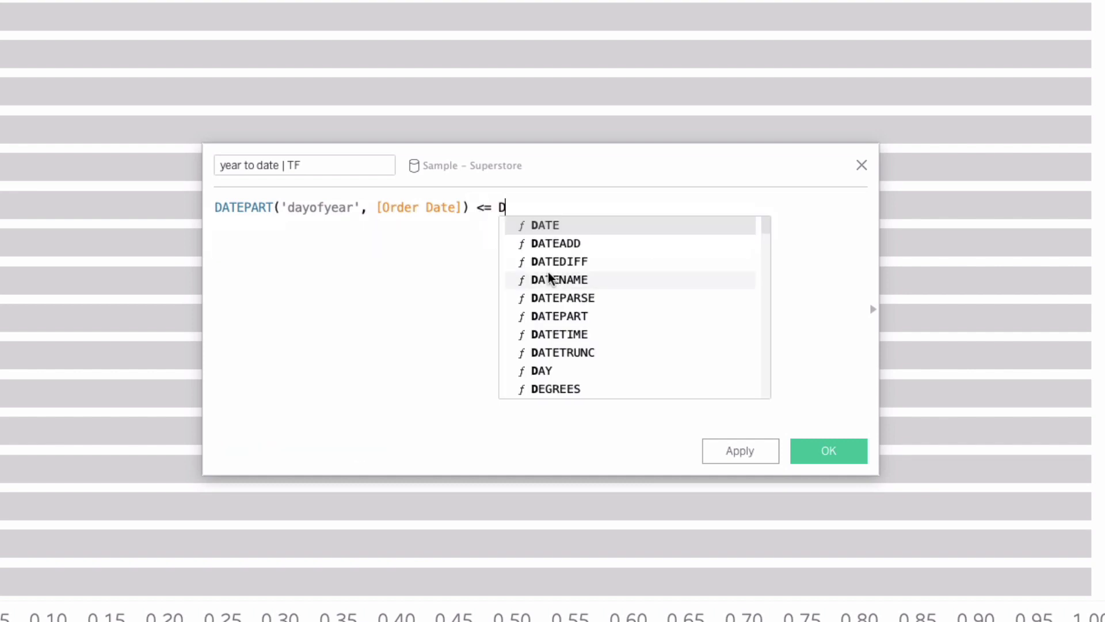
pyautogui.write("ATEPART('da")
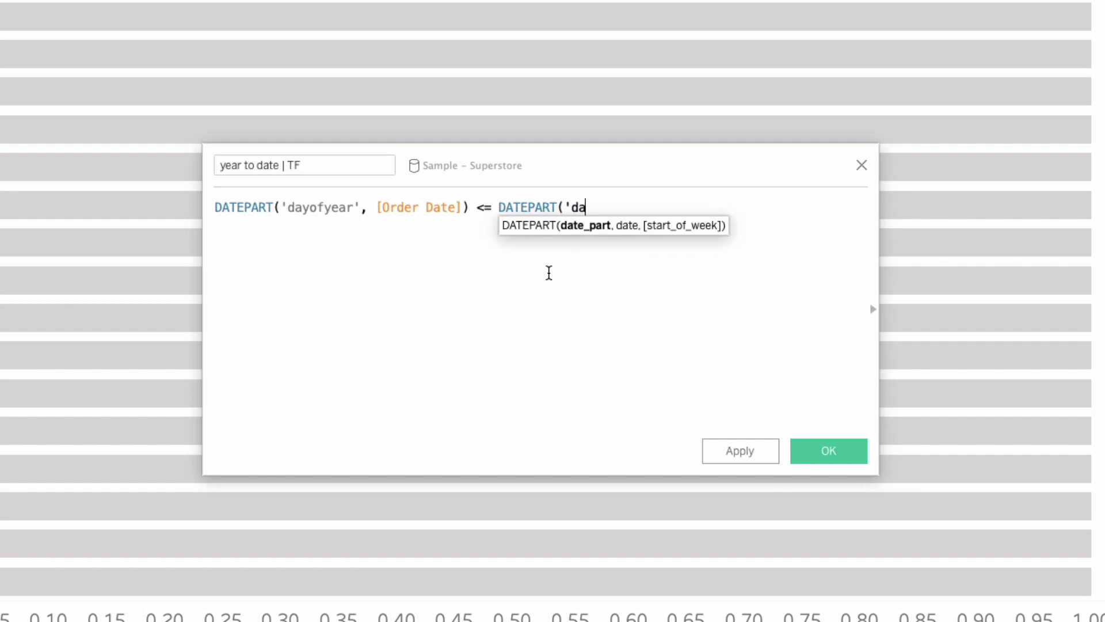
pyautogui.write("yofyear',")
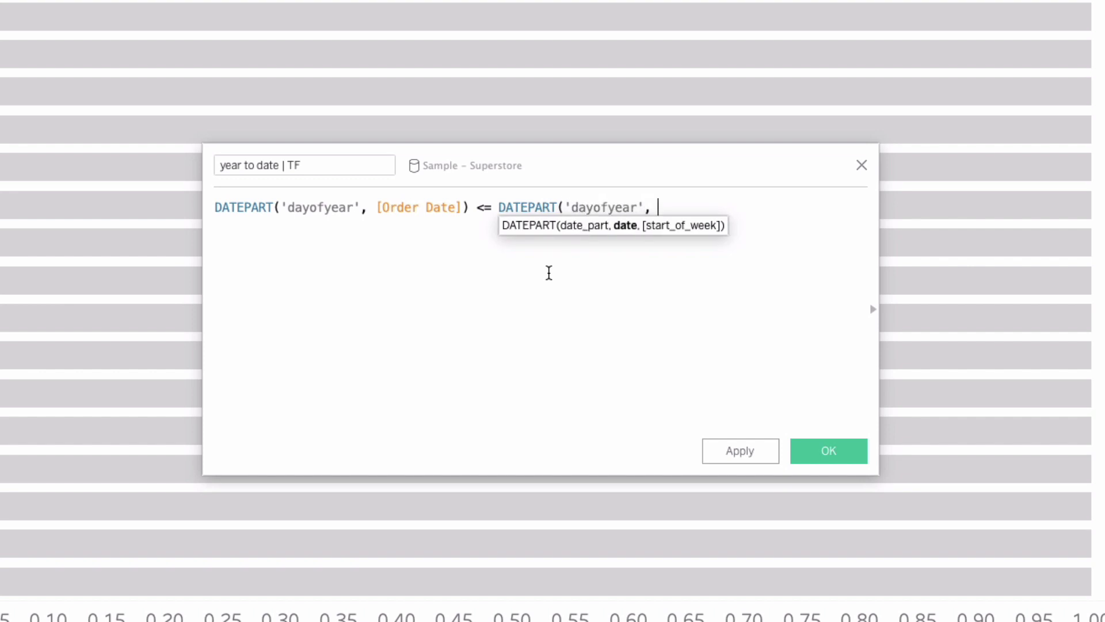
pyautogui.write('{MAX(O')
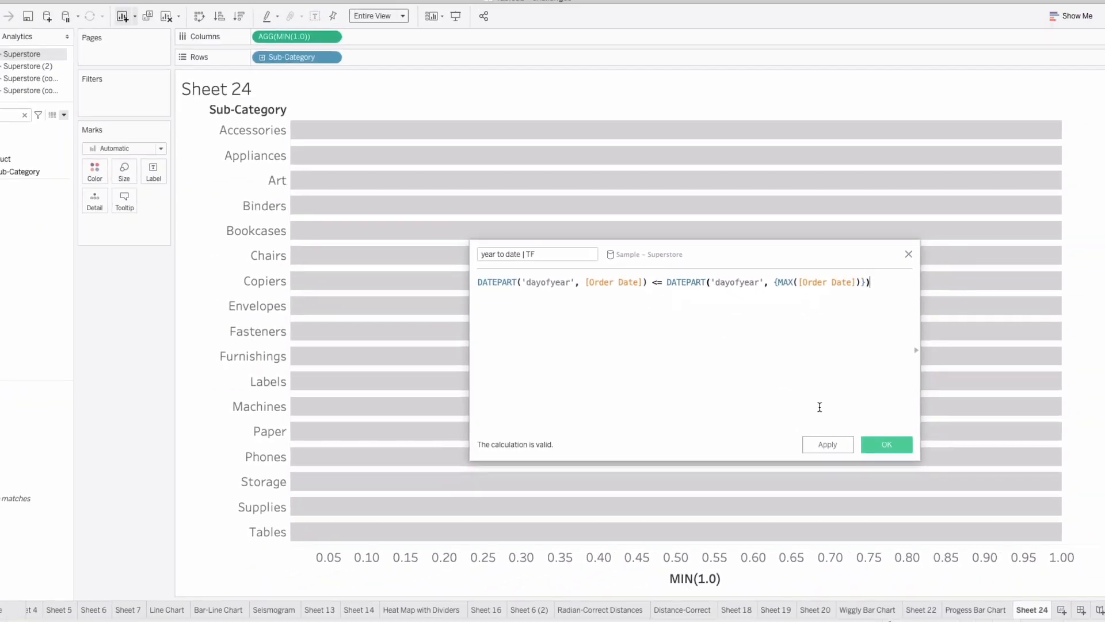
pyautogui.click(886, 445)
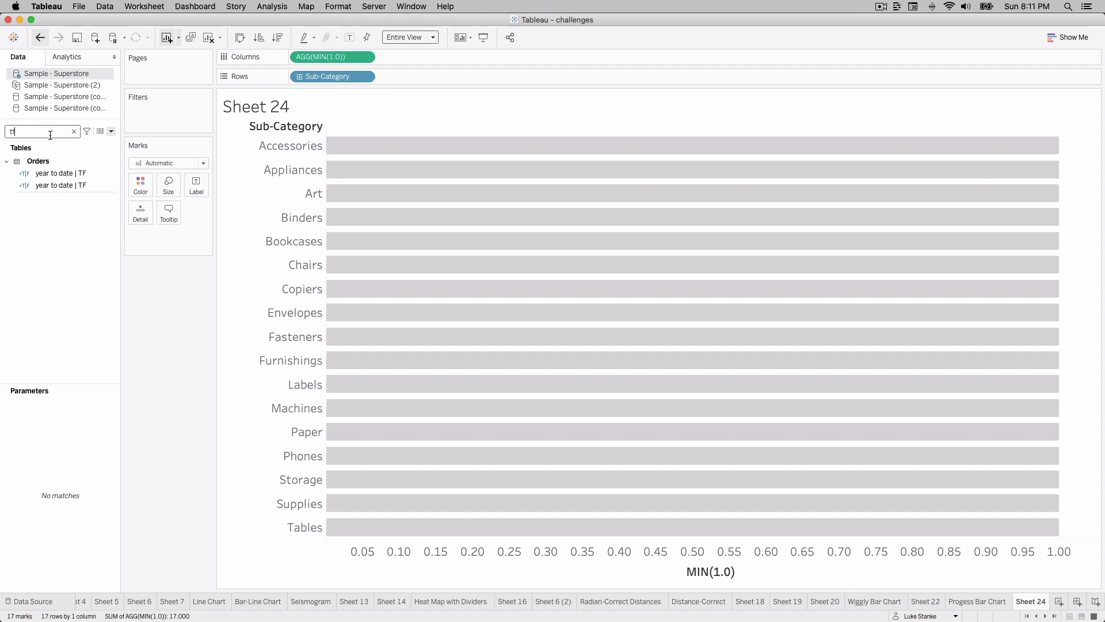
# Clear the Data pane search and start a new blank calculated field
pyautogui.rightClick(60, 184)
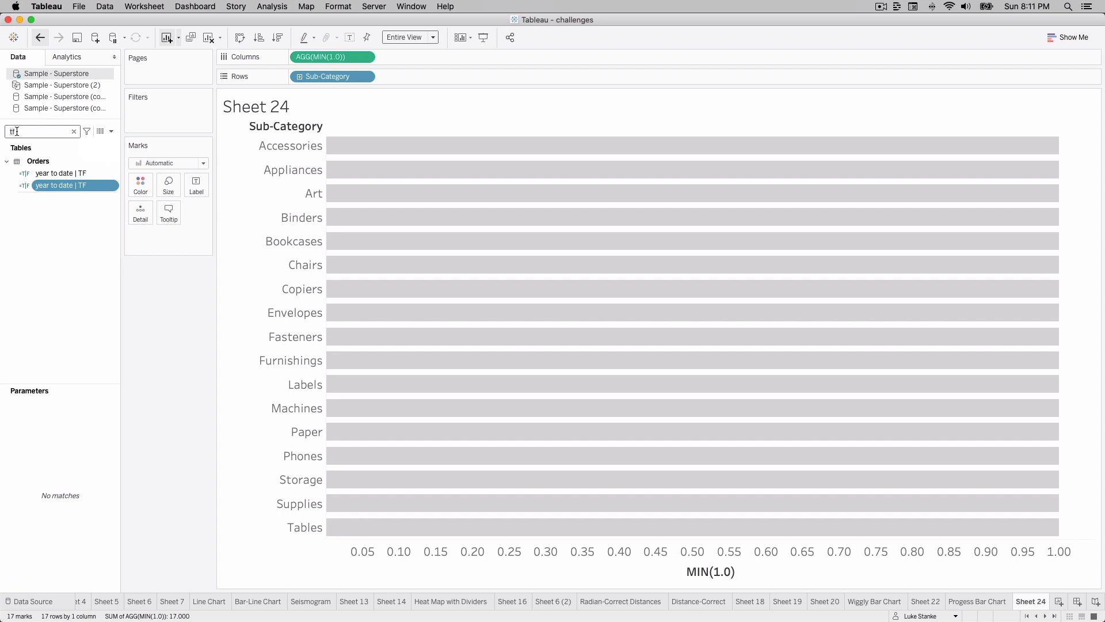
pyautogui.click(74, 131)
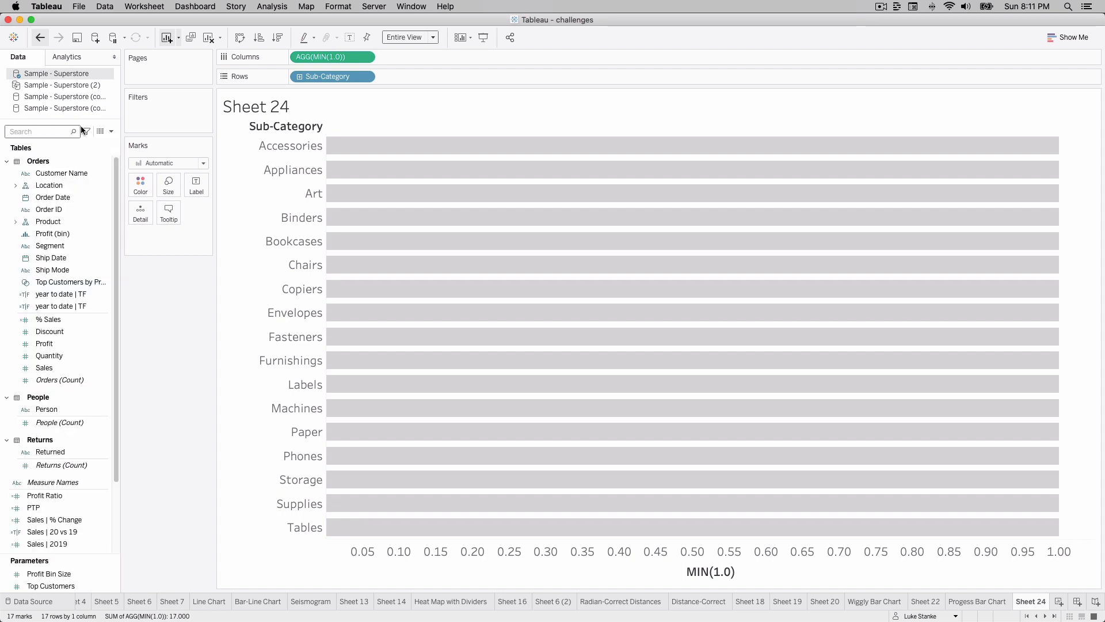
pyautogui.click(113, 132)
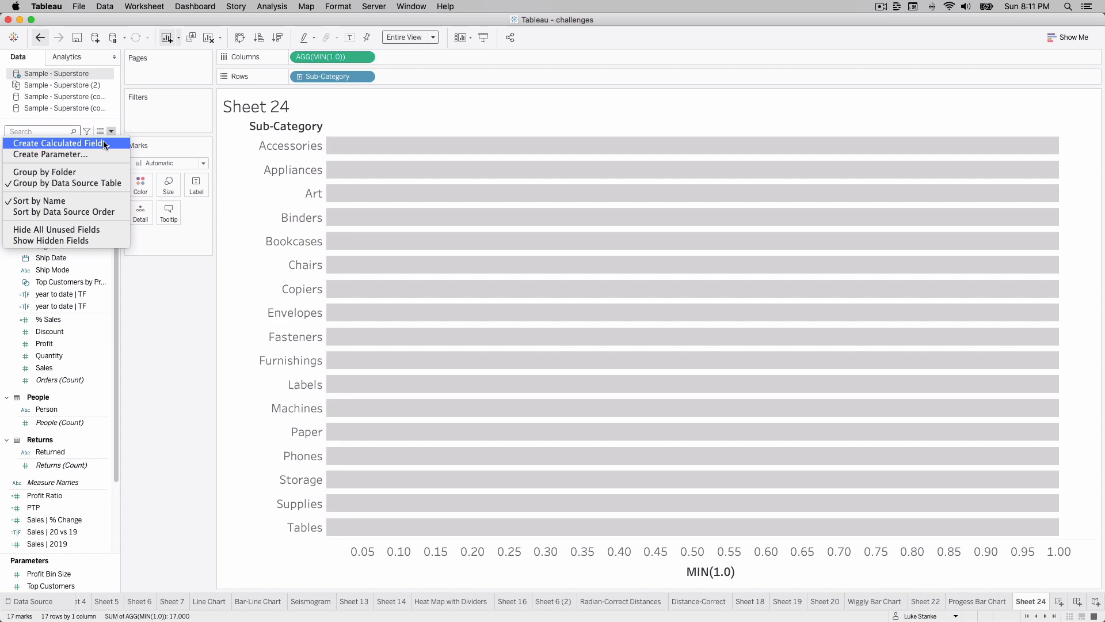
pyautogui.click(56, 144)
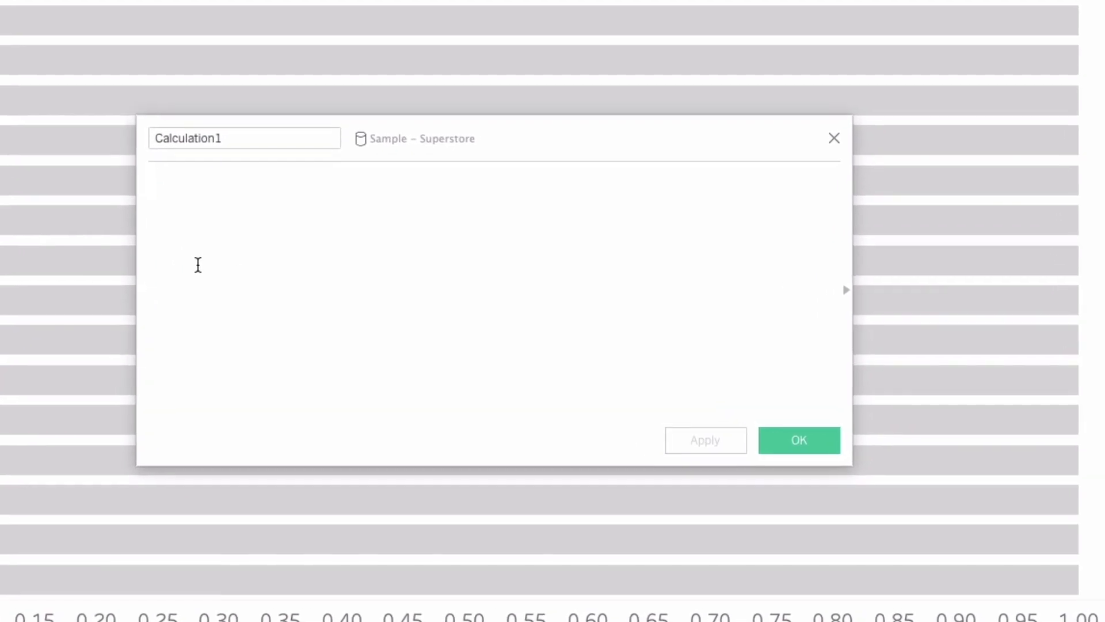
# Create PY PTP = SUM(IF [year to date | TF] AND YEAR([Order Date])=2019 THEN [Sales] END)/[Sales | 2019]
pyautogui.write('P')
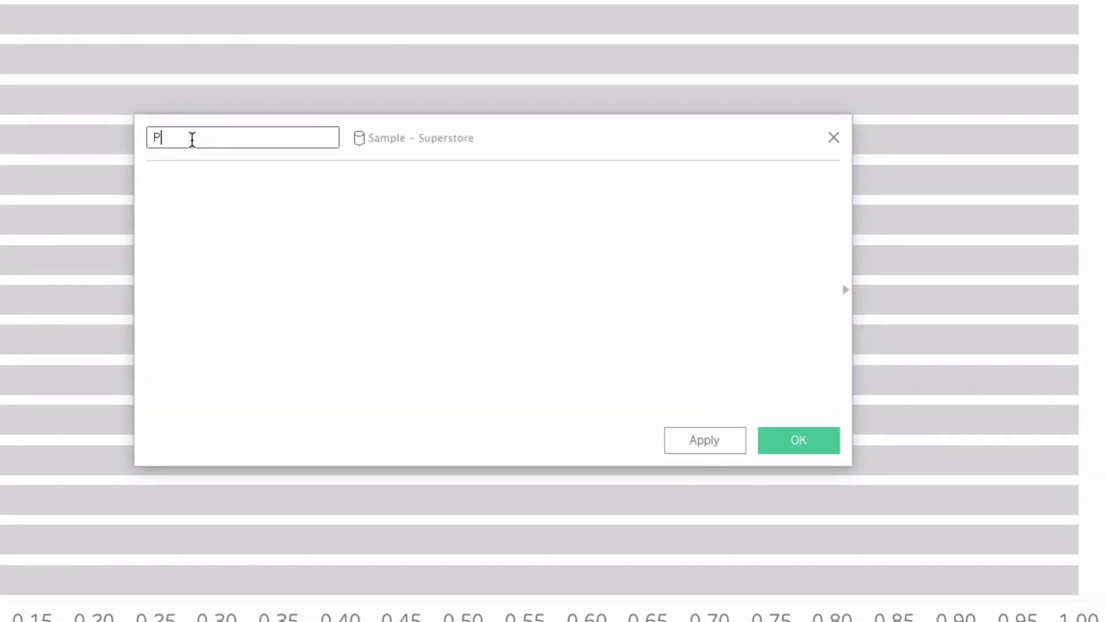
pyautogui.write('Y PTP')
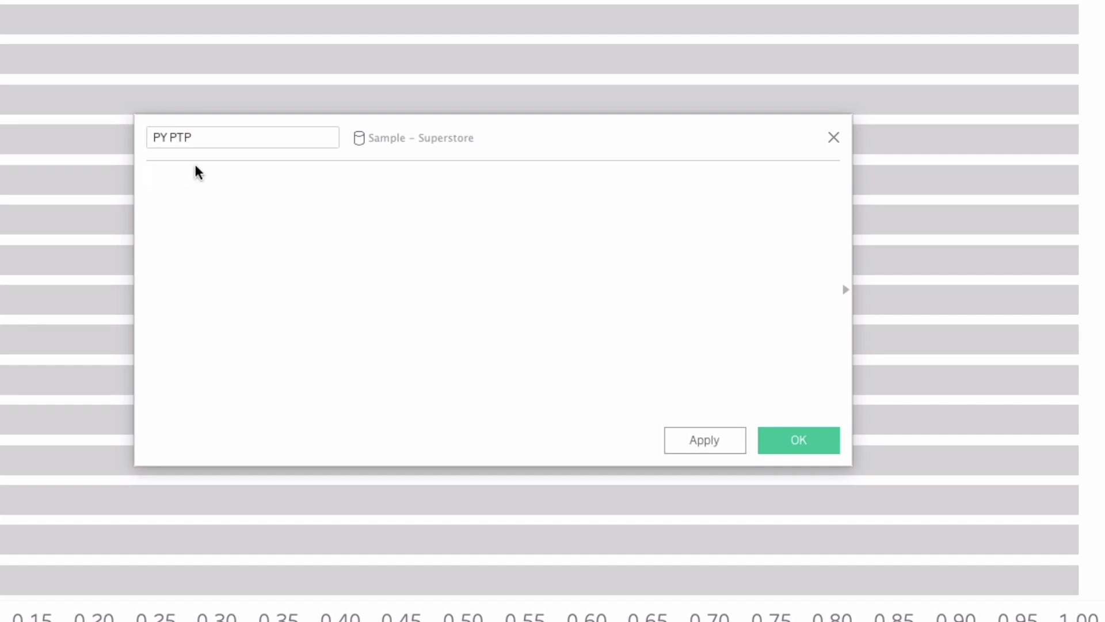
pyautogui.write('SUM(')
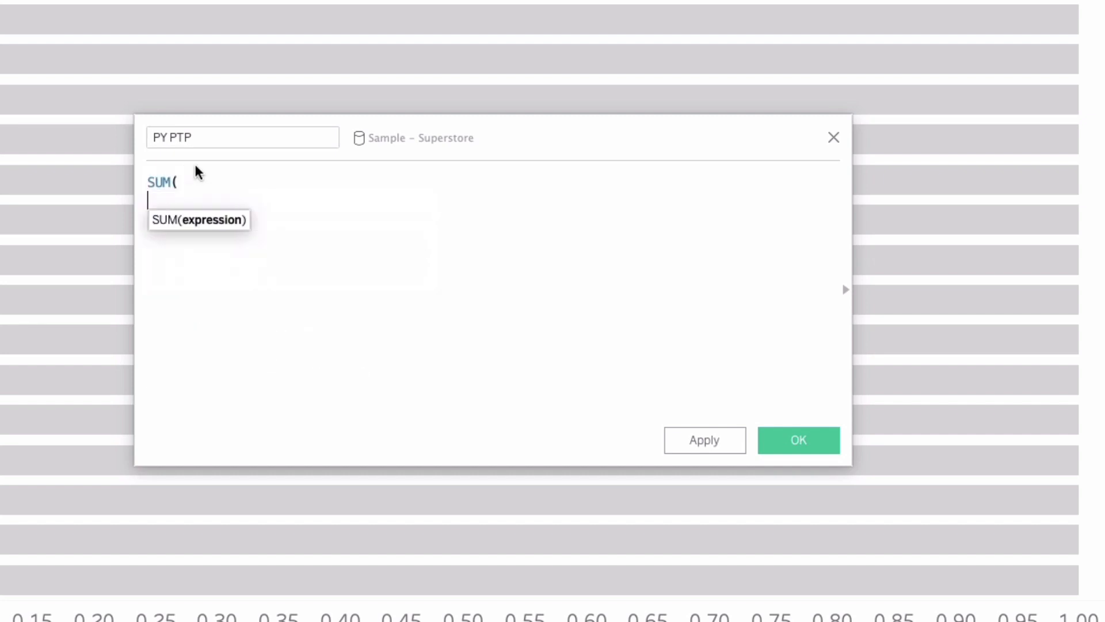
pyautogui.write('IF Yea')
pyautogui.write('AND')
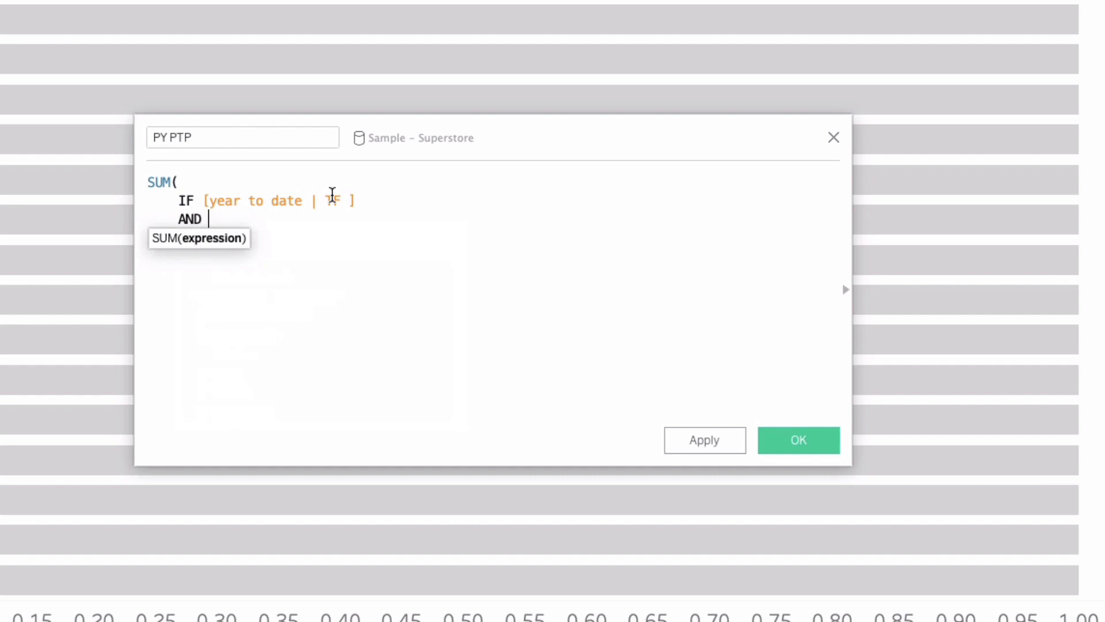
pyautogui.write('YEAR([Order Date])')
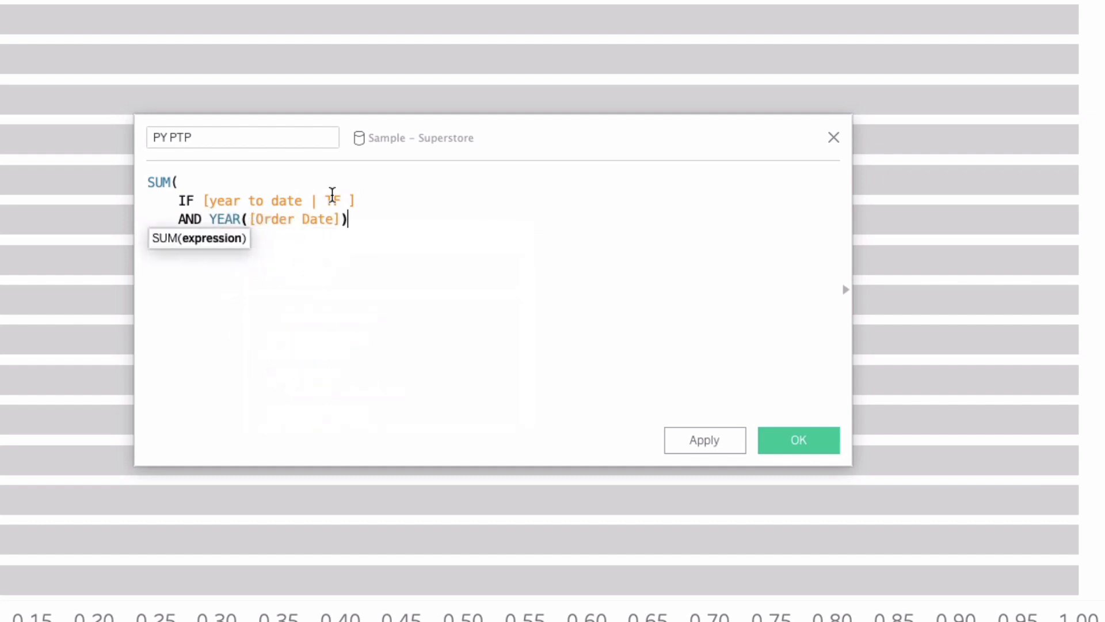
pyautogui.write('= 2019')
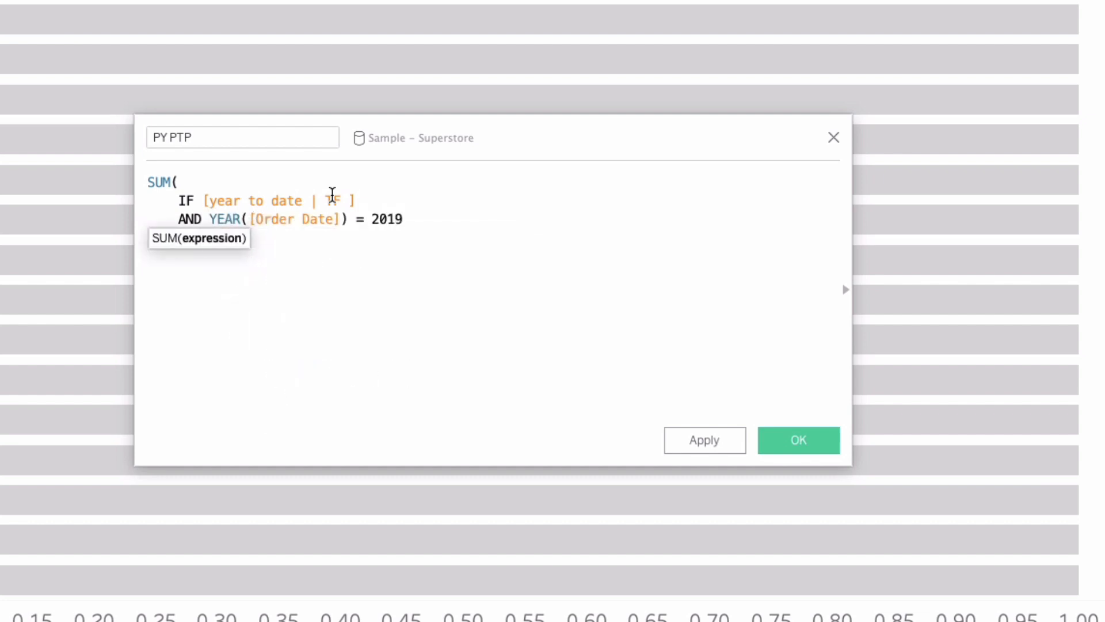
pyautogui.write('THEN [Sales]')
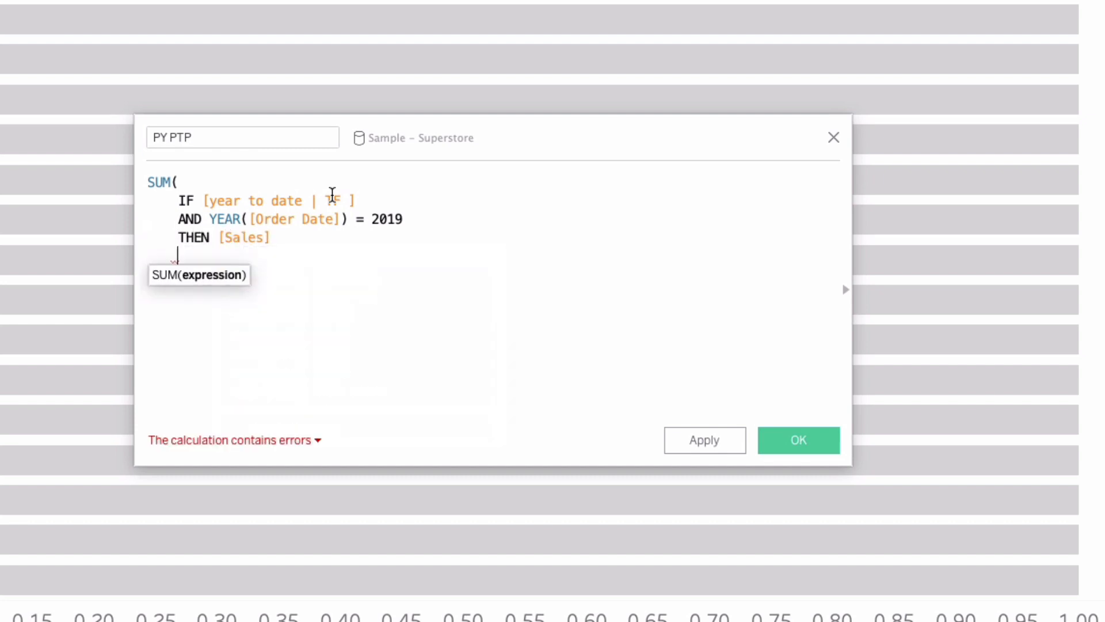
pyautogui.write('END')
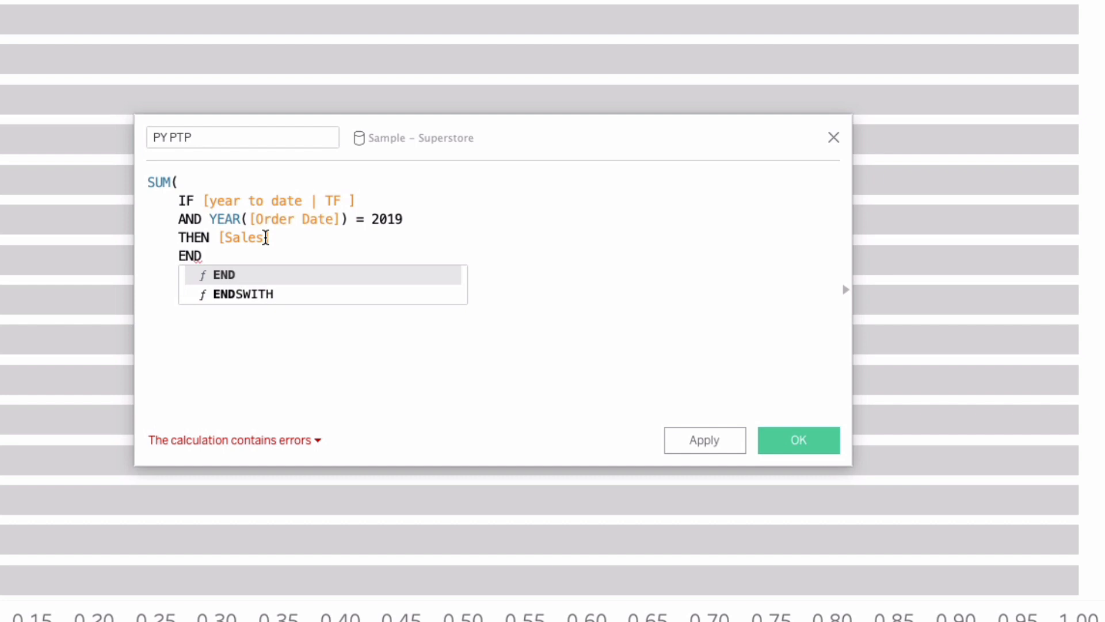
pyautogui.write(')')
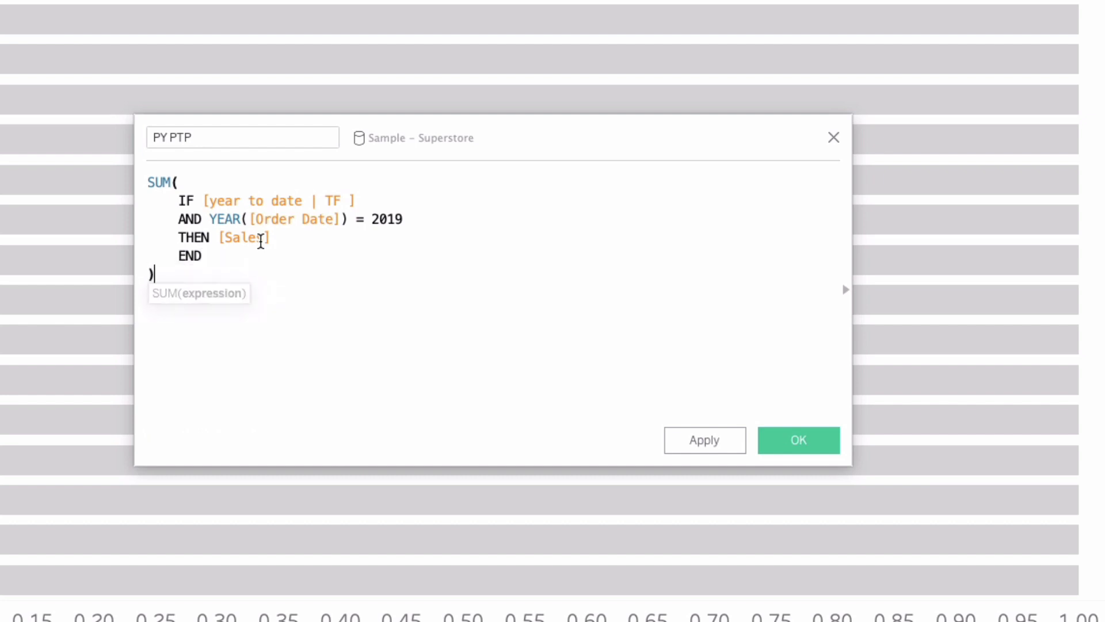
pyautogui.write('/')
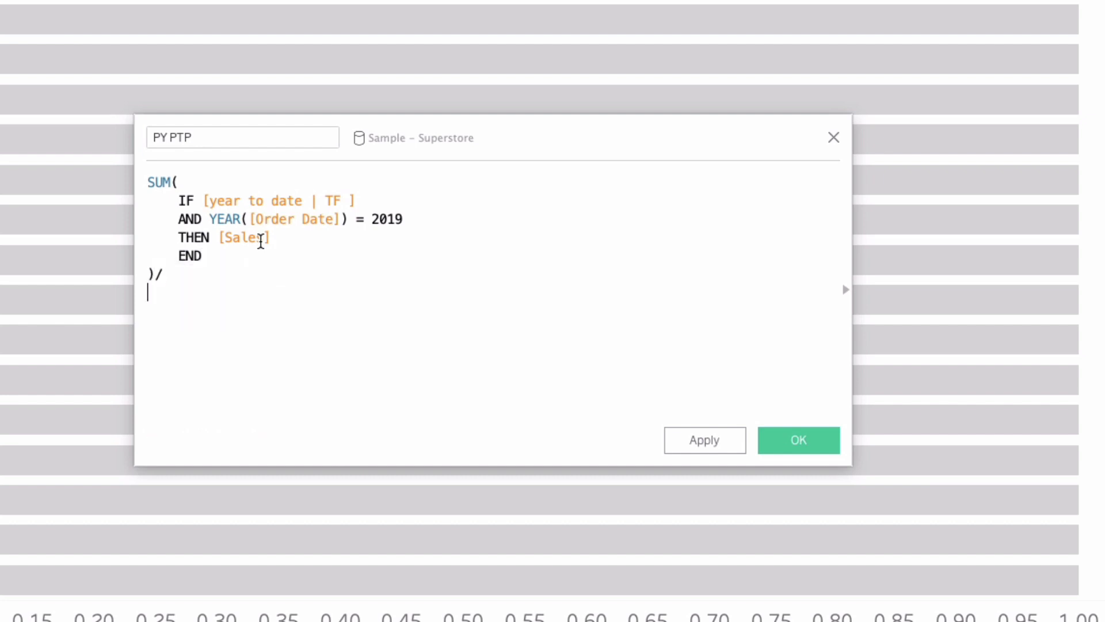
pyautogui.write('Sales | 2019 ]')
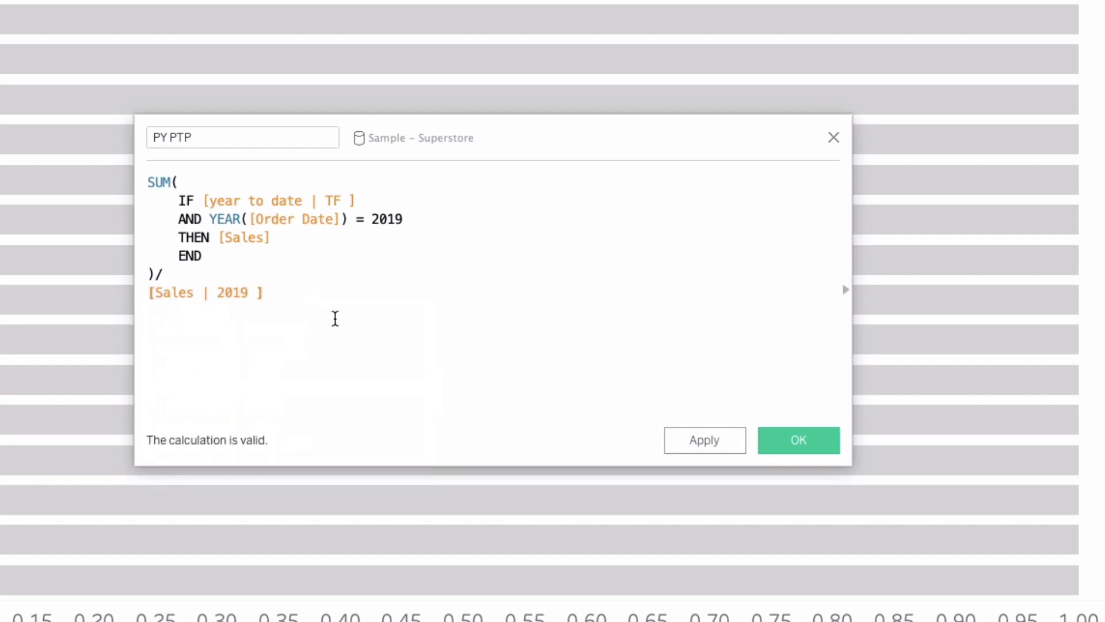
pyautogui.click(799, 440)
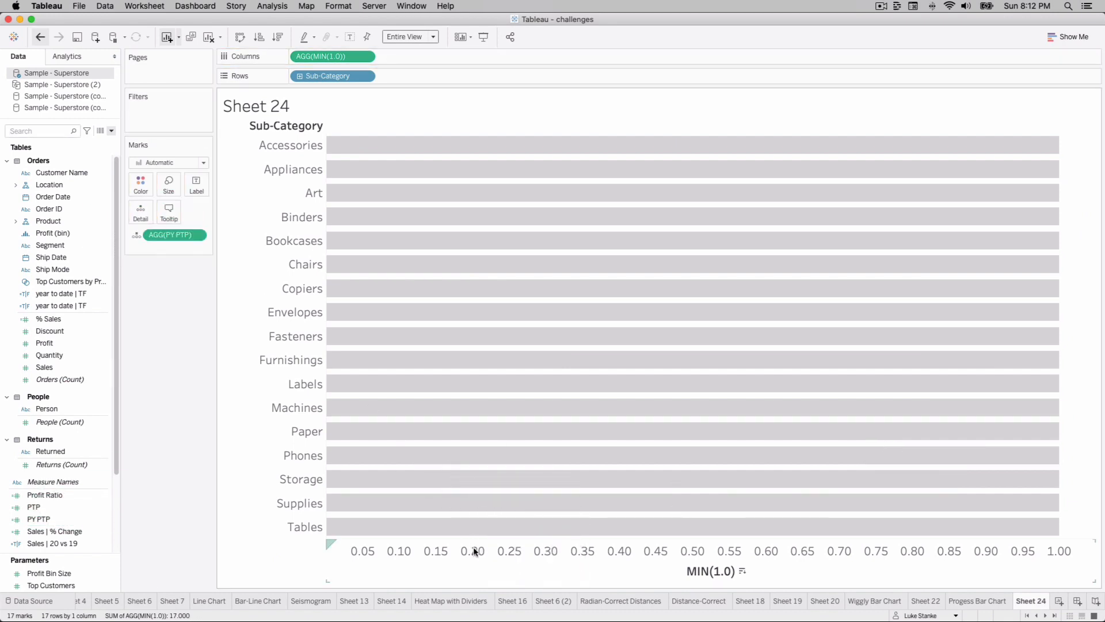
# Add a per-cell AGG(PY PTP) reference line on the MIN(1.0) axis, no label, no recalculation for highlights
pyautogui.rightClick(472, 550)
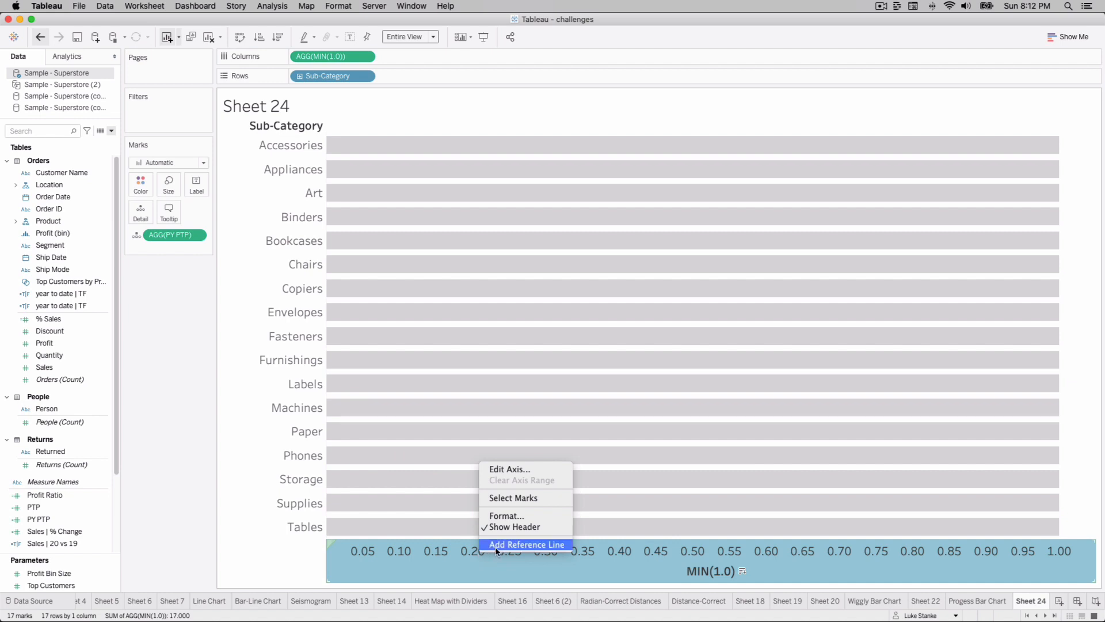
pyautogui.click(527, 544)
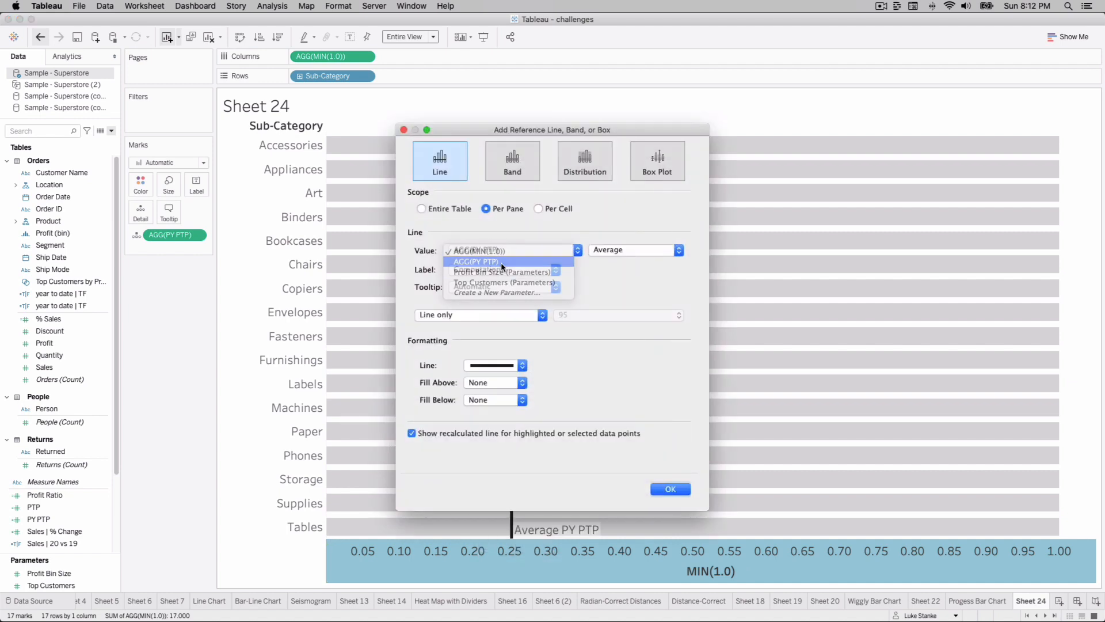
pyautogui.click(537, 209)
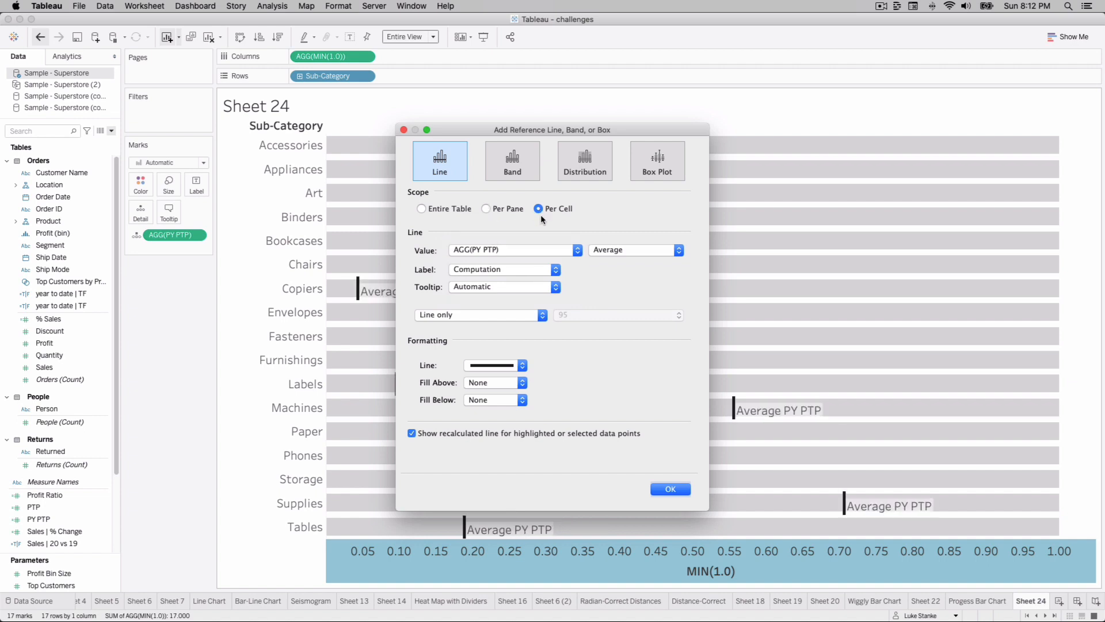
pyautogui.click(556, 269)
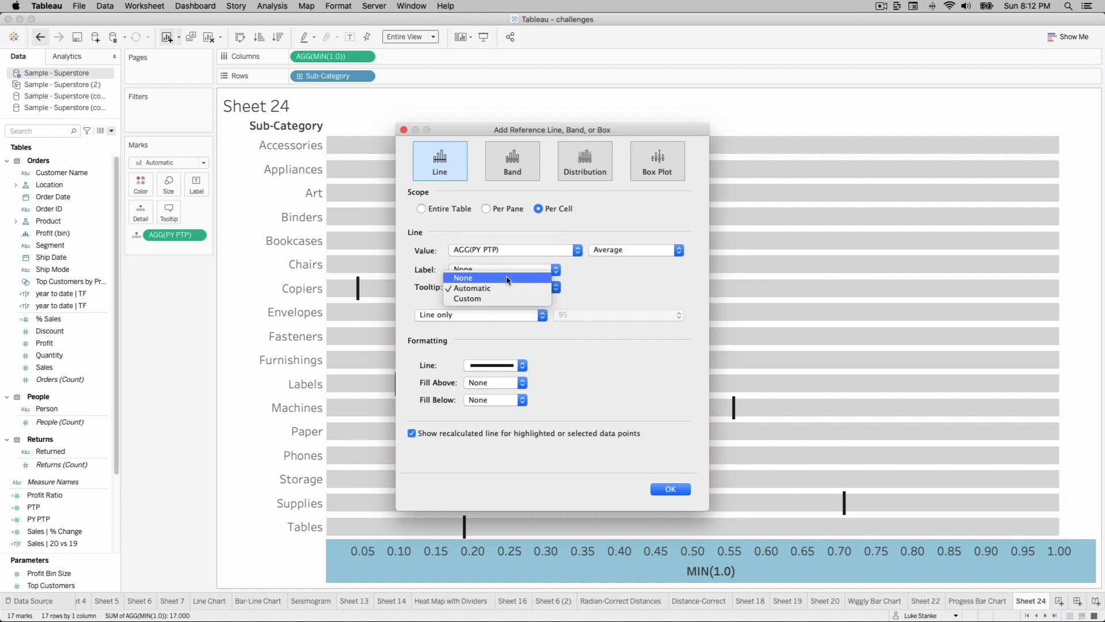
pyautogui.click(523, 365)
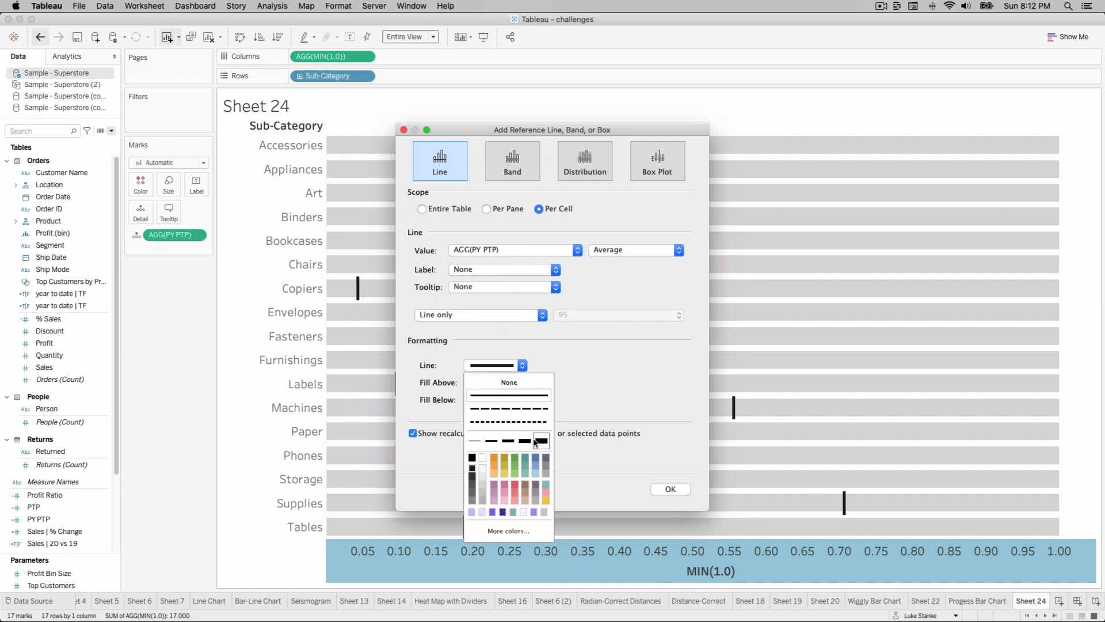
pyautogui.click(539, 439)
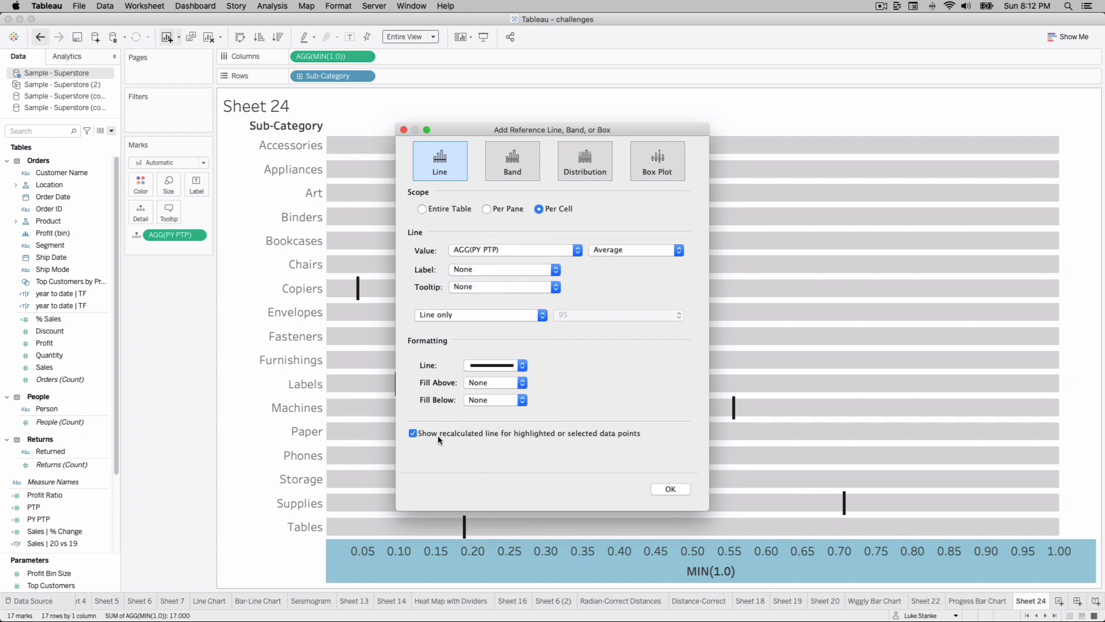
pyautogui.click(412, 433)
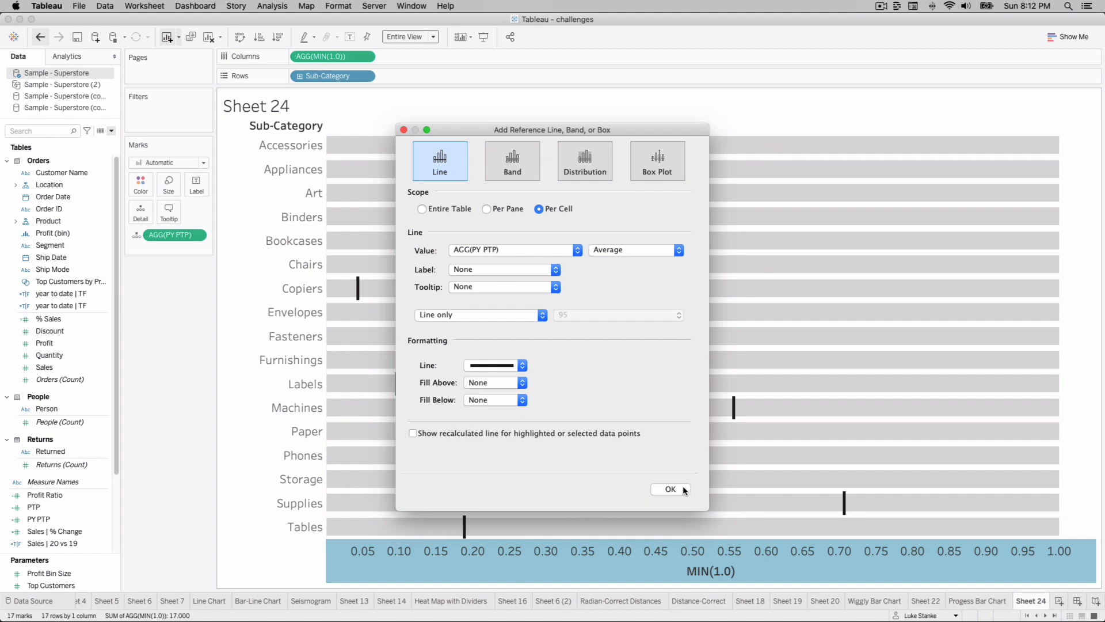
pyautogui.click(670, 490)
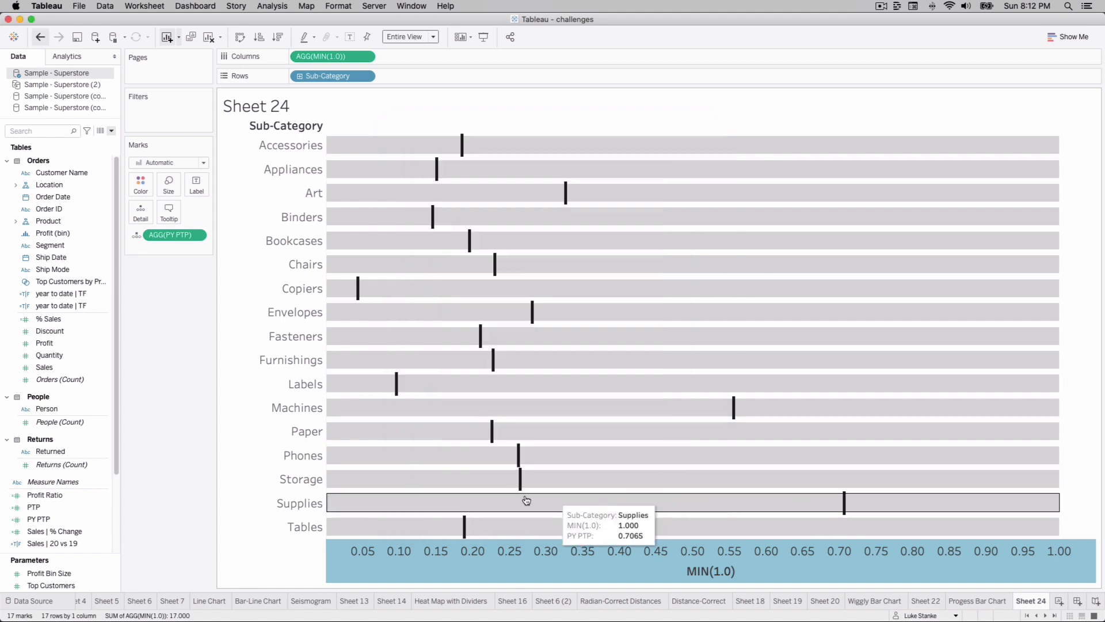
pyautogui.moveTo(433, 214)
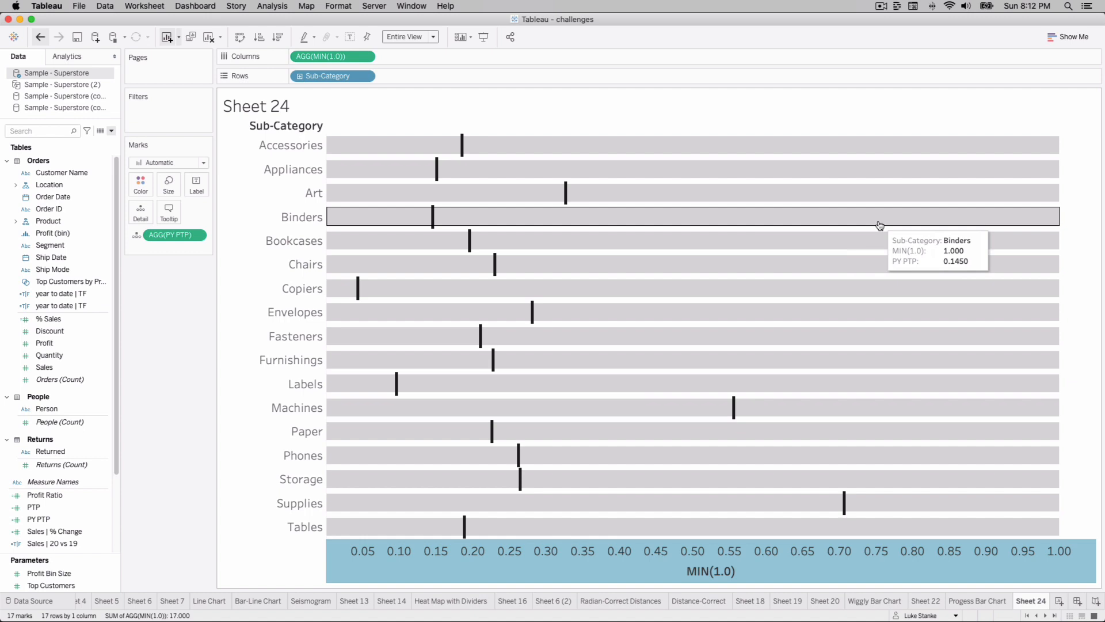
pyautogui.moveTo(907, 328)
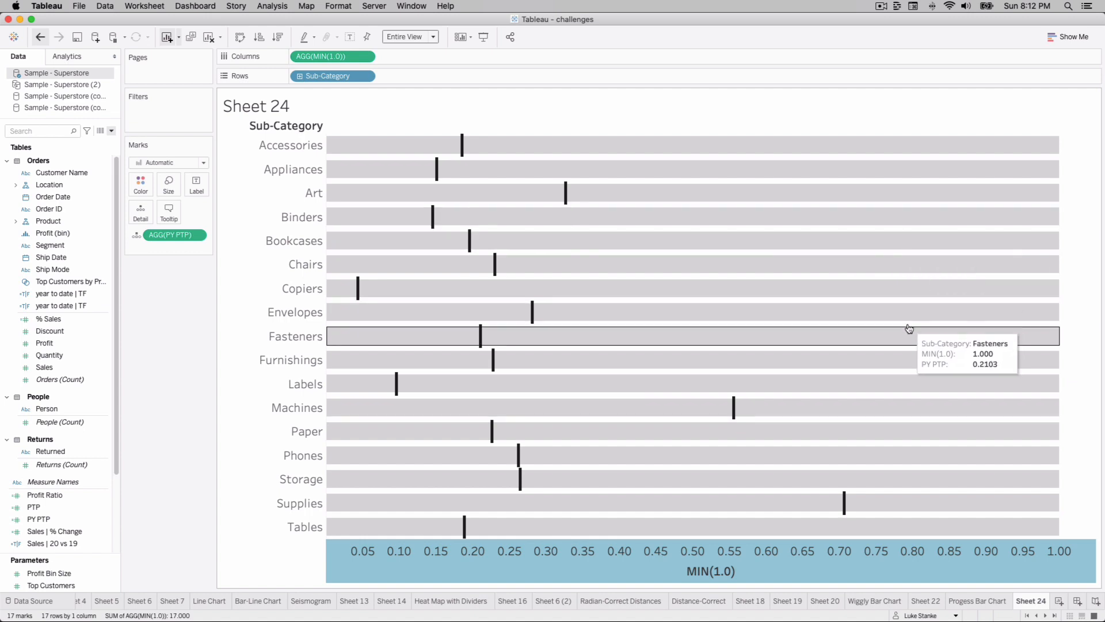
pyautogui.moveTo(385, 152)
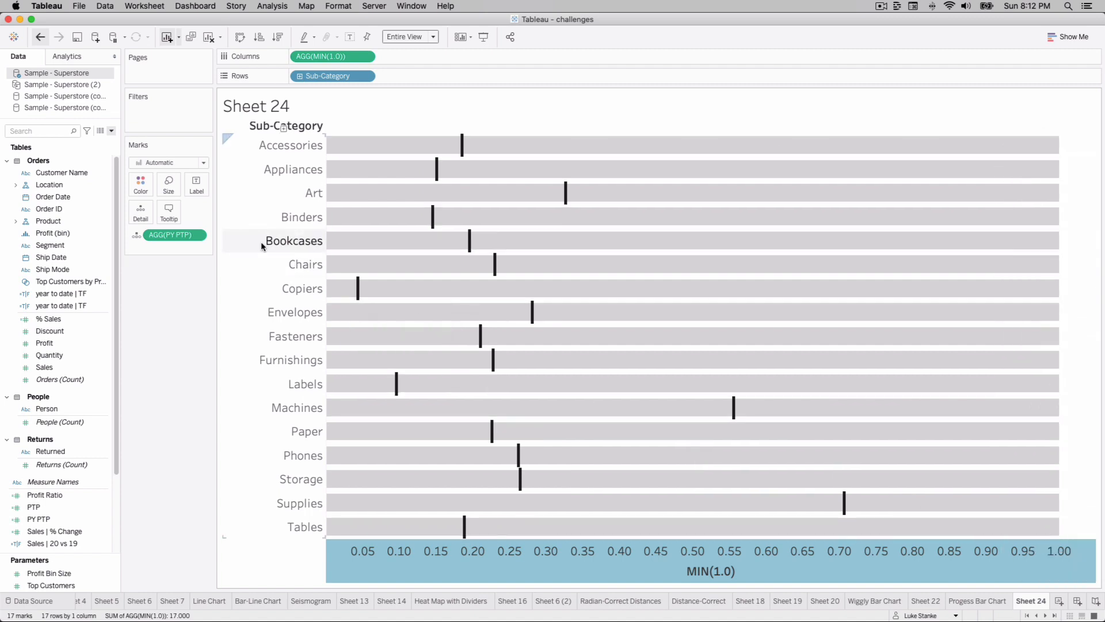
pyautogui.moveTo(99, 131)
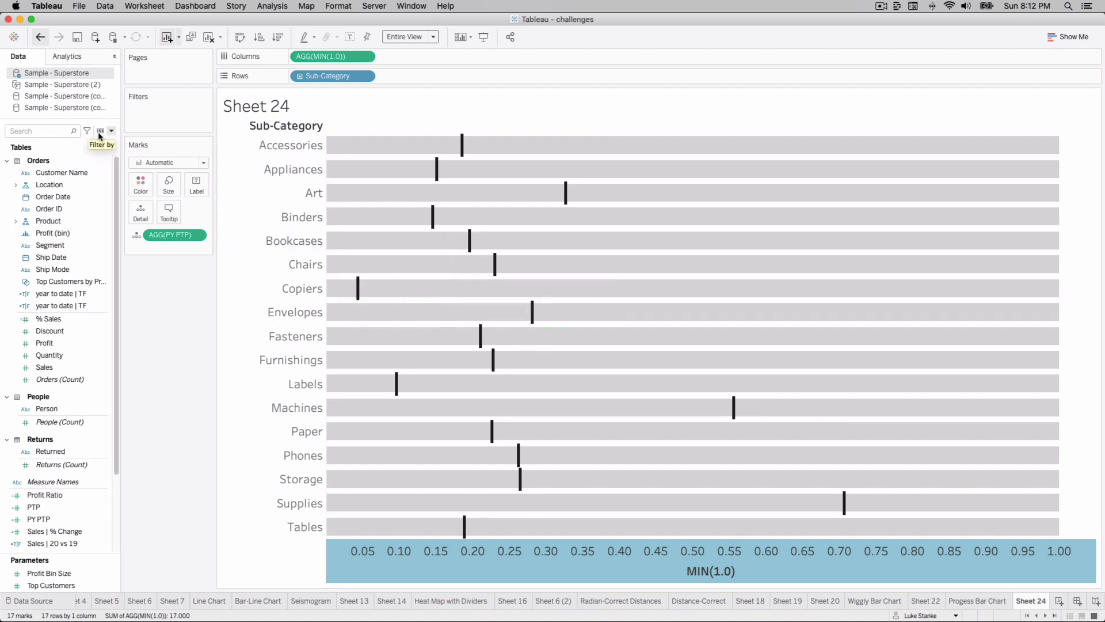
# Start CY PTP as IF [Sales | 2020] < [Sales | 2019] THEN [Sales | 2020]/[Sales | 2019 ]
pyautogui.click(110, 130)
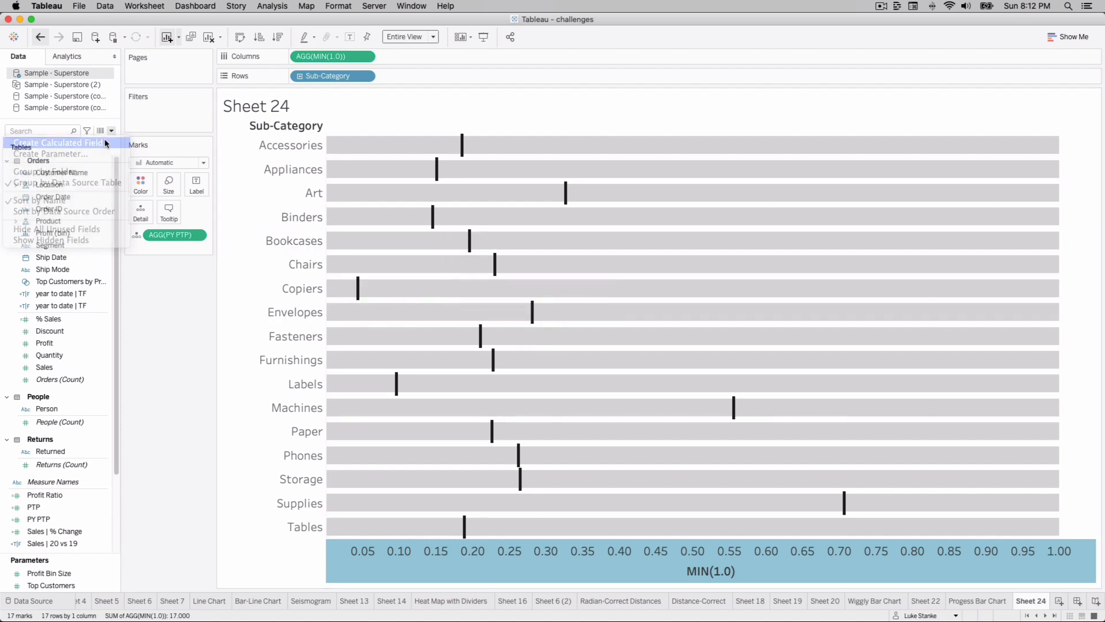
pyautogui.click(55, 140)
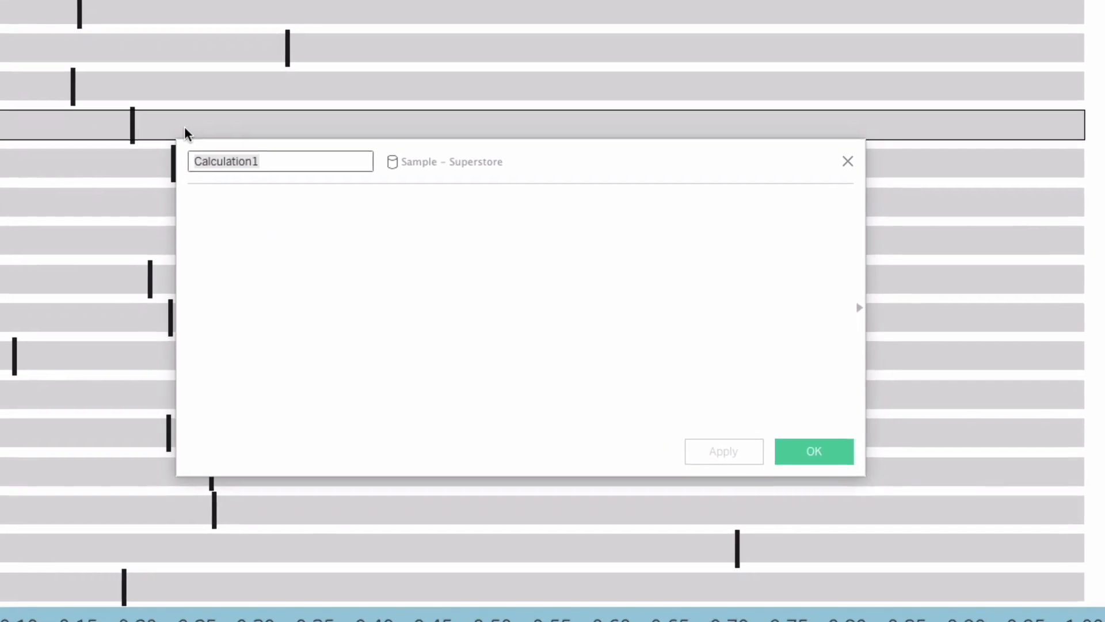
pyautogui.write('CY PTP')
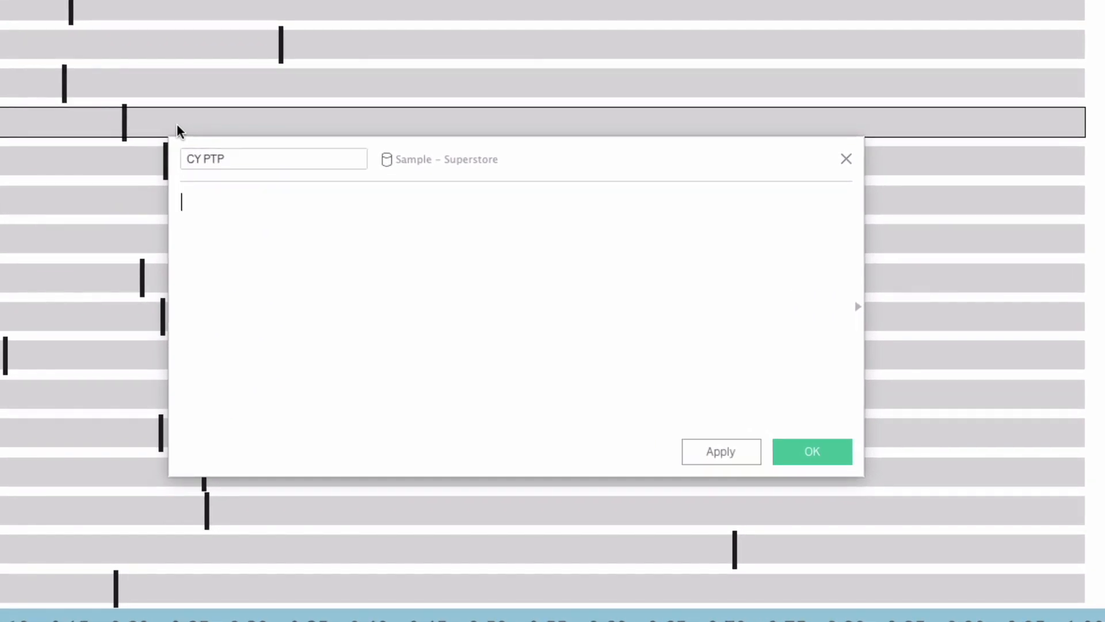
pyautogui.write('IF S')
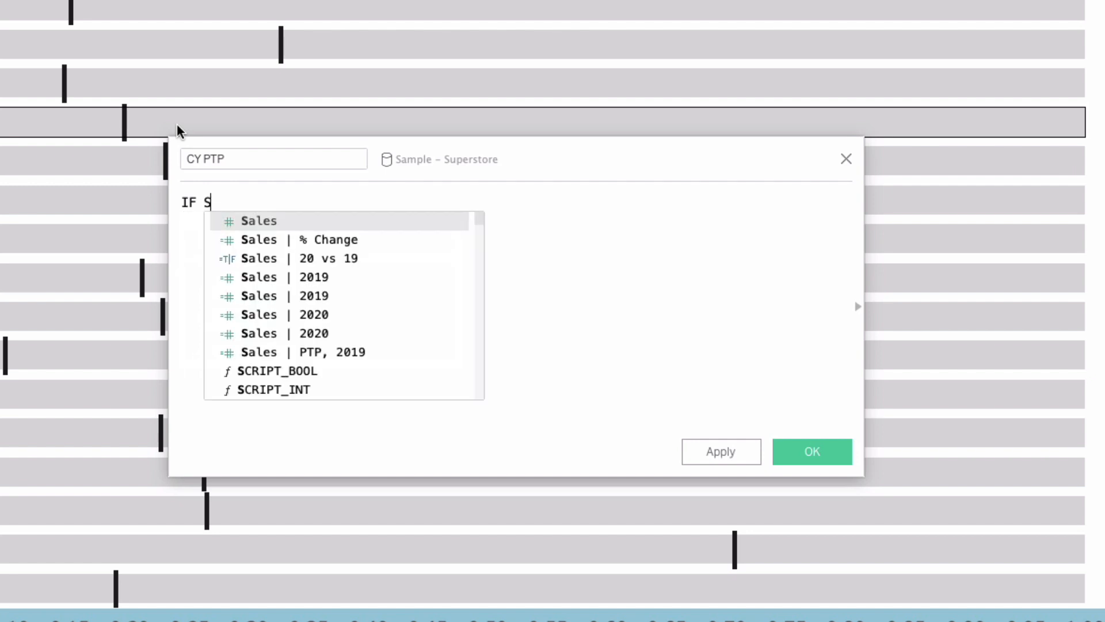
pyautogui.write('a')
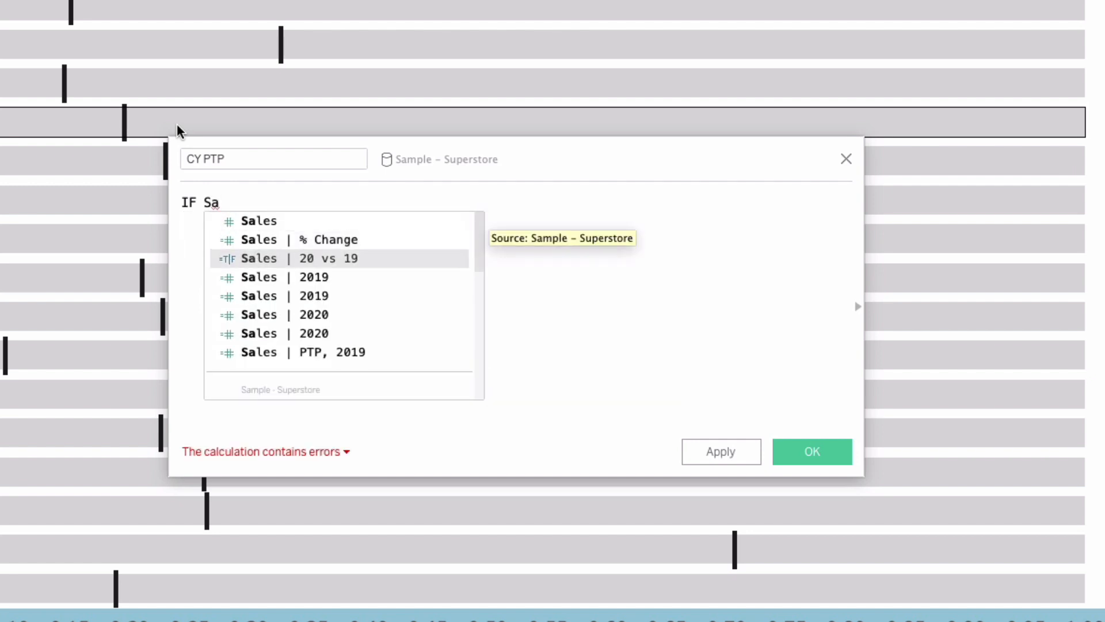
pyautogui.click(284, 314)
pyautogui.write('THEN')
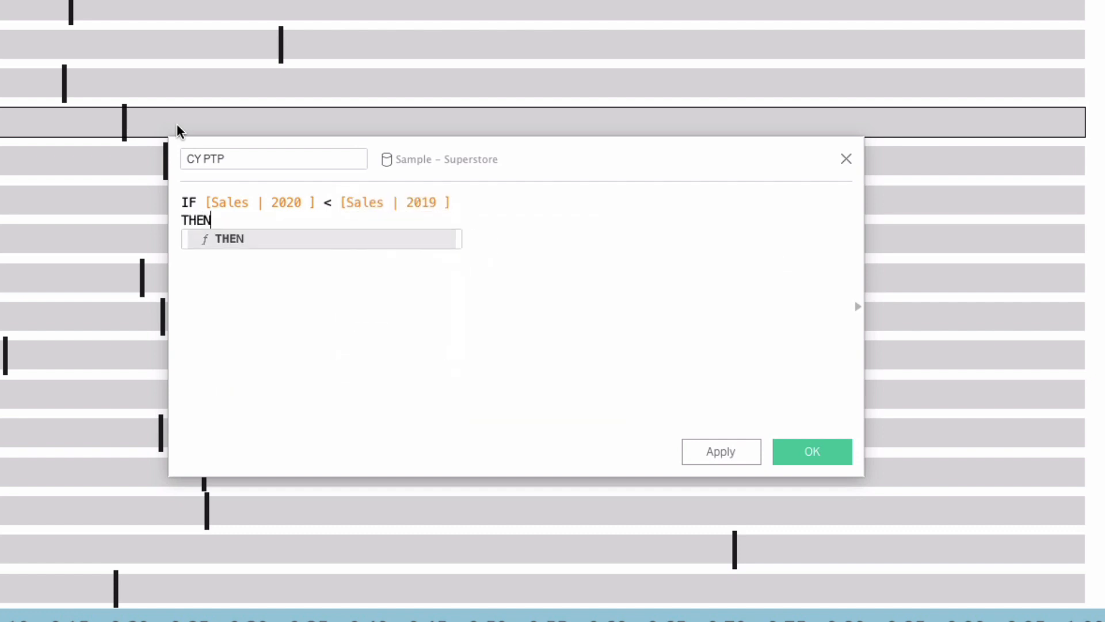
pyautogui.write('Sales | 2020 ]/')
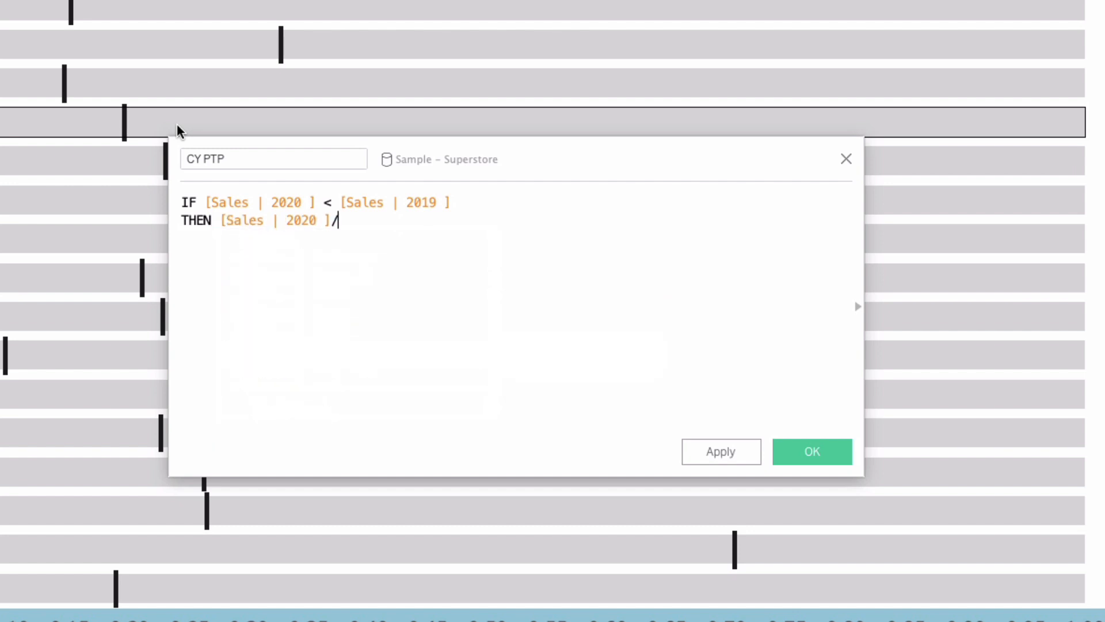
pyautogui.write('[Sales | 2019 ]')
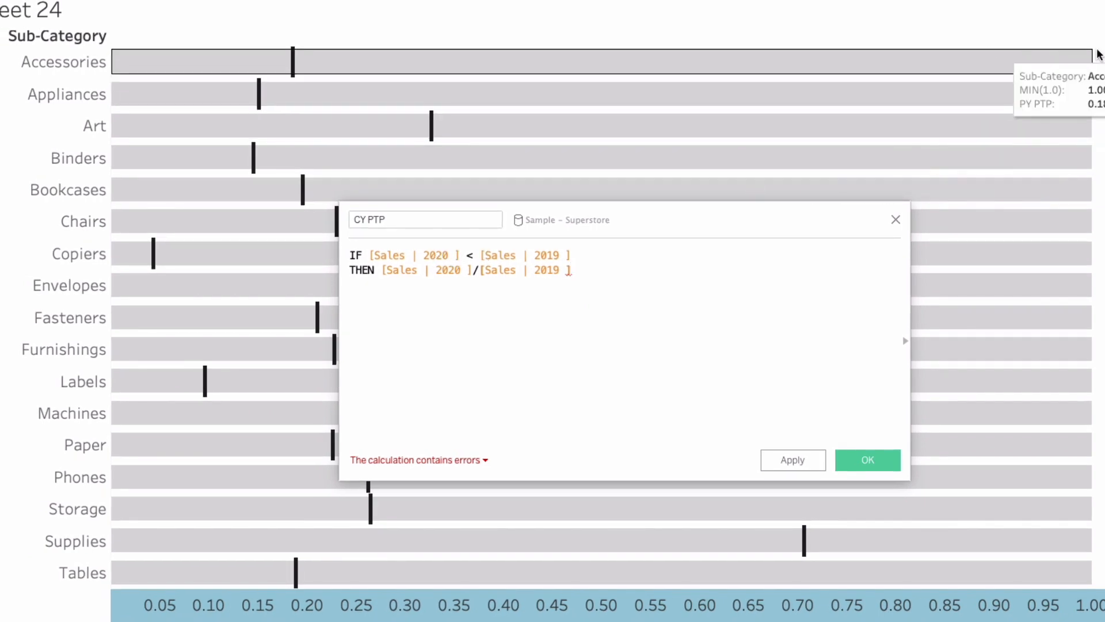
pyautogui.moveTo(1089, 383)
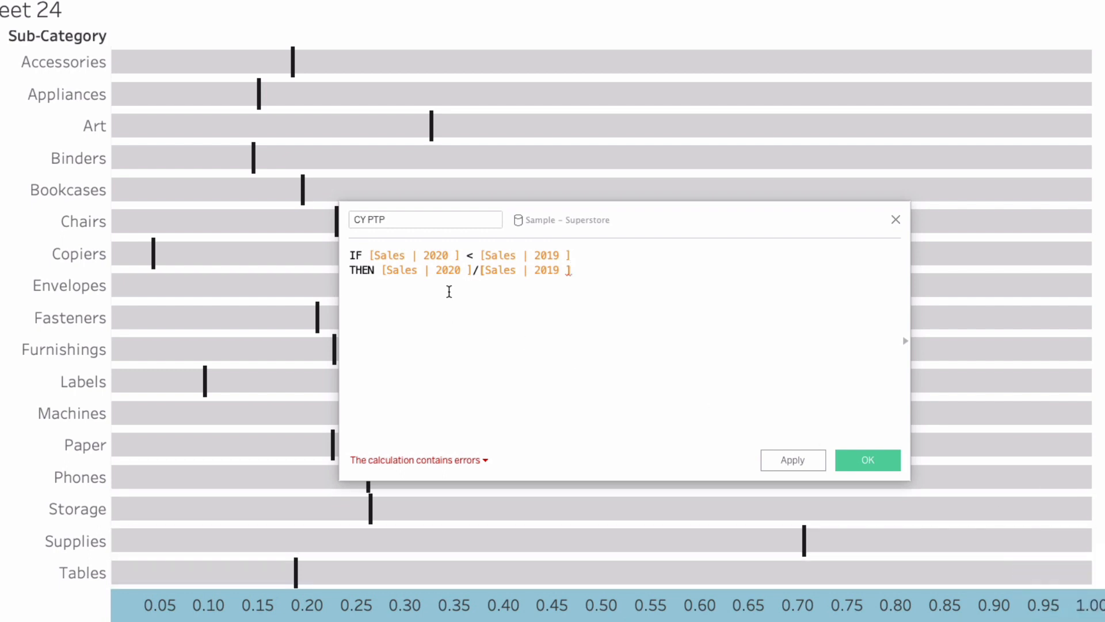
pyautogui.moveTo(539, 320)
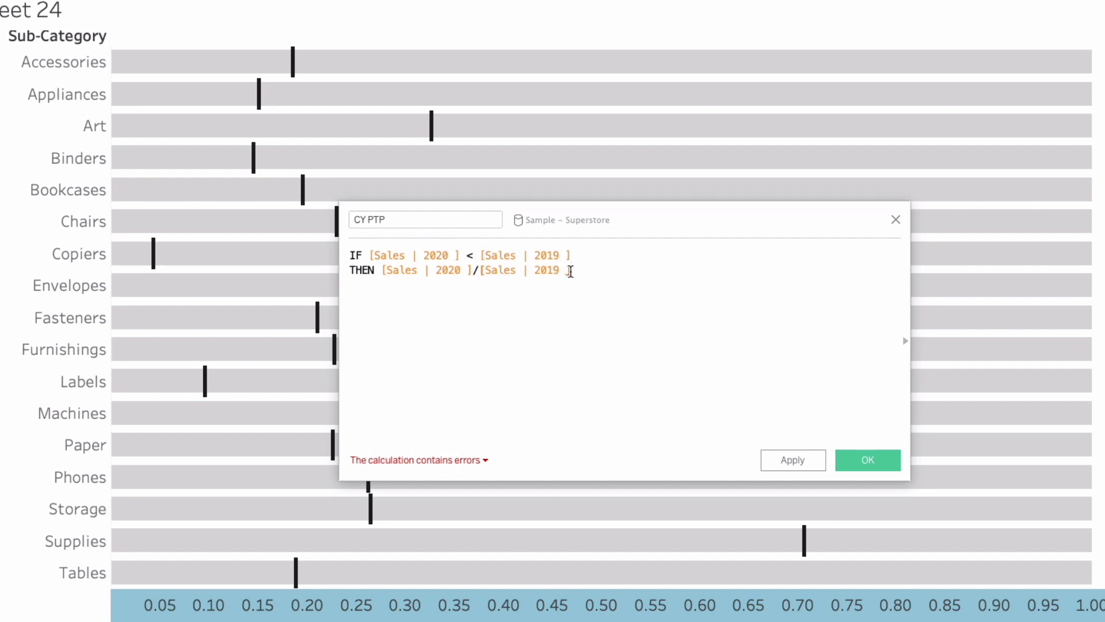
# Finish CY PTP with ELSE 1 END and save the calculation
pyautogui.write('E')
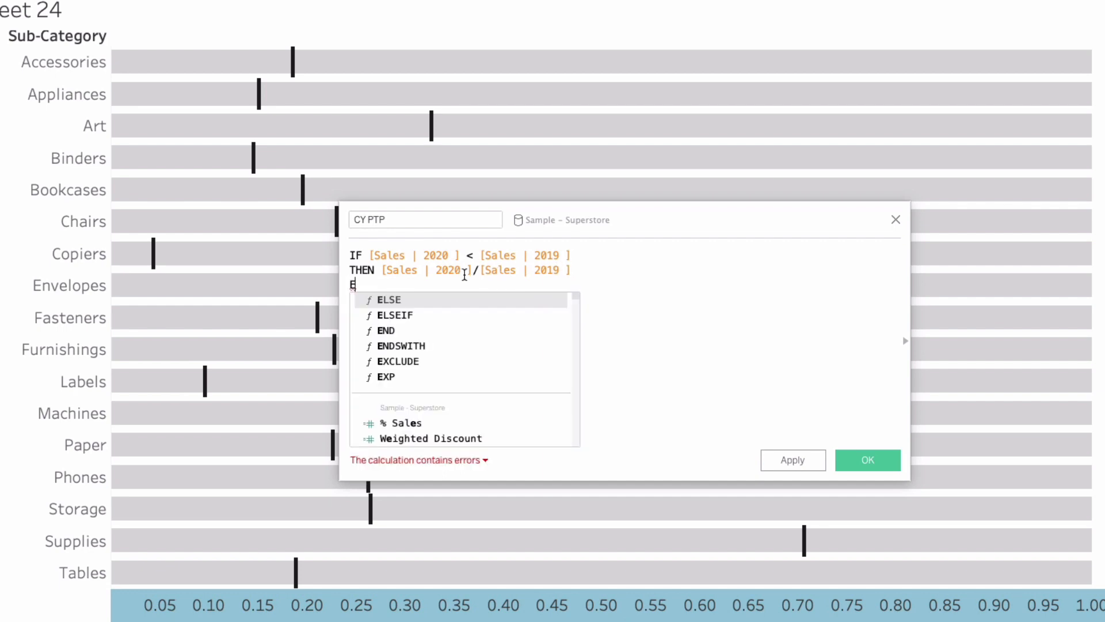
pyautogui.click(489, 285)
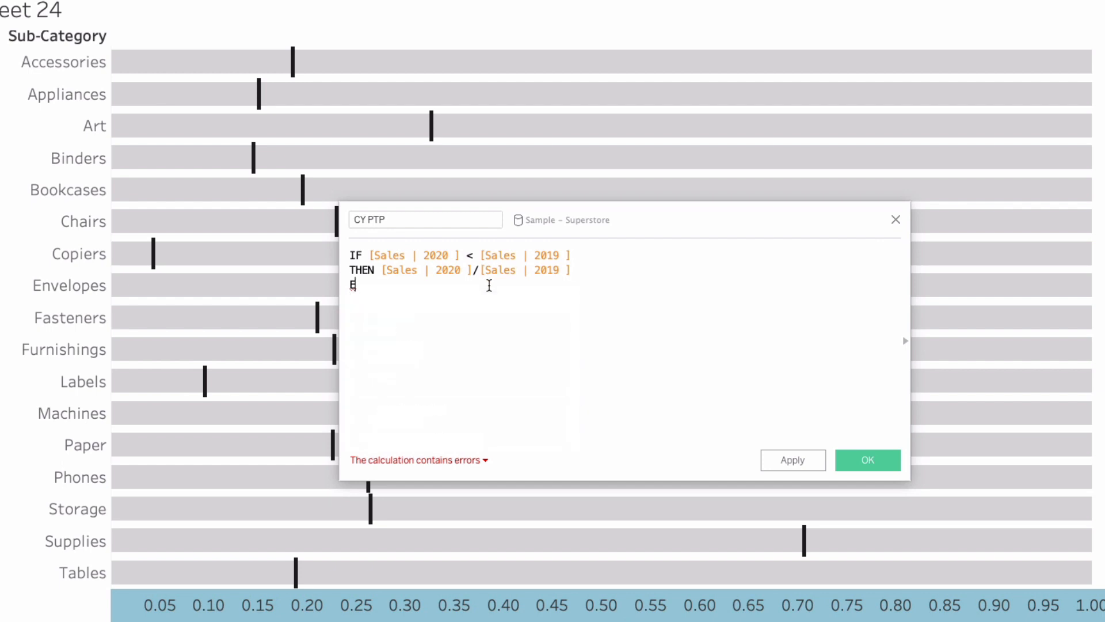
pyautogui.write('LSE 1')
pyautogui.write('END')
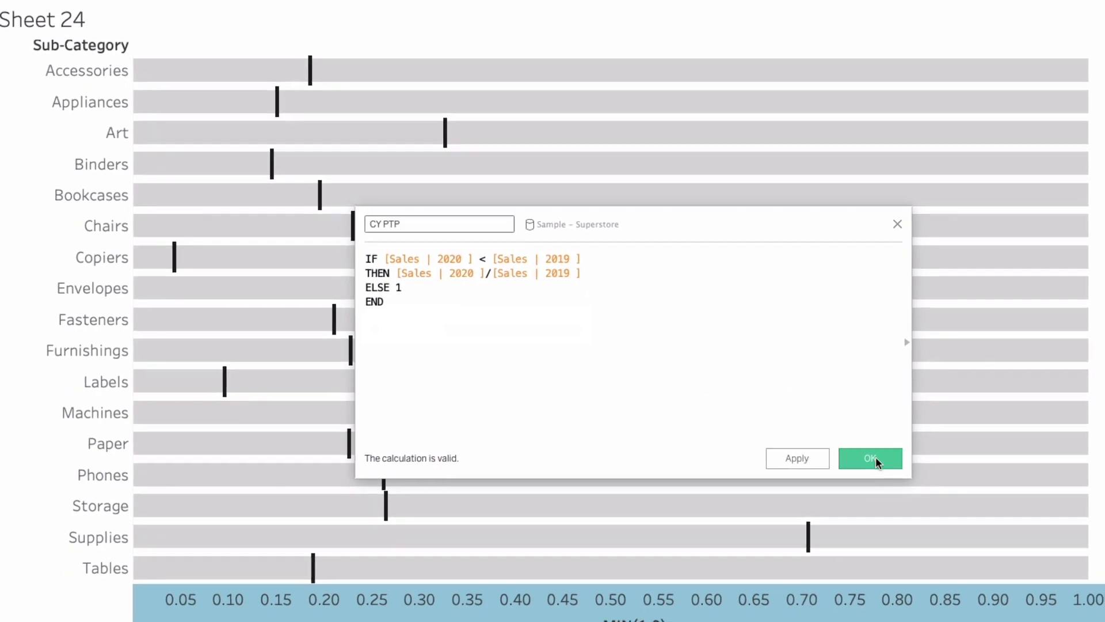
pyautogui.click(870, 458)
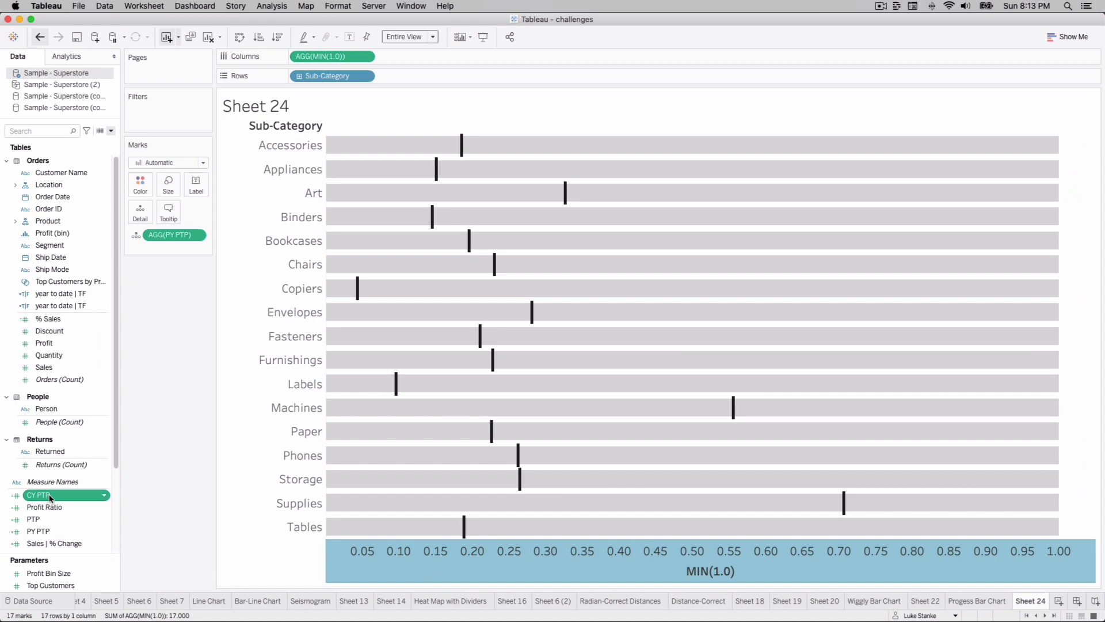
# Put CY PTP on Columns as a synchronised dual axis with MIN(1.0)
pyautogui.moveTo(49, 494); pyautogui.dragTo(419, 62)
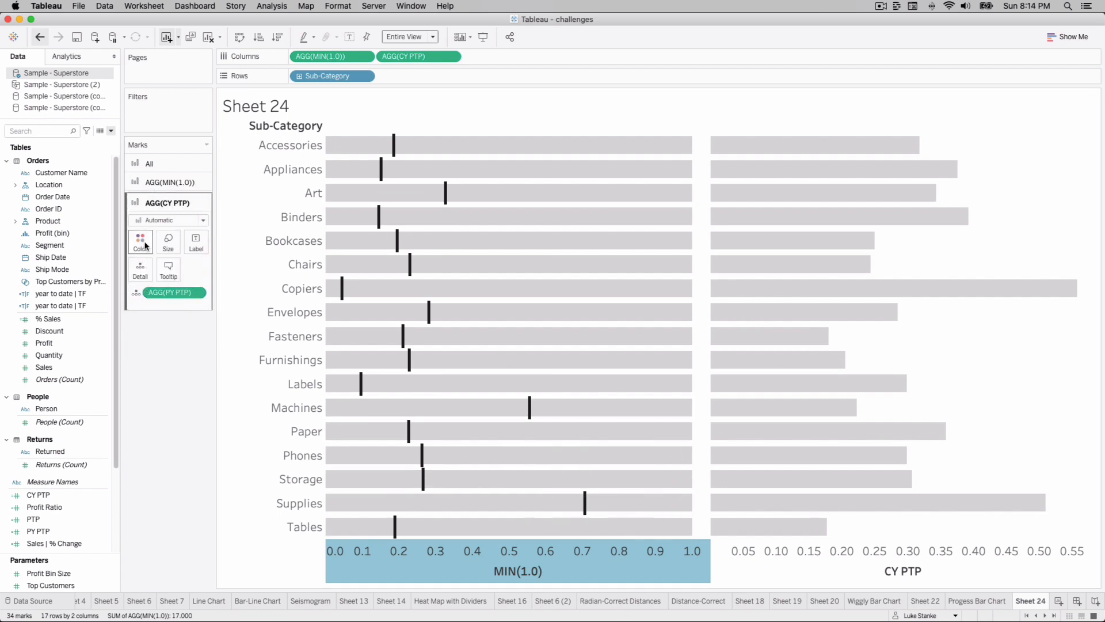
pyautogui.click(141, 239)
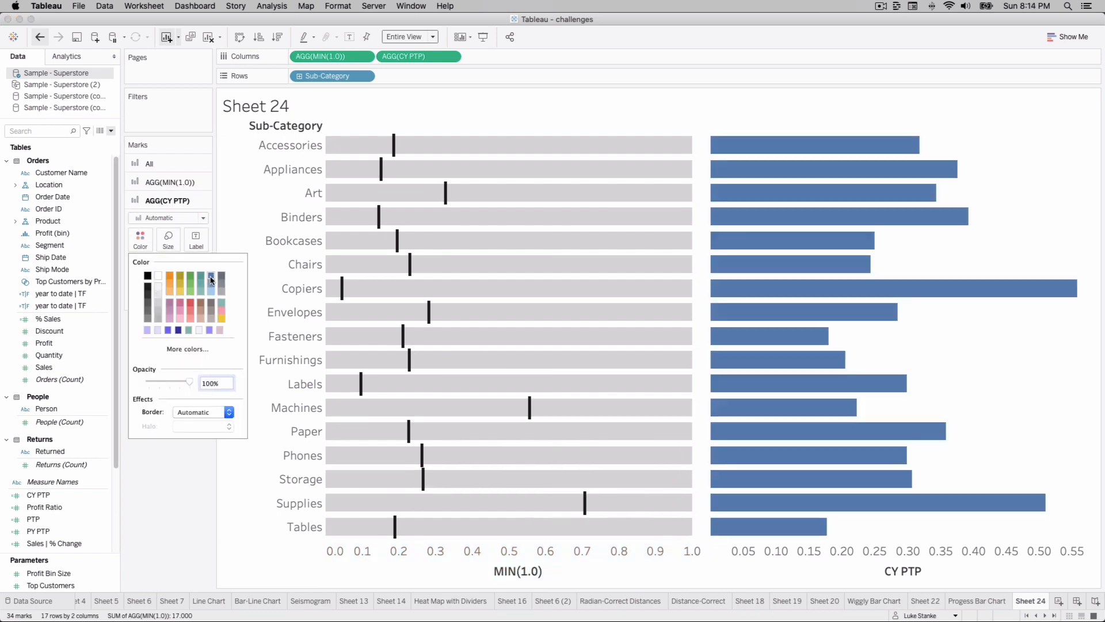
pyautogui.rightClick(891, 570)
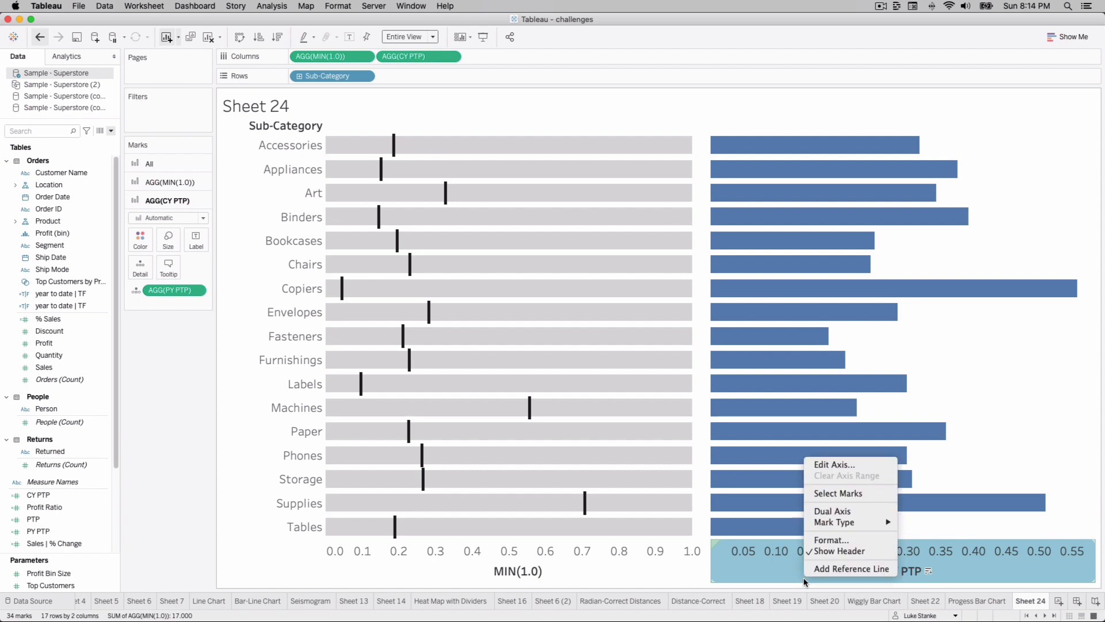
pyautogui.click(831, 511)
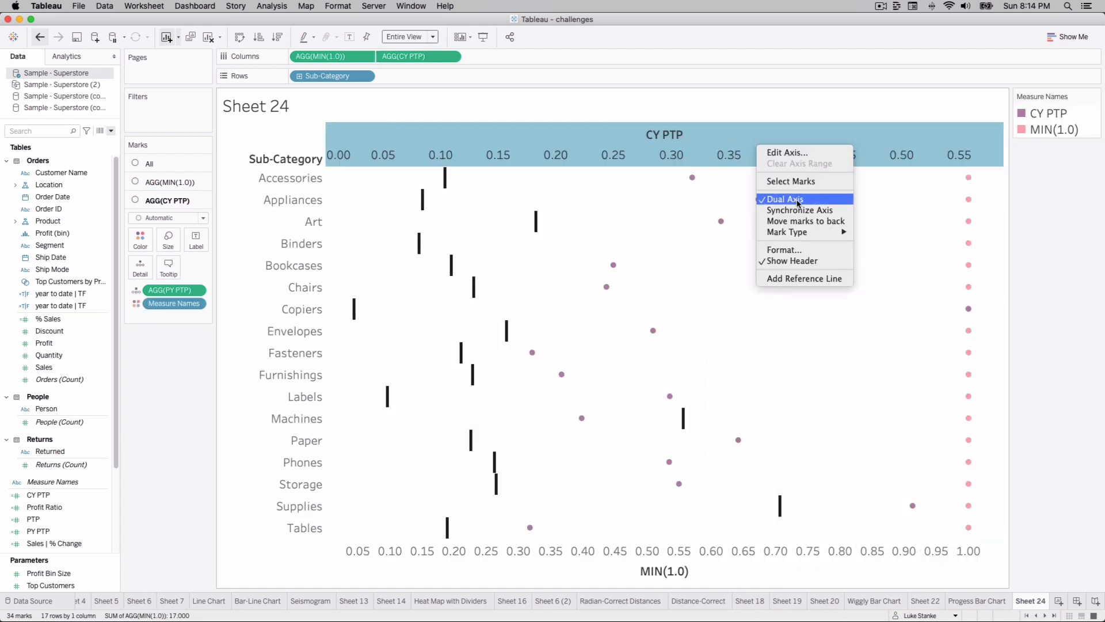
pyautogui.click(799, 210)
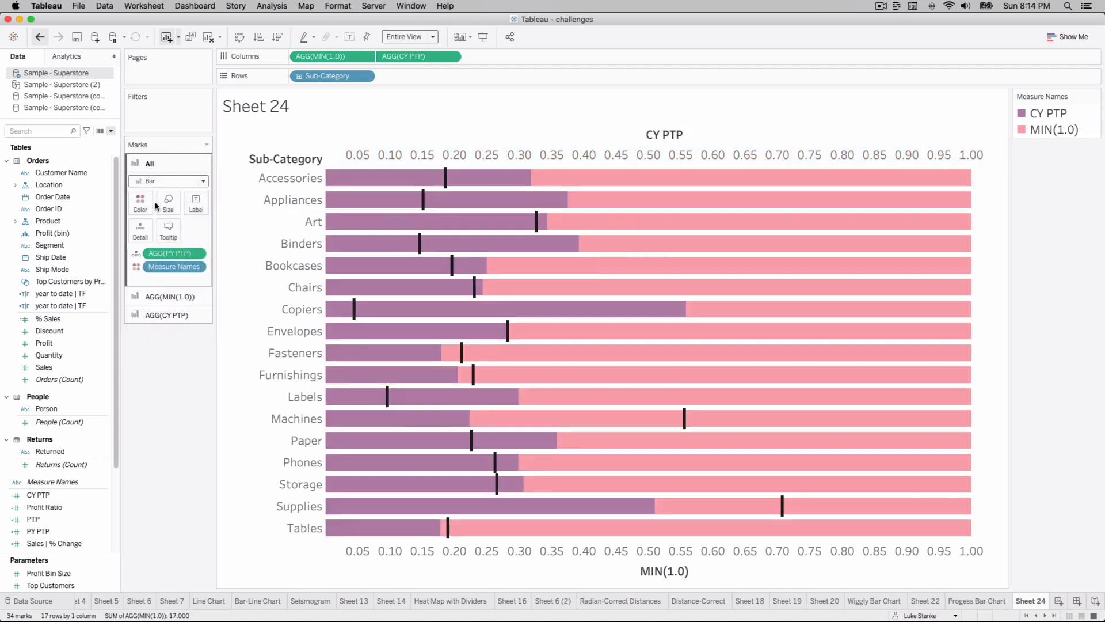
# Remove Measure Names from Color so the bars stop being coloured by measure
pyautogui.click(170, 267)
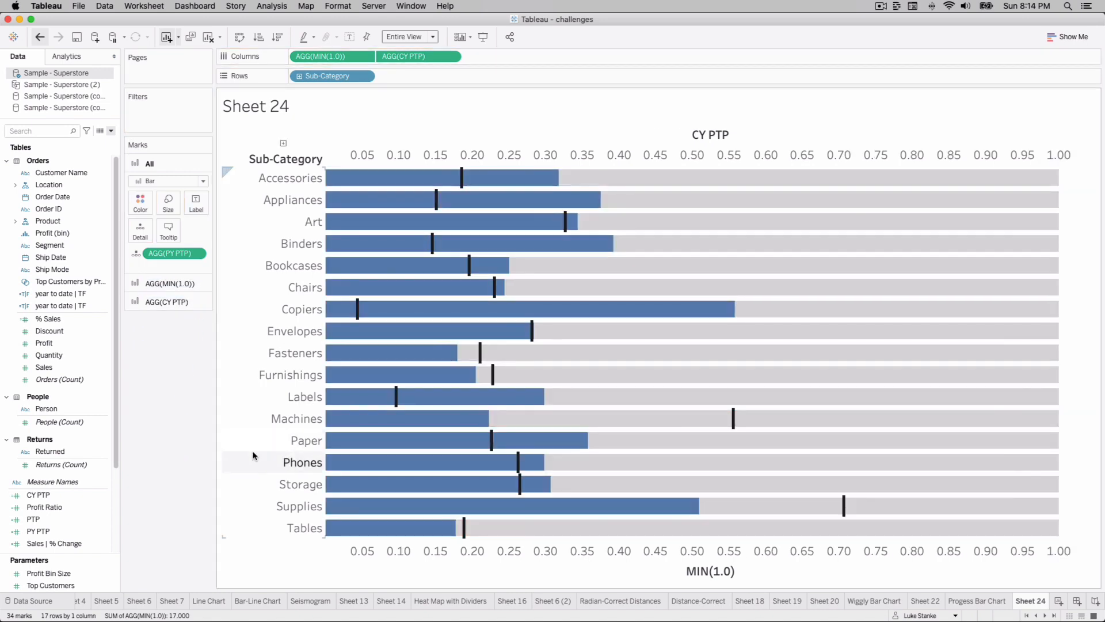
pyautogui.moveTo(253, 440)
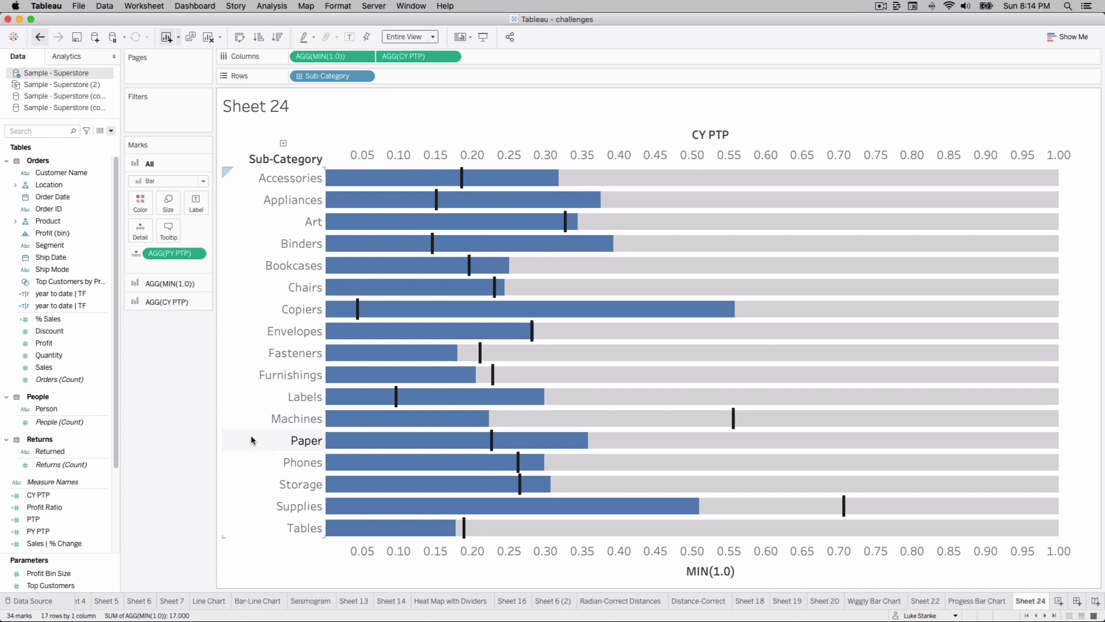
pyautogui.click(167, 302)
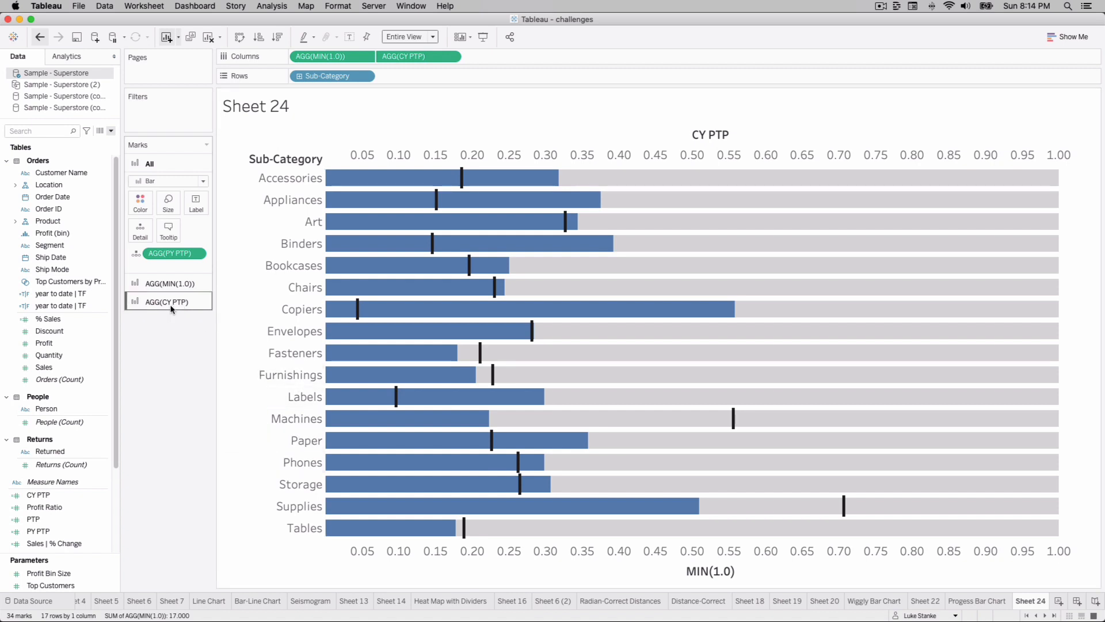
pyautogui.click(412, 55)
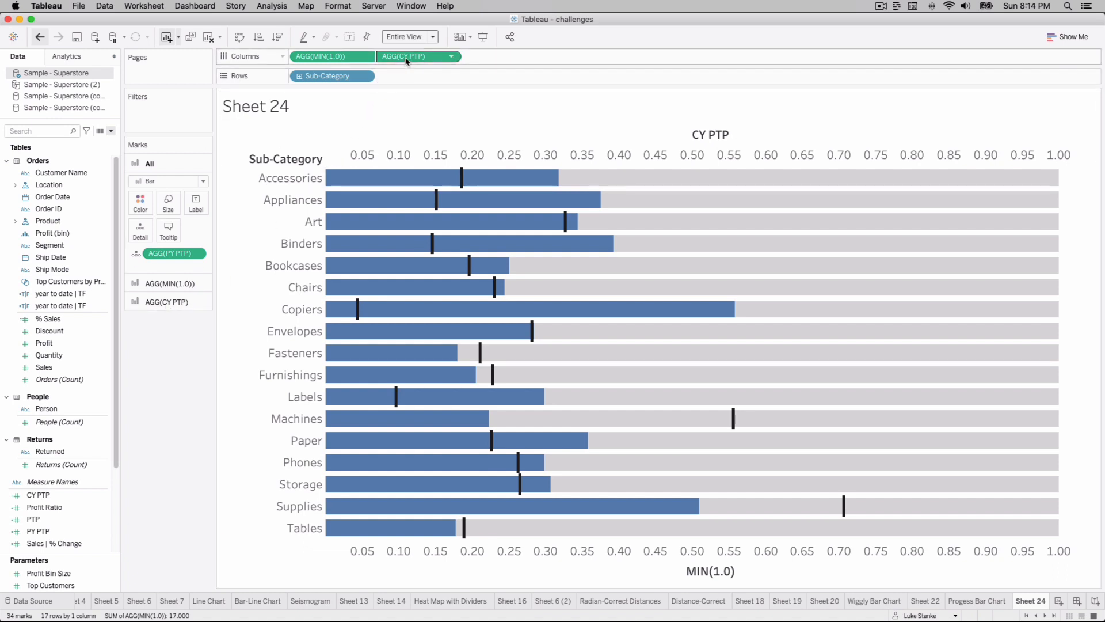
# Colour the AGG(CY PTP) bars by [CY PTP] >= [PY PTP], giving a True/False legend
pyautogui.click(407, 56)
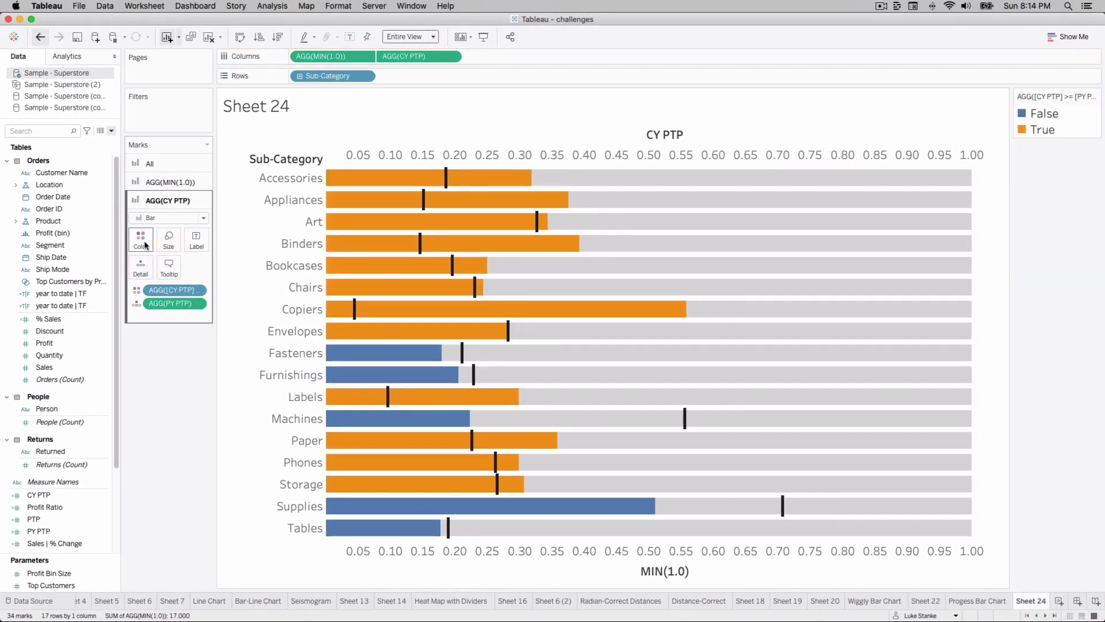
pyautogui.click(1041, 129)
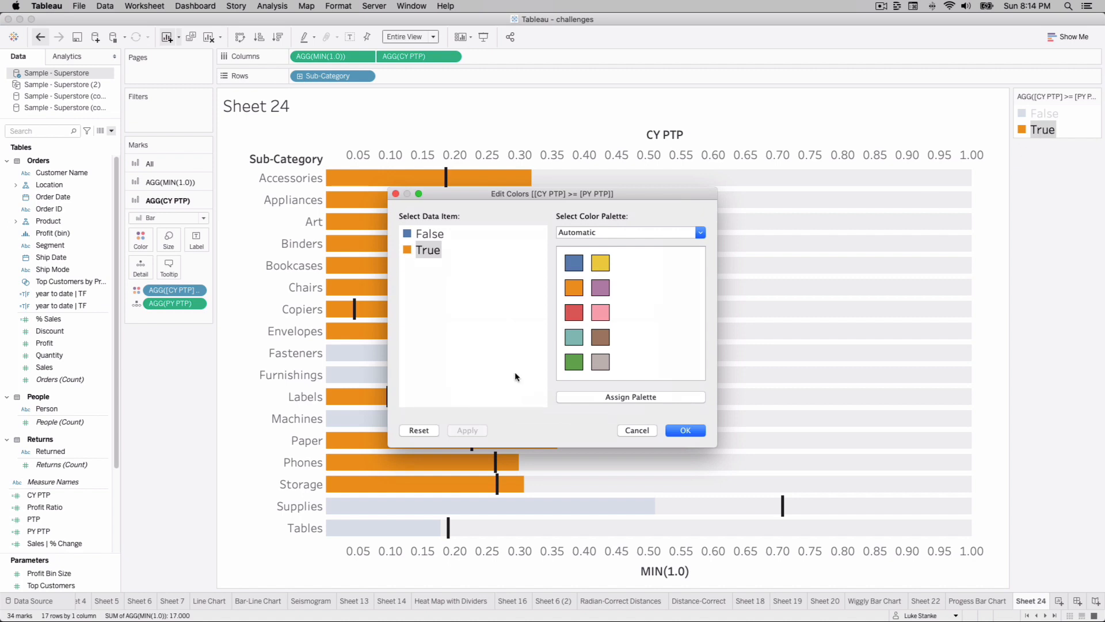
# Recolour the on-target legend: False bars red, True bars blue, and confirm
pyautogui.click(430, 234)
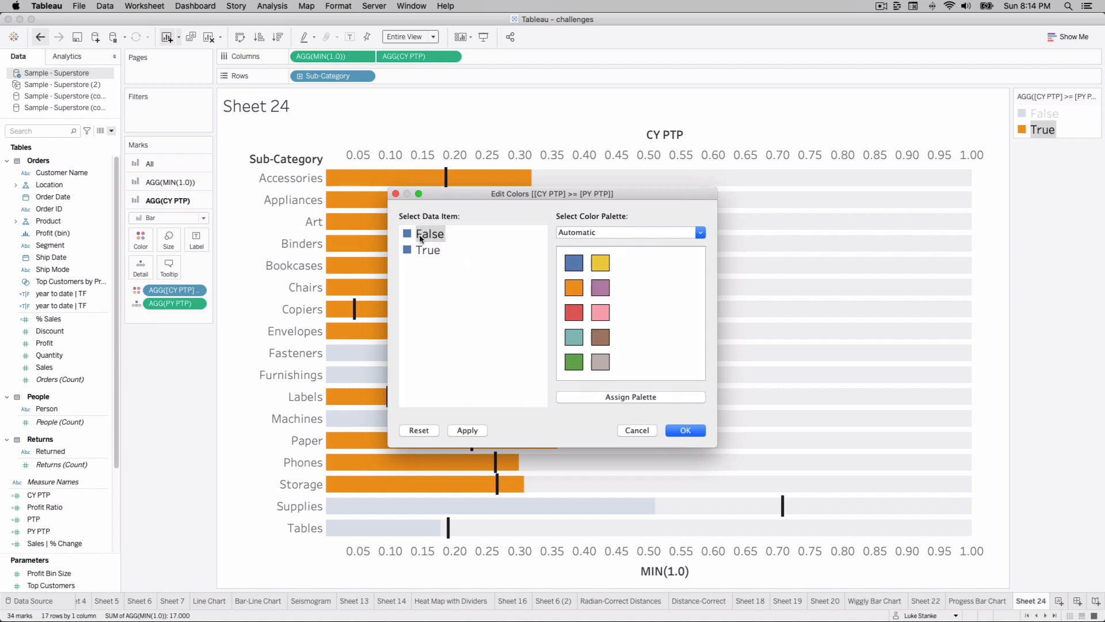
pyautogui.click(429, 234)
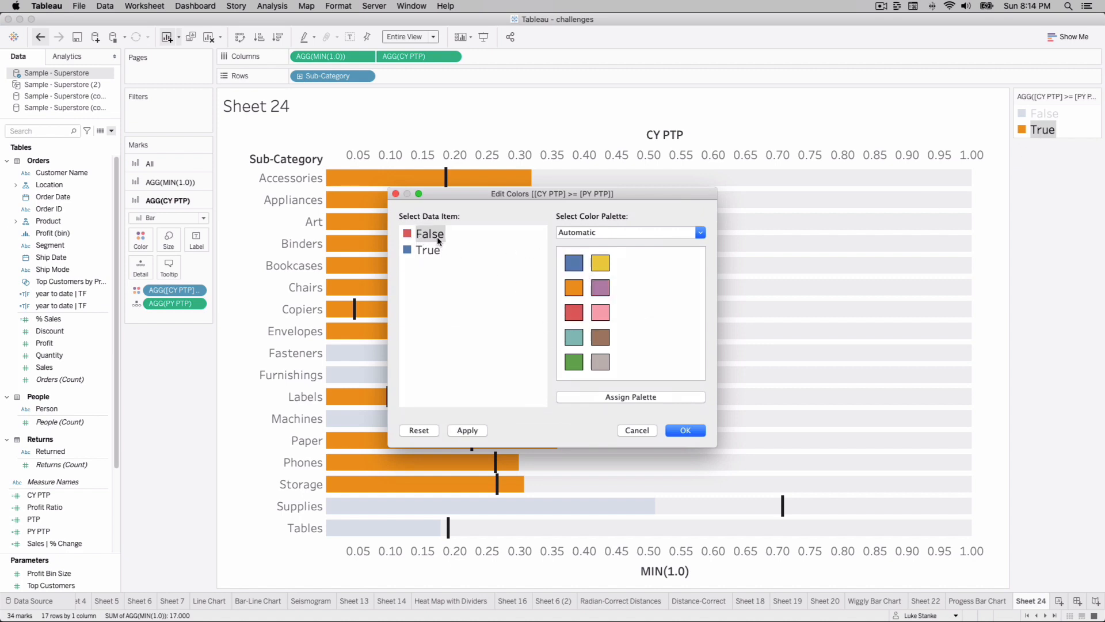
pyautogui.click(685, 431)
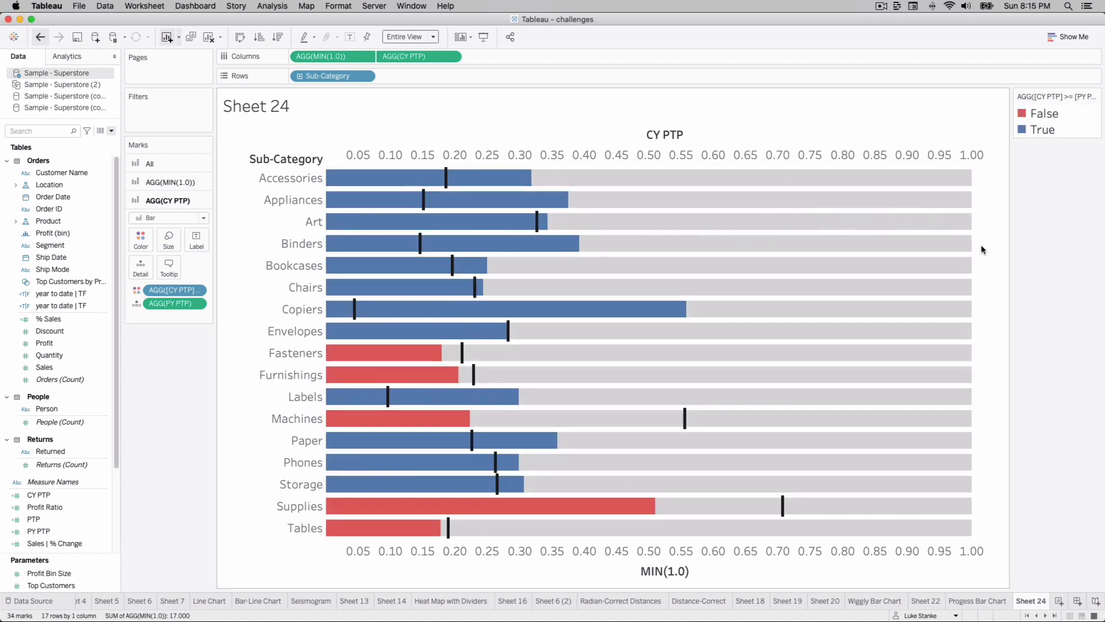
pyautogui.moveTo(990, 242)
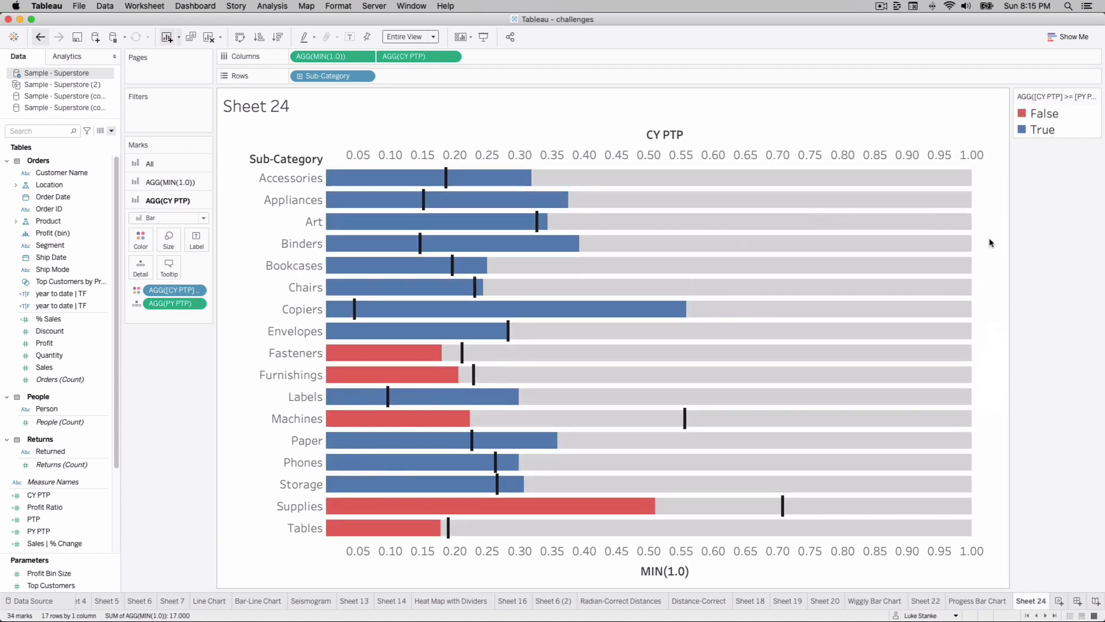
pyautogui.moveTo(926, 520)
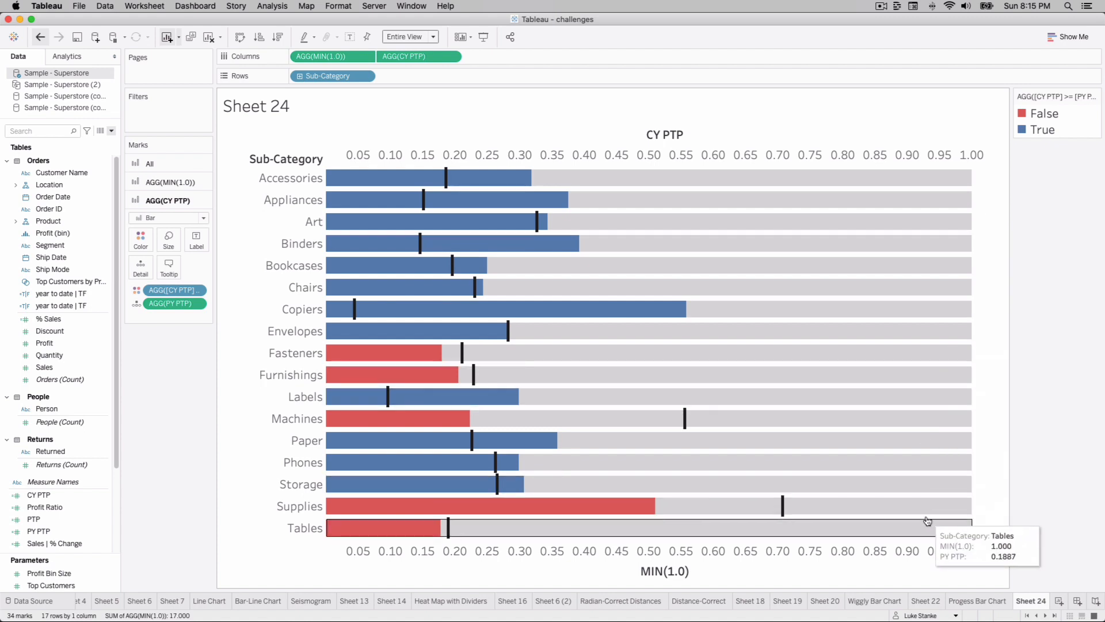
pyautogui.moveTo(1043, 161)
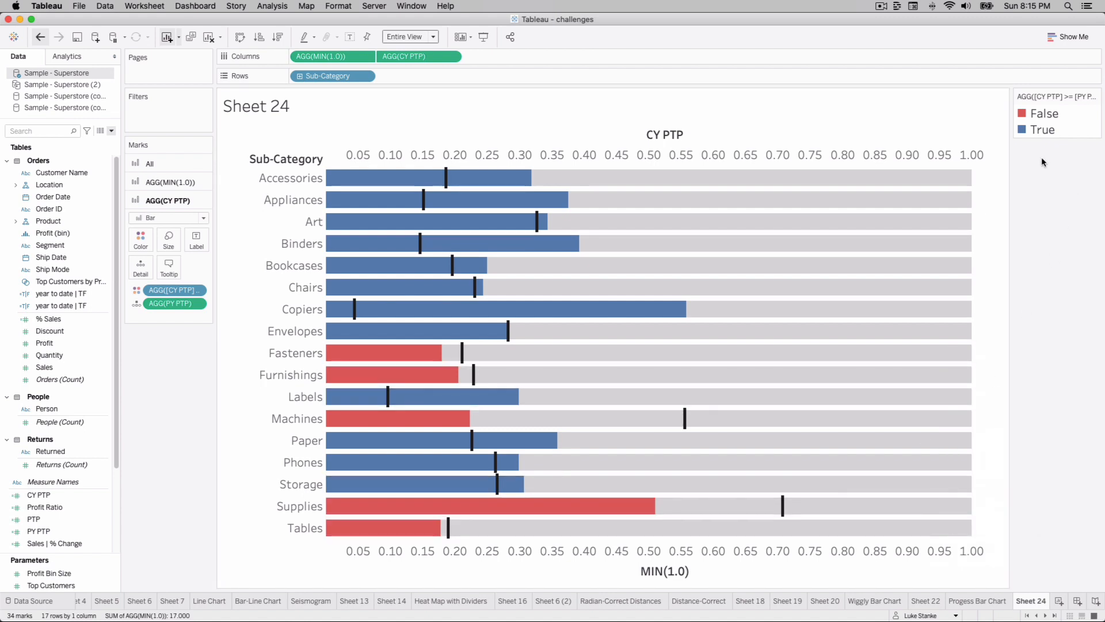
pyautogui.moveTo(370, 186)
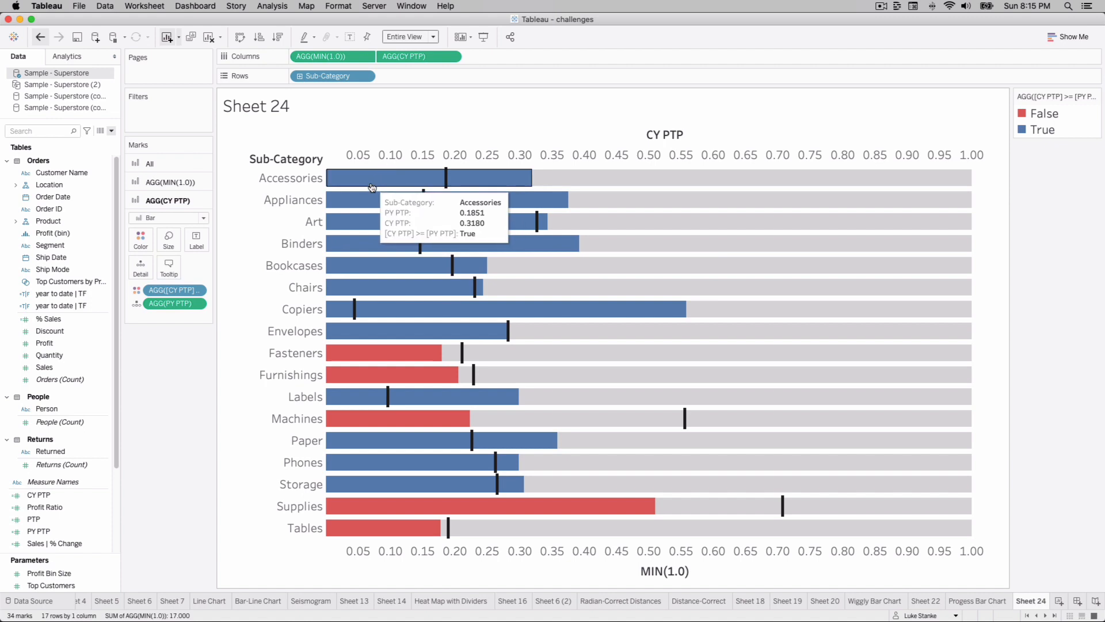
pyautogui.moveTo(674, 302)
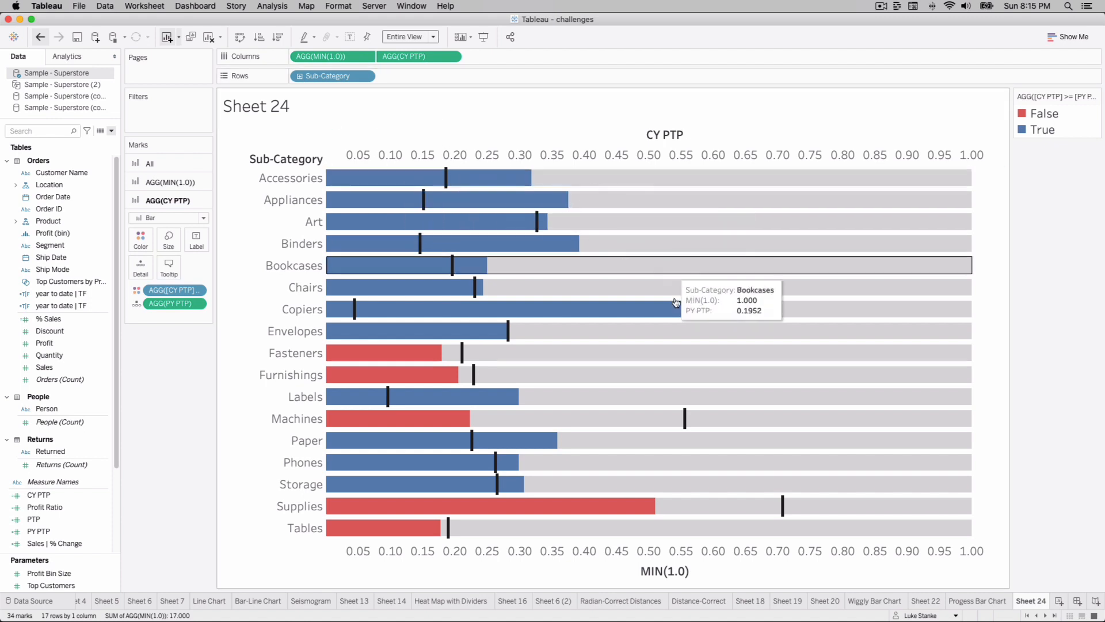